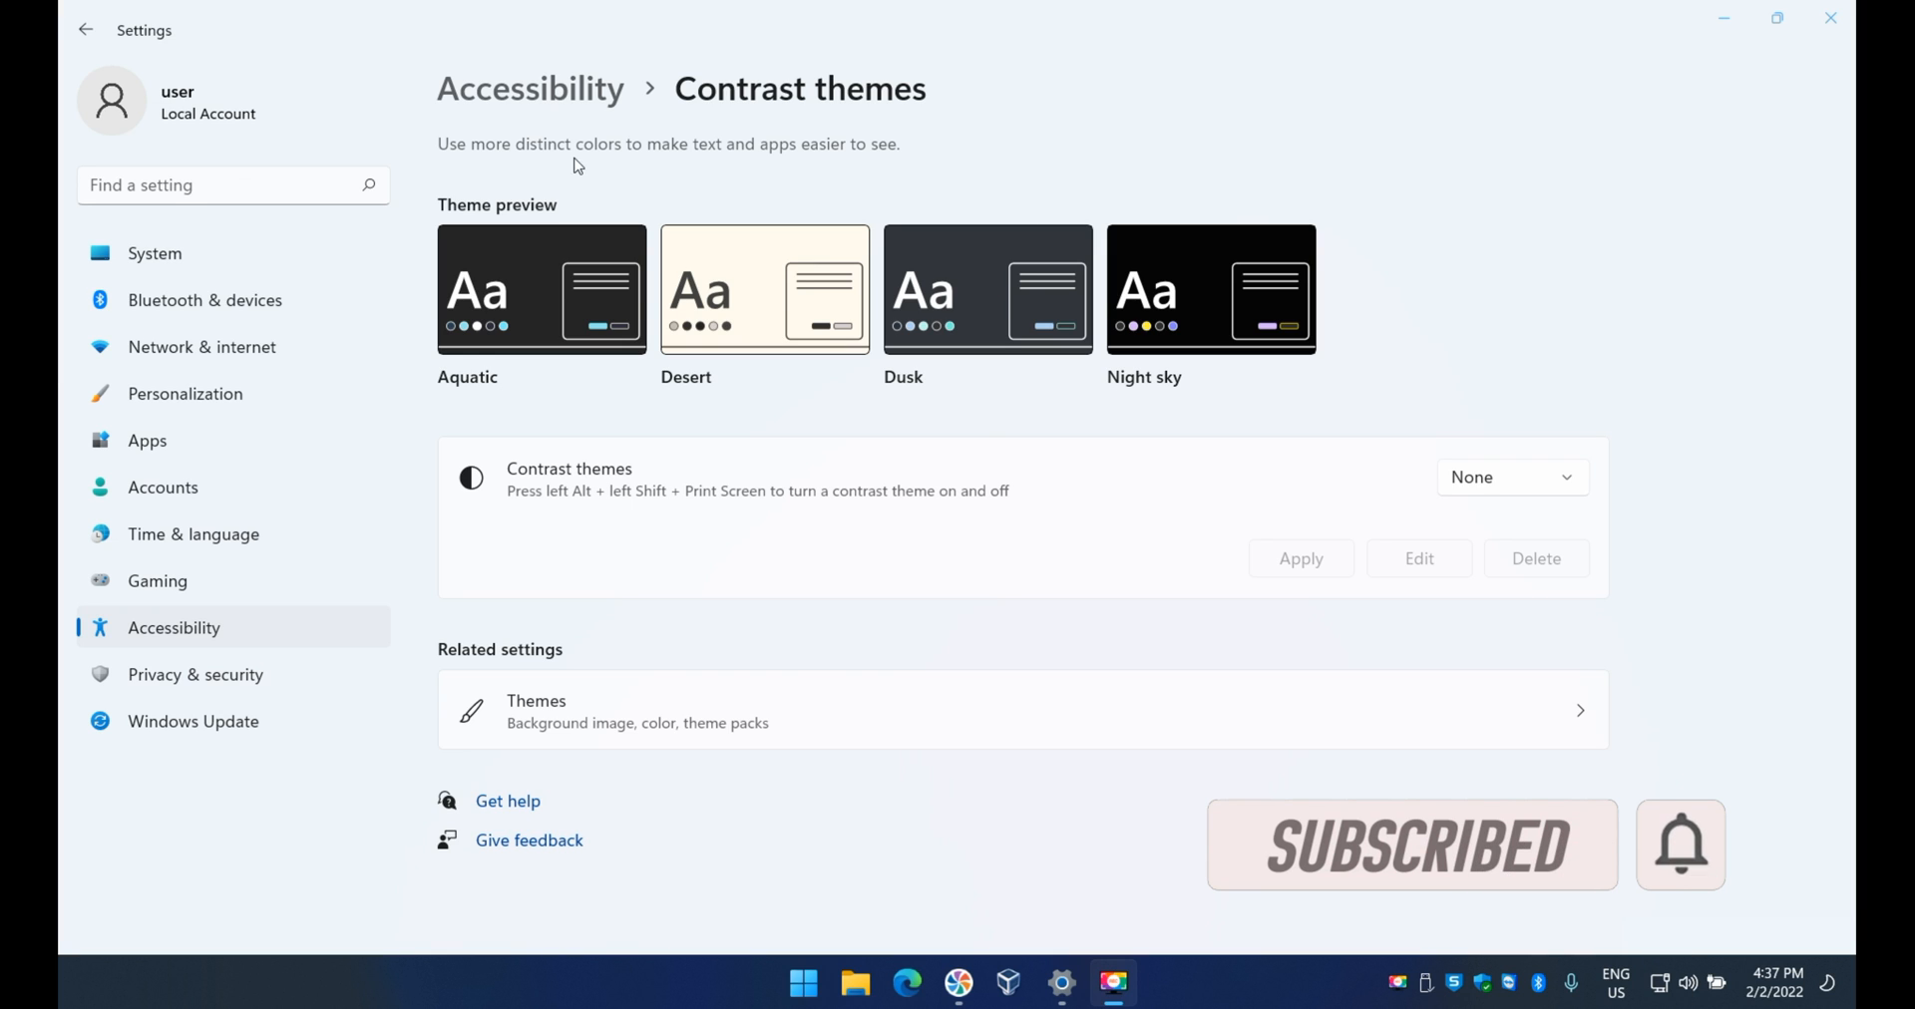
{"action": "mouse_move", "coordinate": [918, 269]}
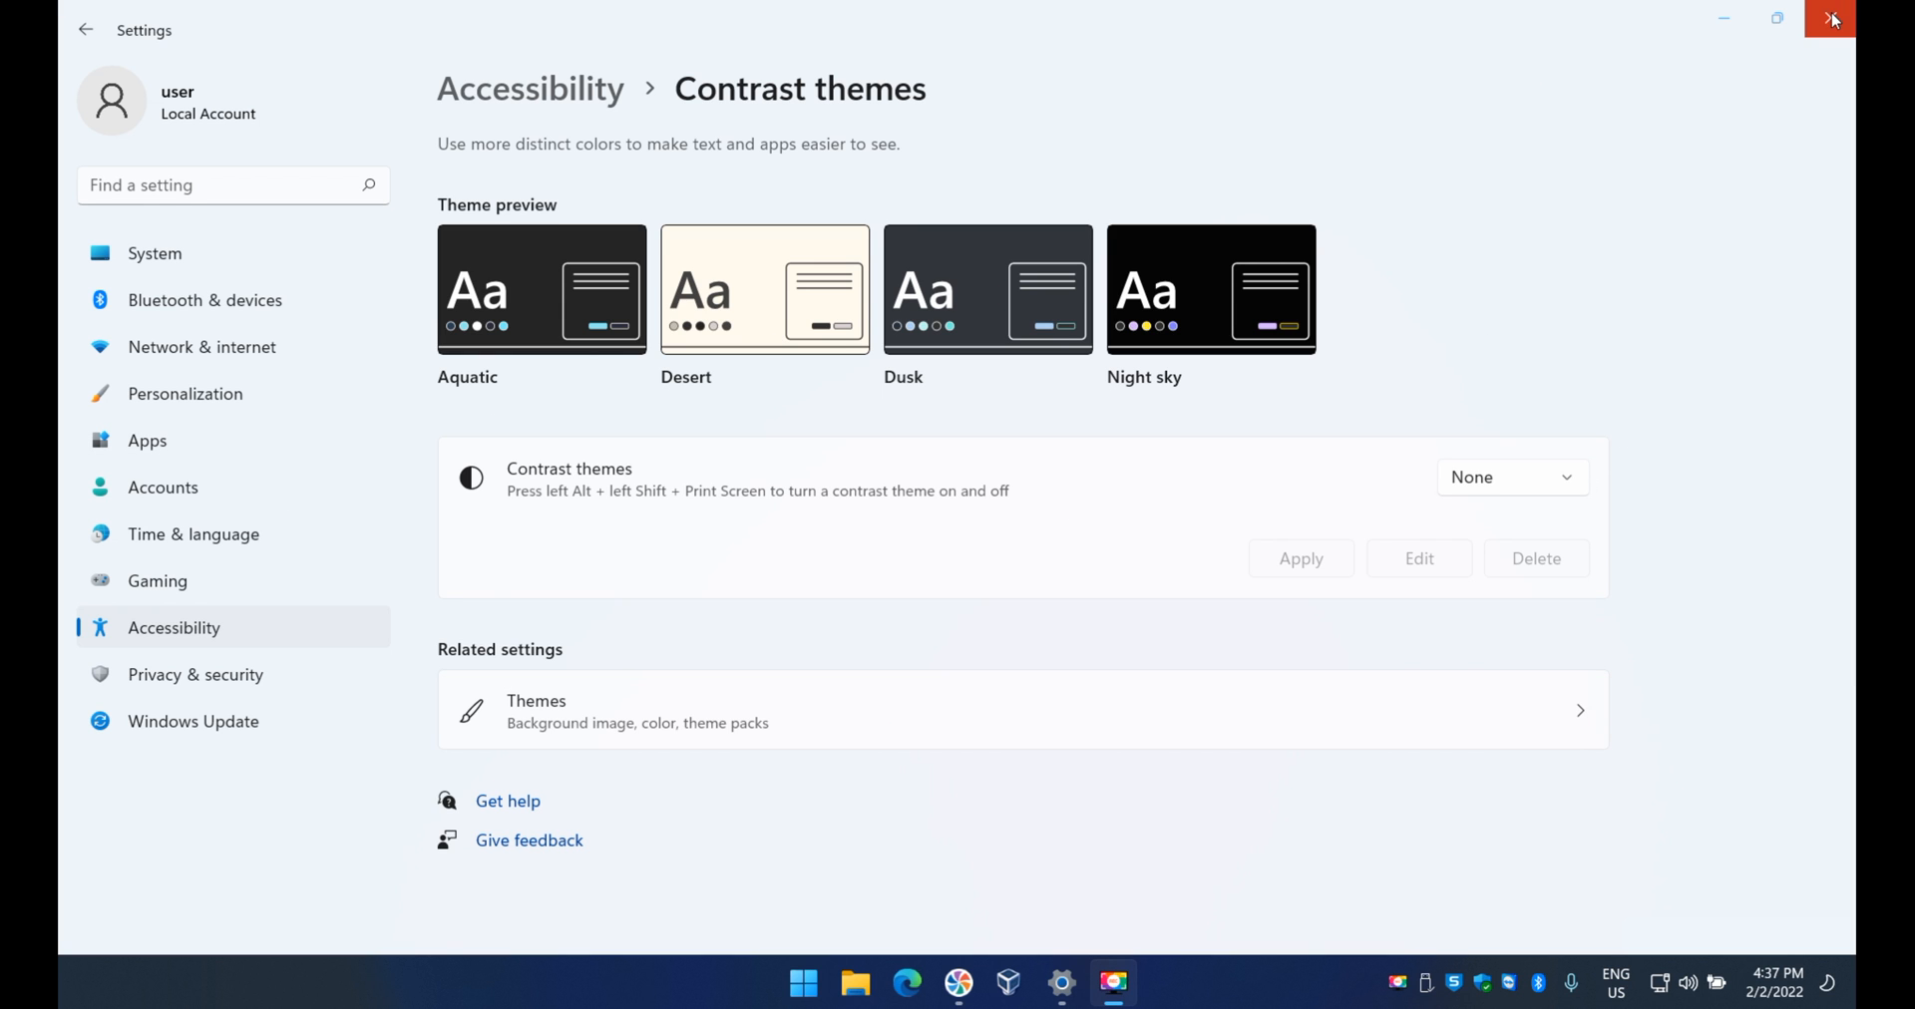
- Close Settings, search 'settings' from Start, then reopen Personalization from the desktop menu
{"action": "left_click", "coordinate": [1830, 18]}
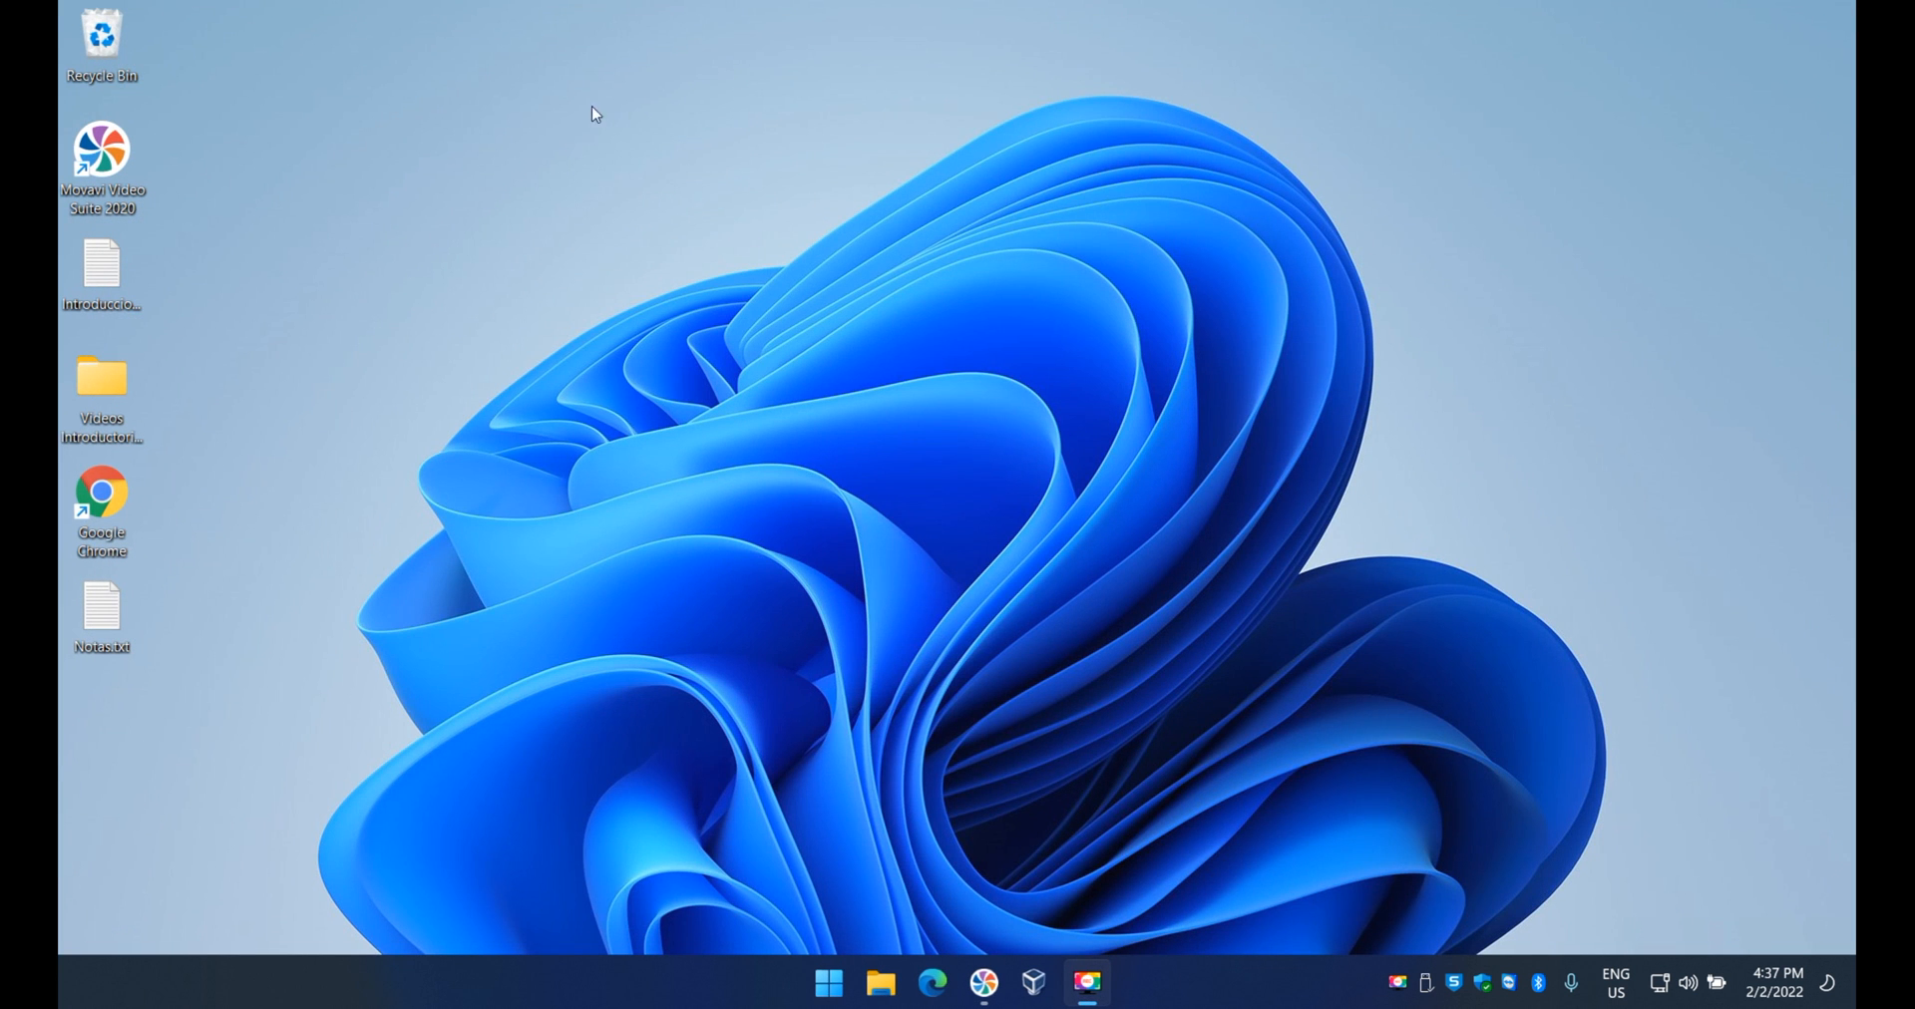
{"action": "mouse_move", "coordinate": [662, 475]}
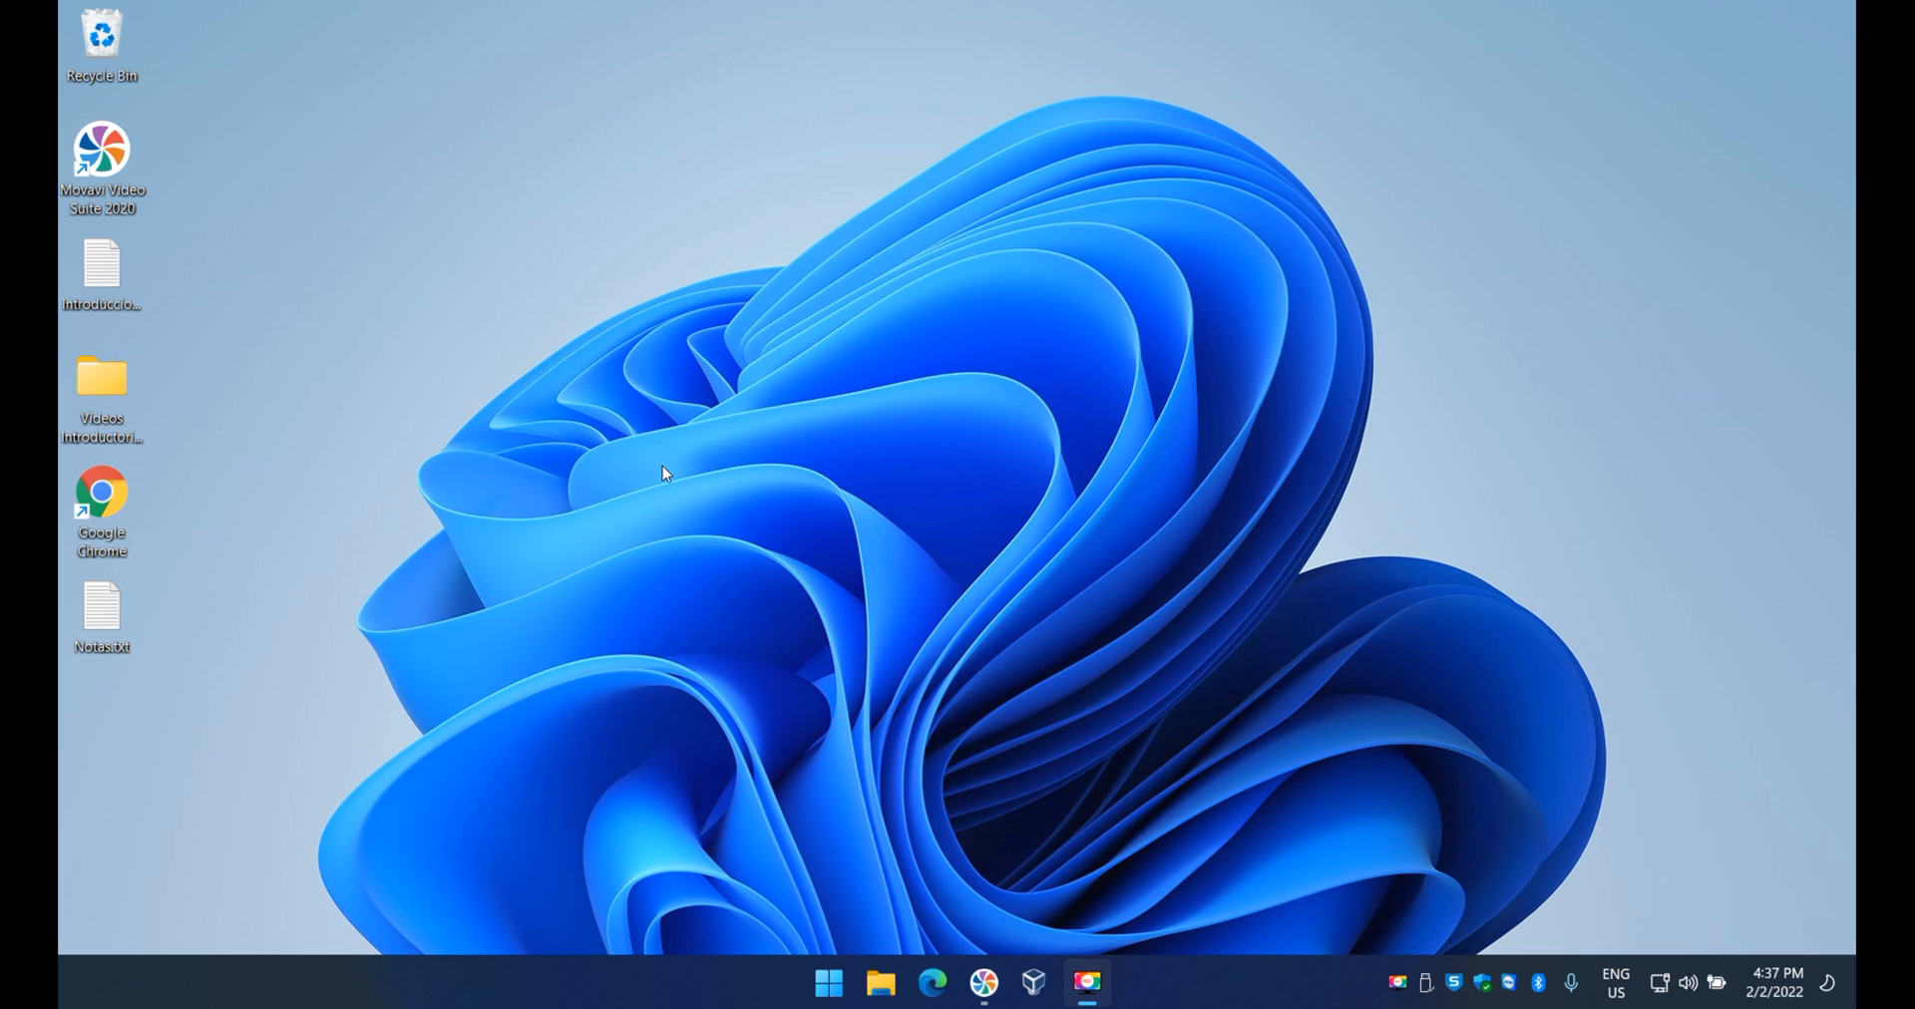
{"action": "mouse_move", "coordinate": [744, 379]}
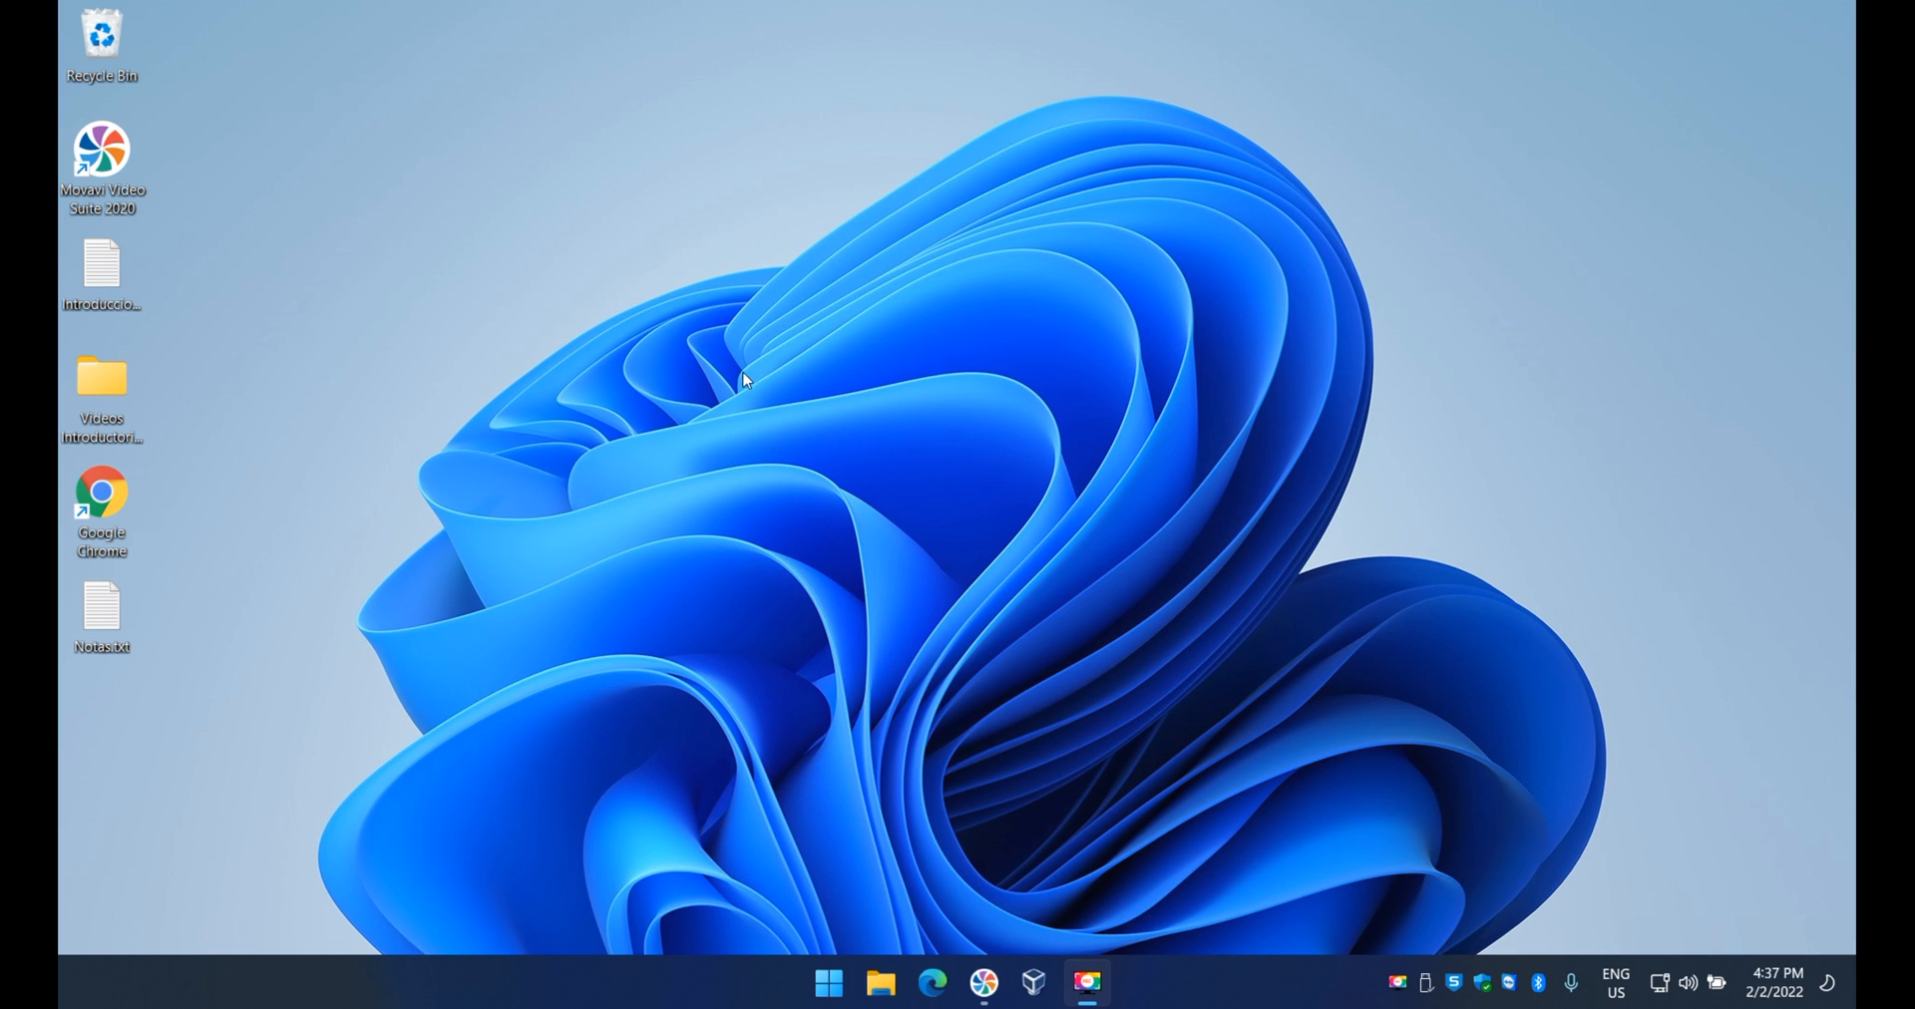
{"action": "right_click", "coordinate": [742, 381]}
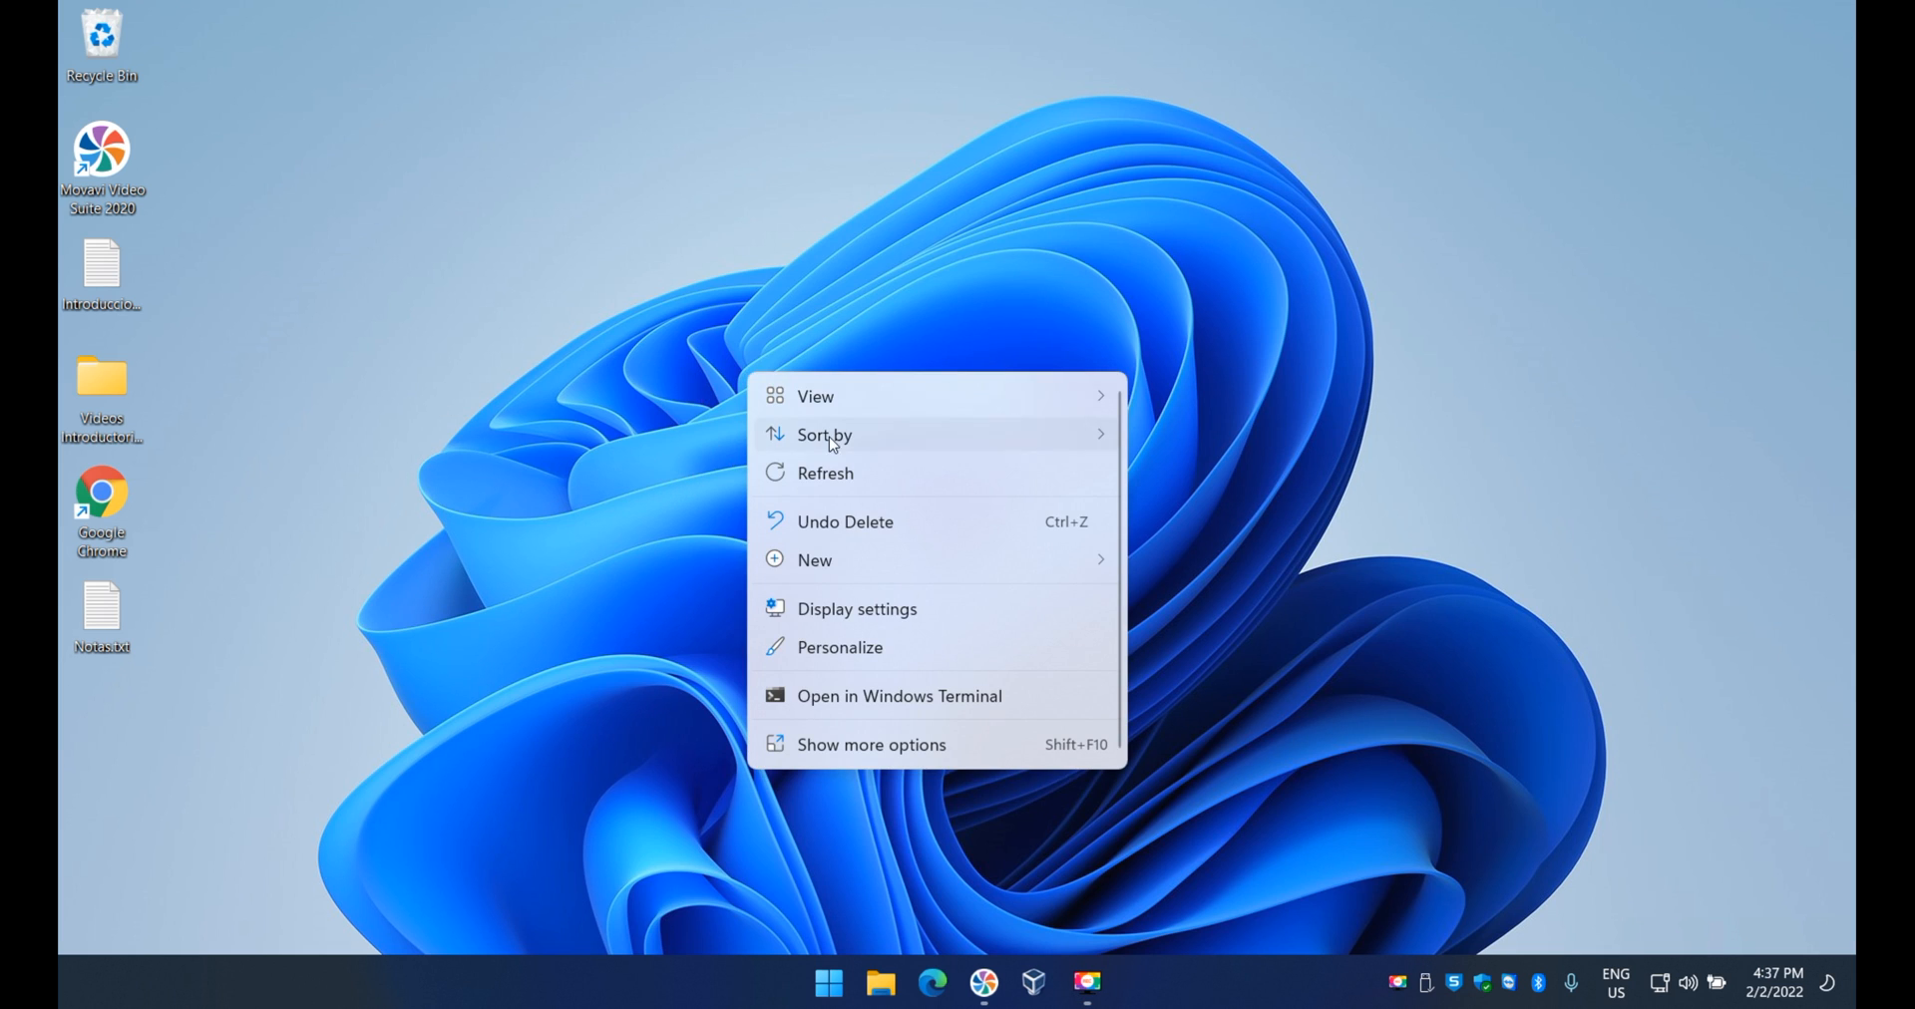
{"action": "mouse_move", "coordinate": [889, 666]}
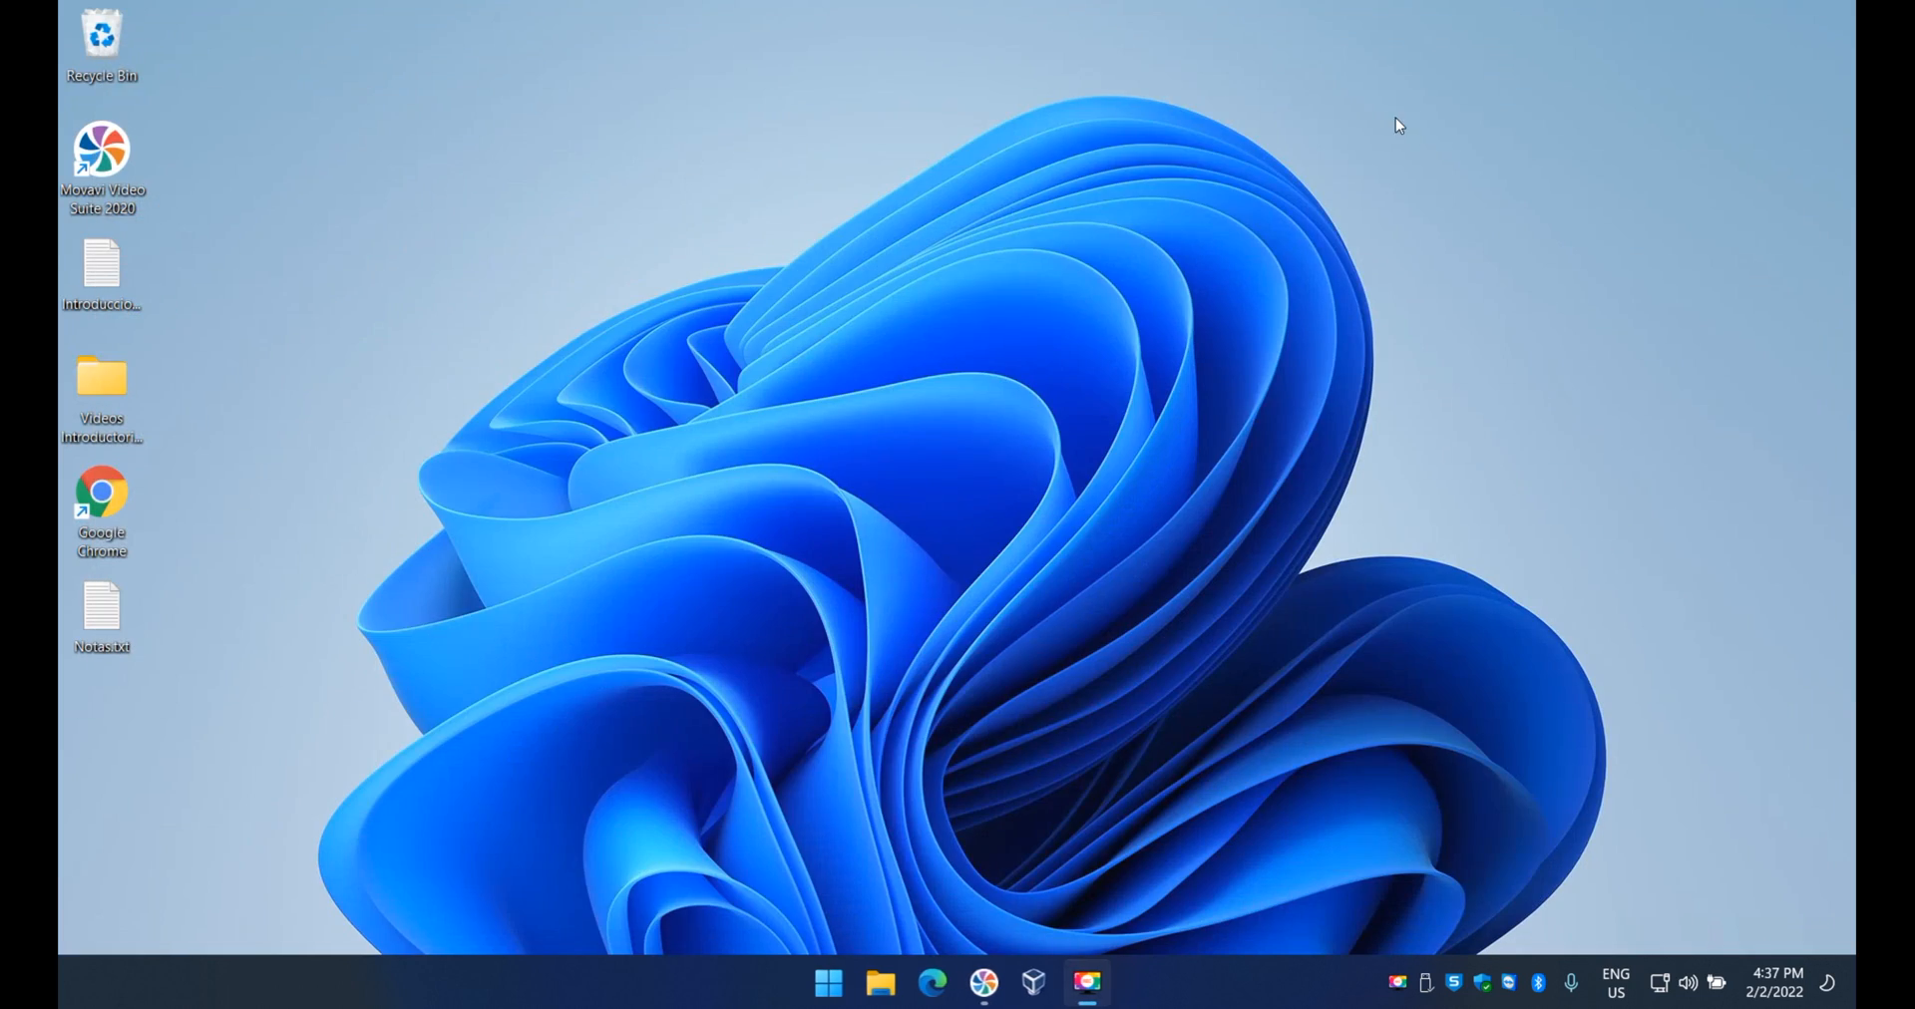
{"action": "left_click", "coordinate": [828, 981]}
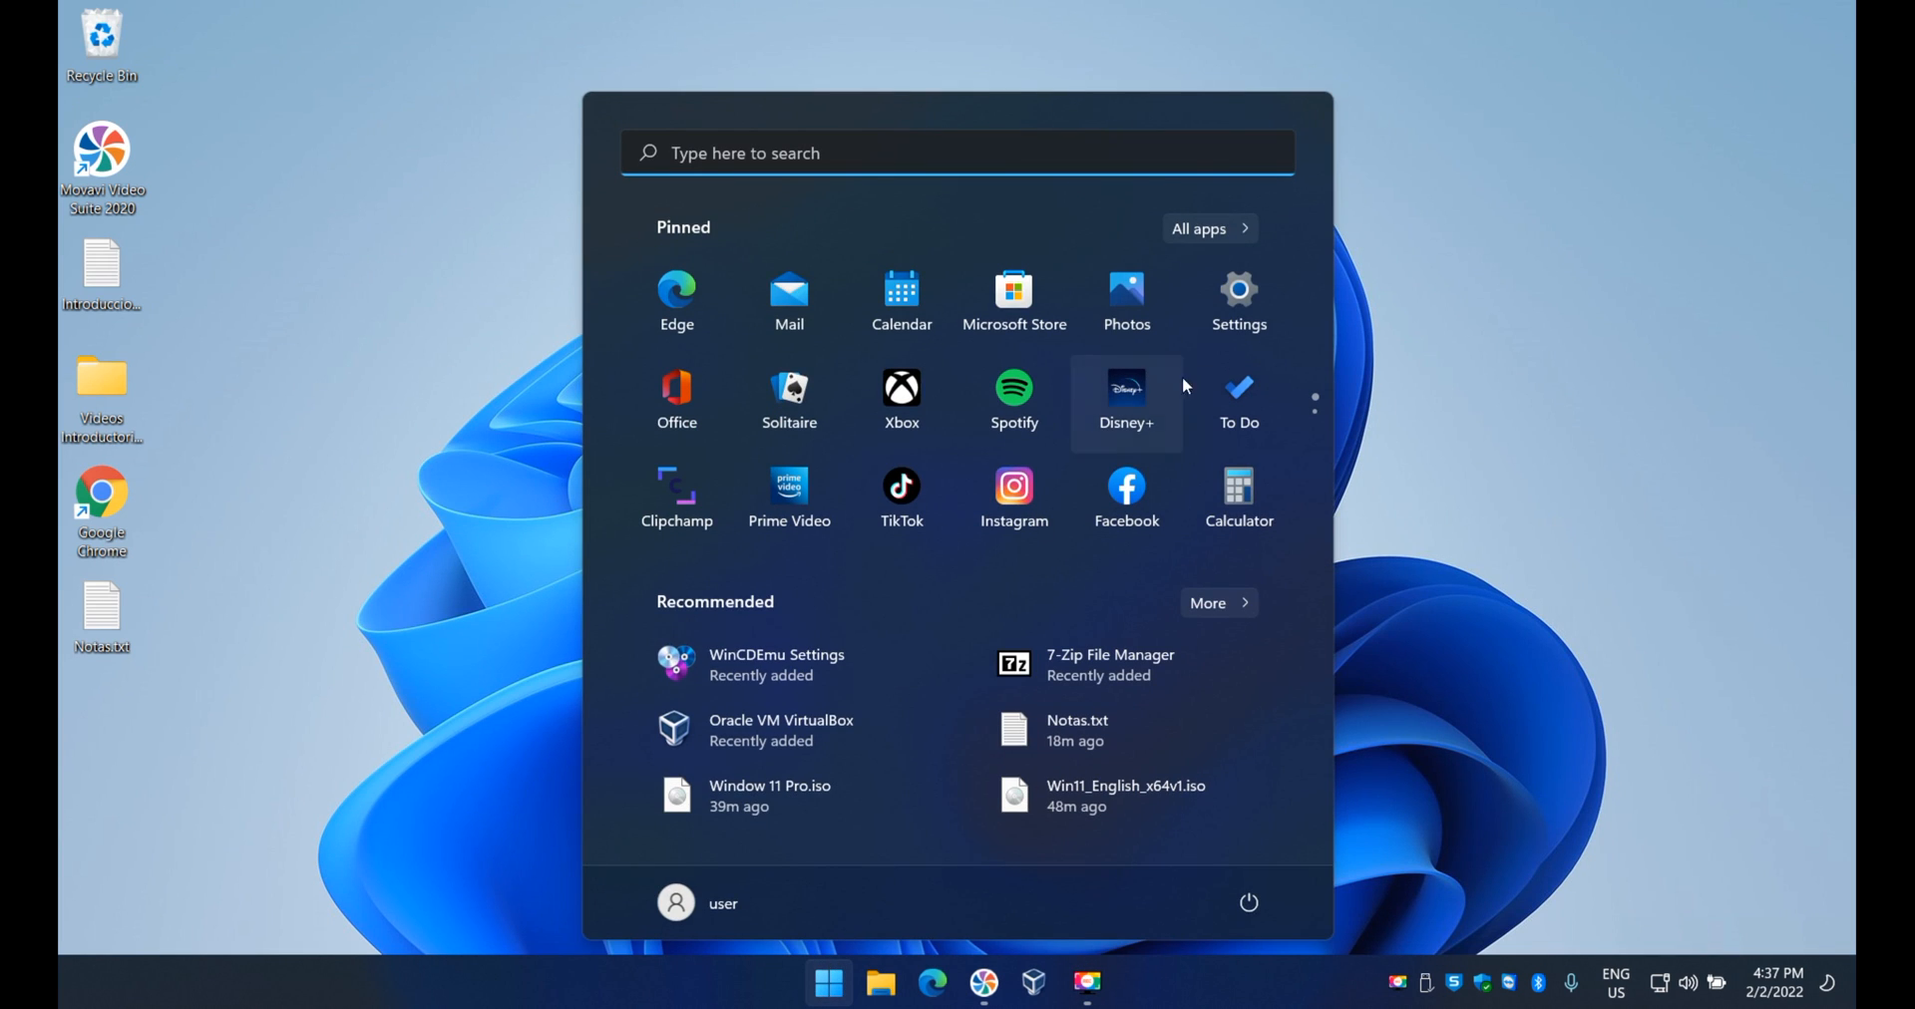
{"action": "mouse_move", "coordinate": [1238, 303]}
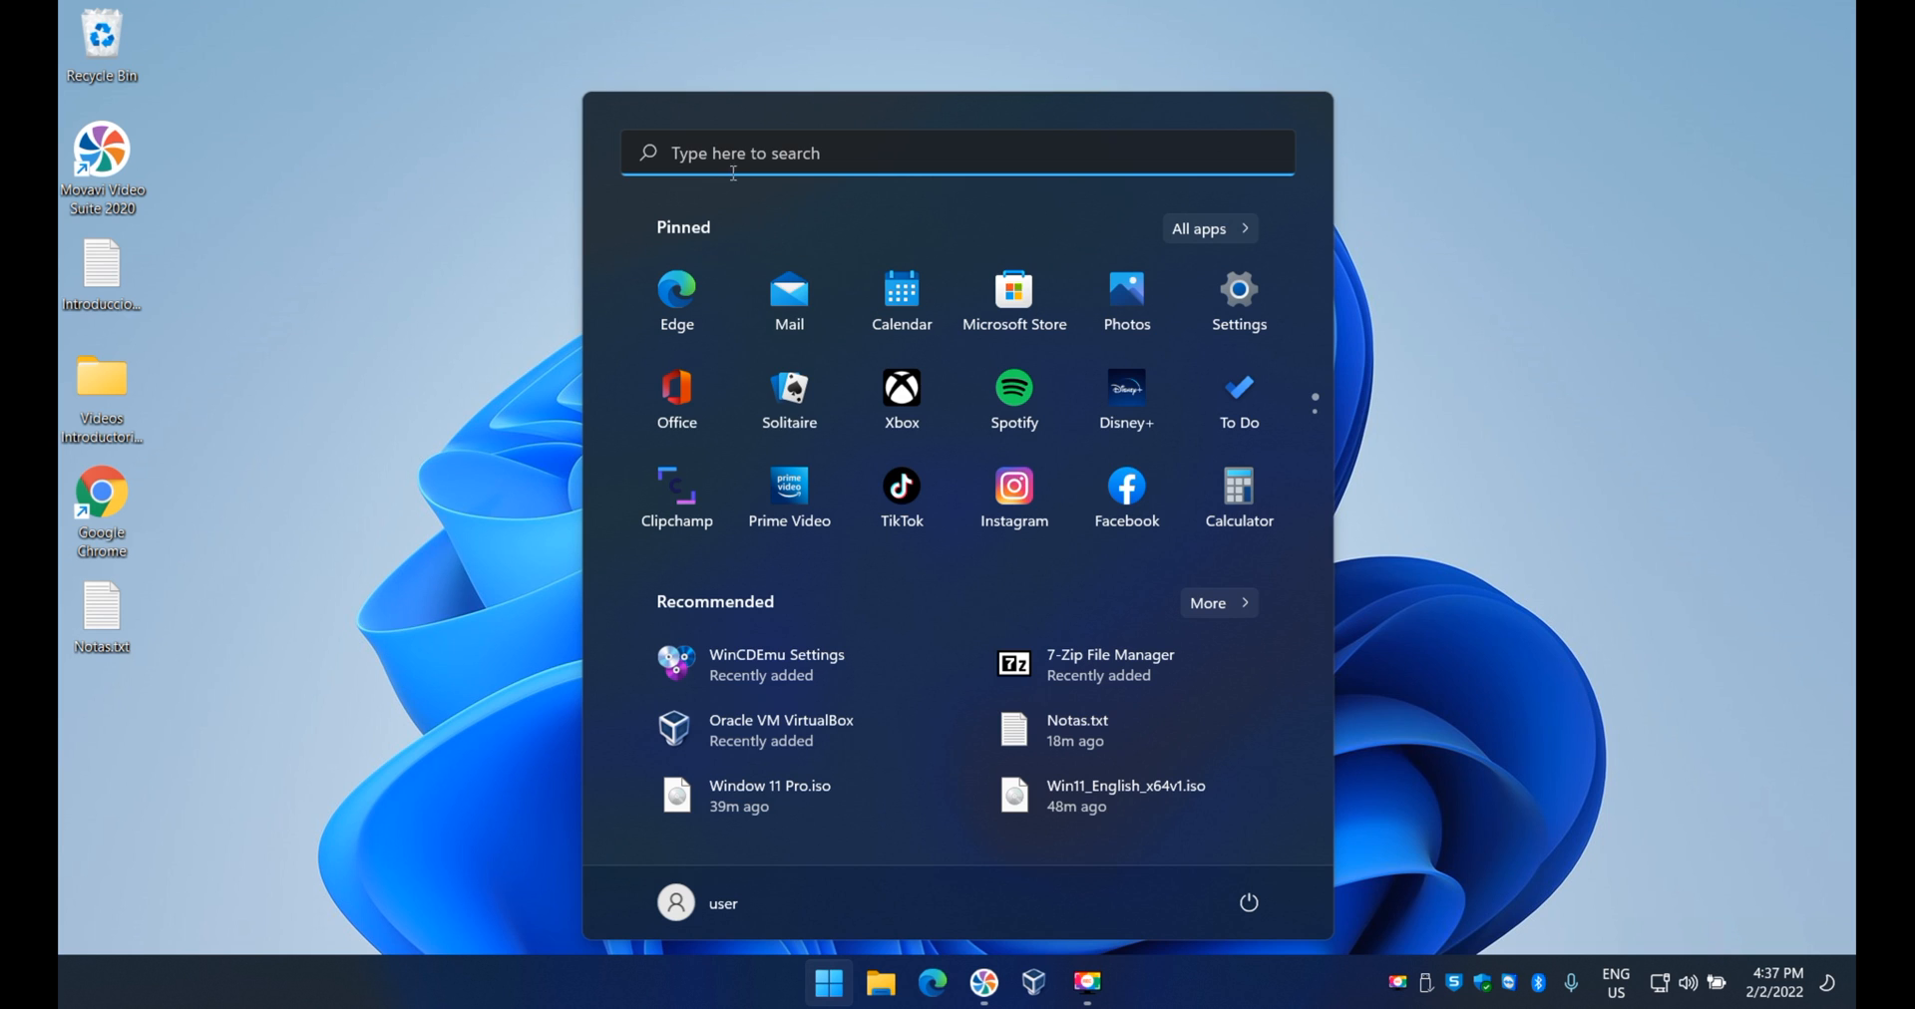
{"action": "type", "text": "settings"}
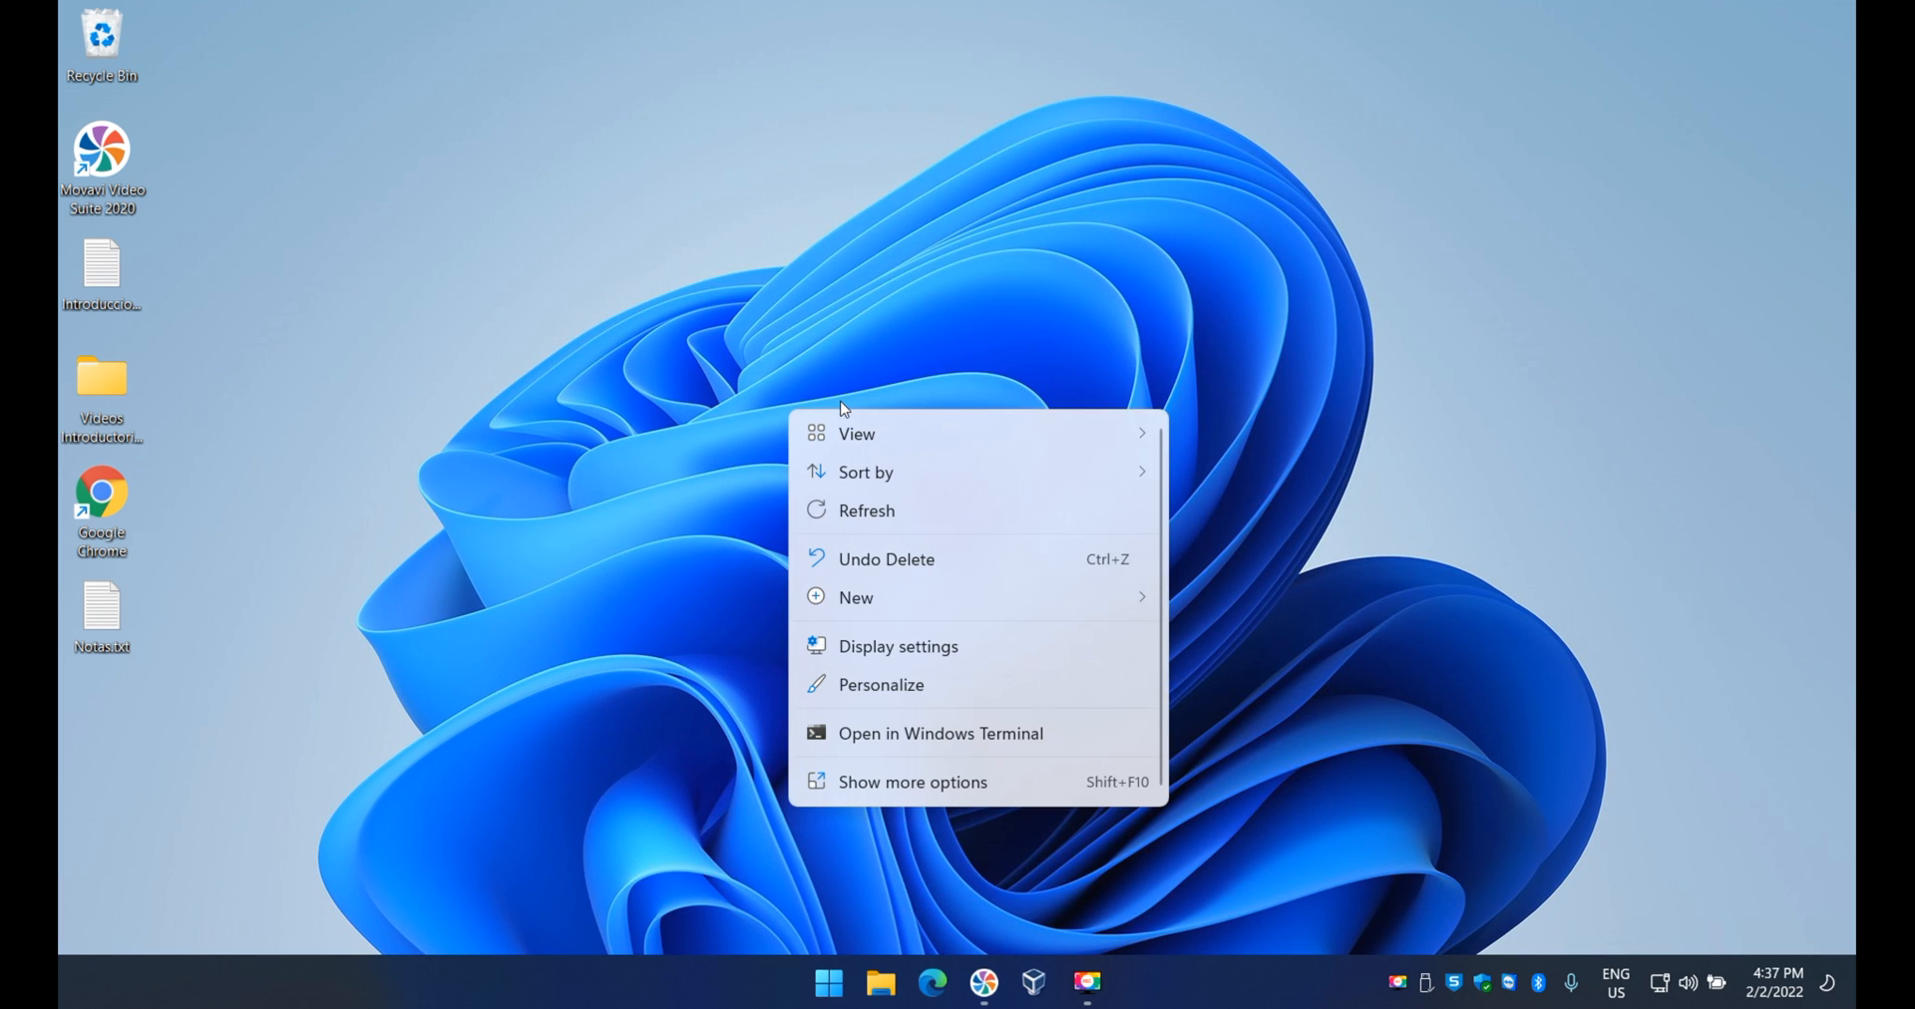
{"action": "left_click", "coordinate": [880, 684]}
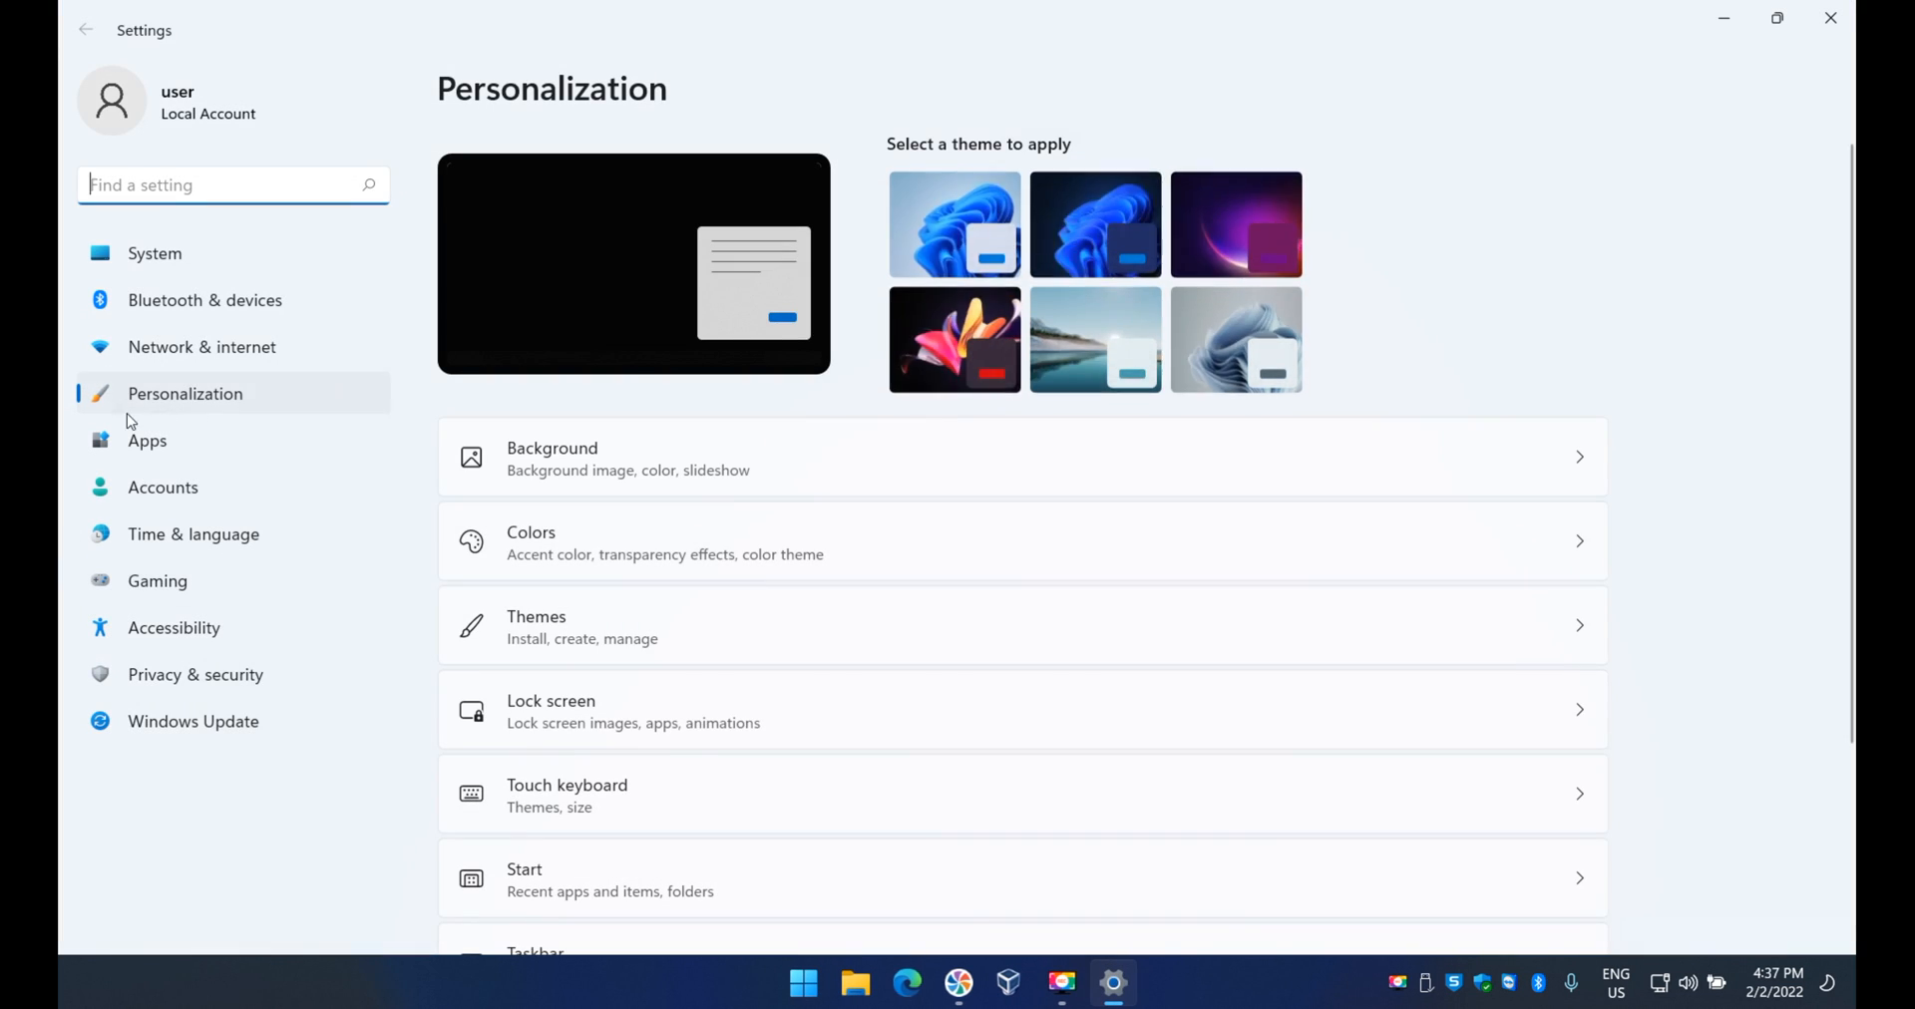
{"action": "mouse_move", "coordinate": [602, 690]}
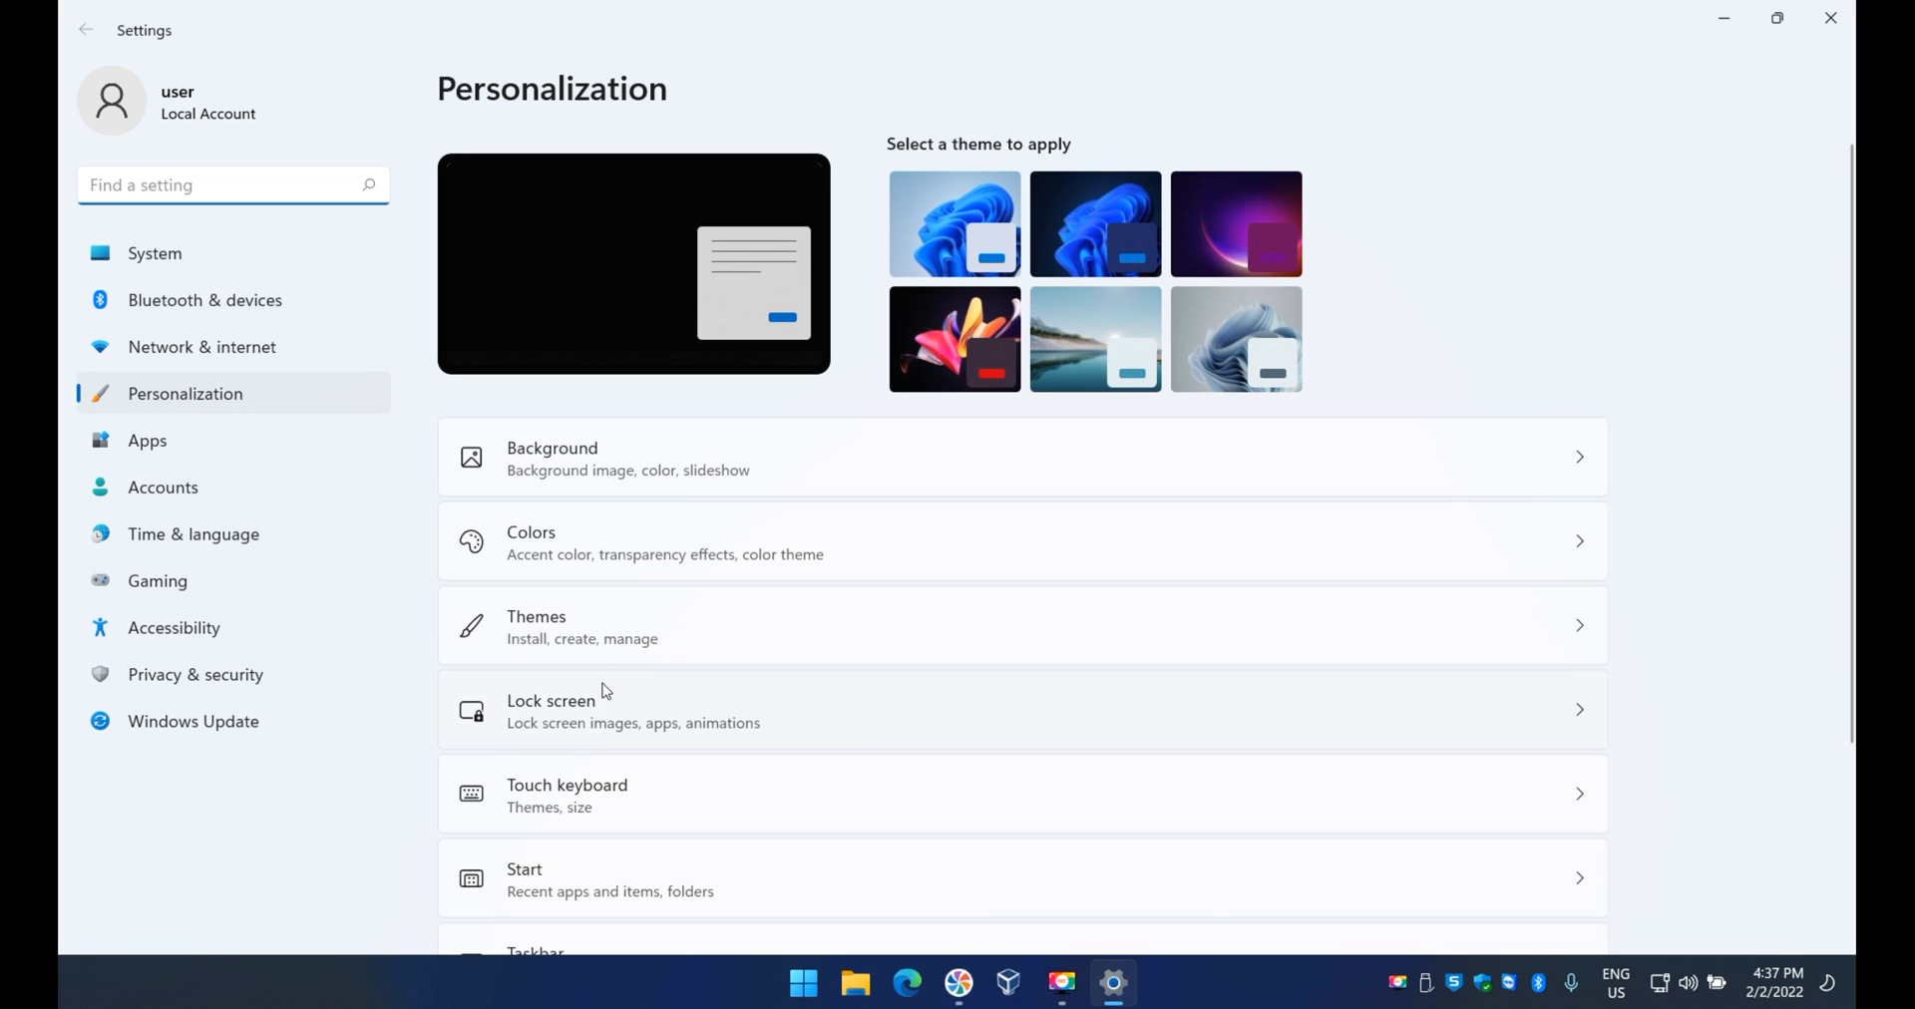
- Navigate from Themes to the Contrast themes page under Accessibility
{"action": "left_click", "coordinate": [535, 626]}
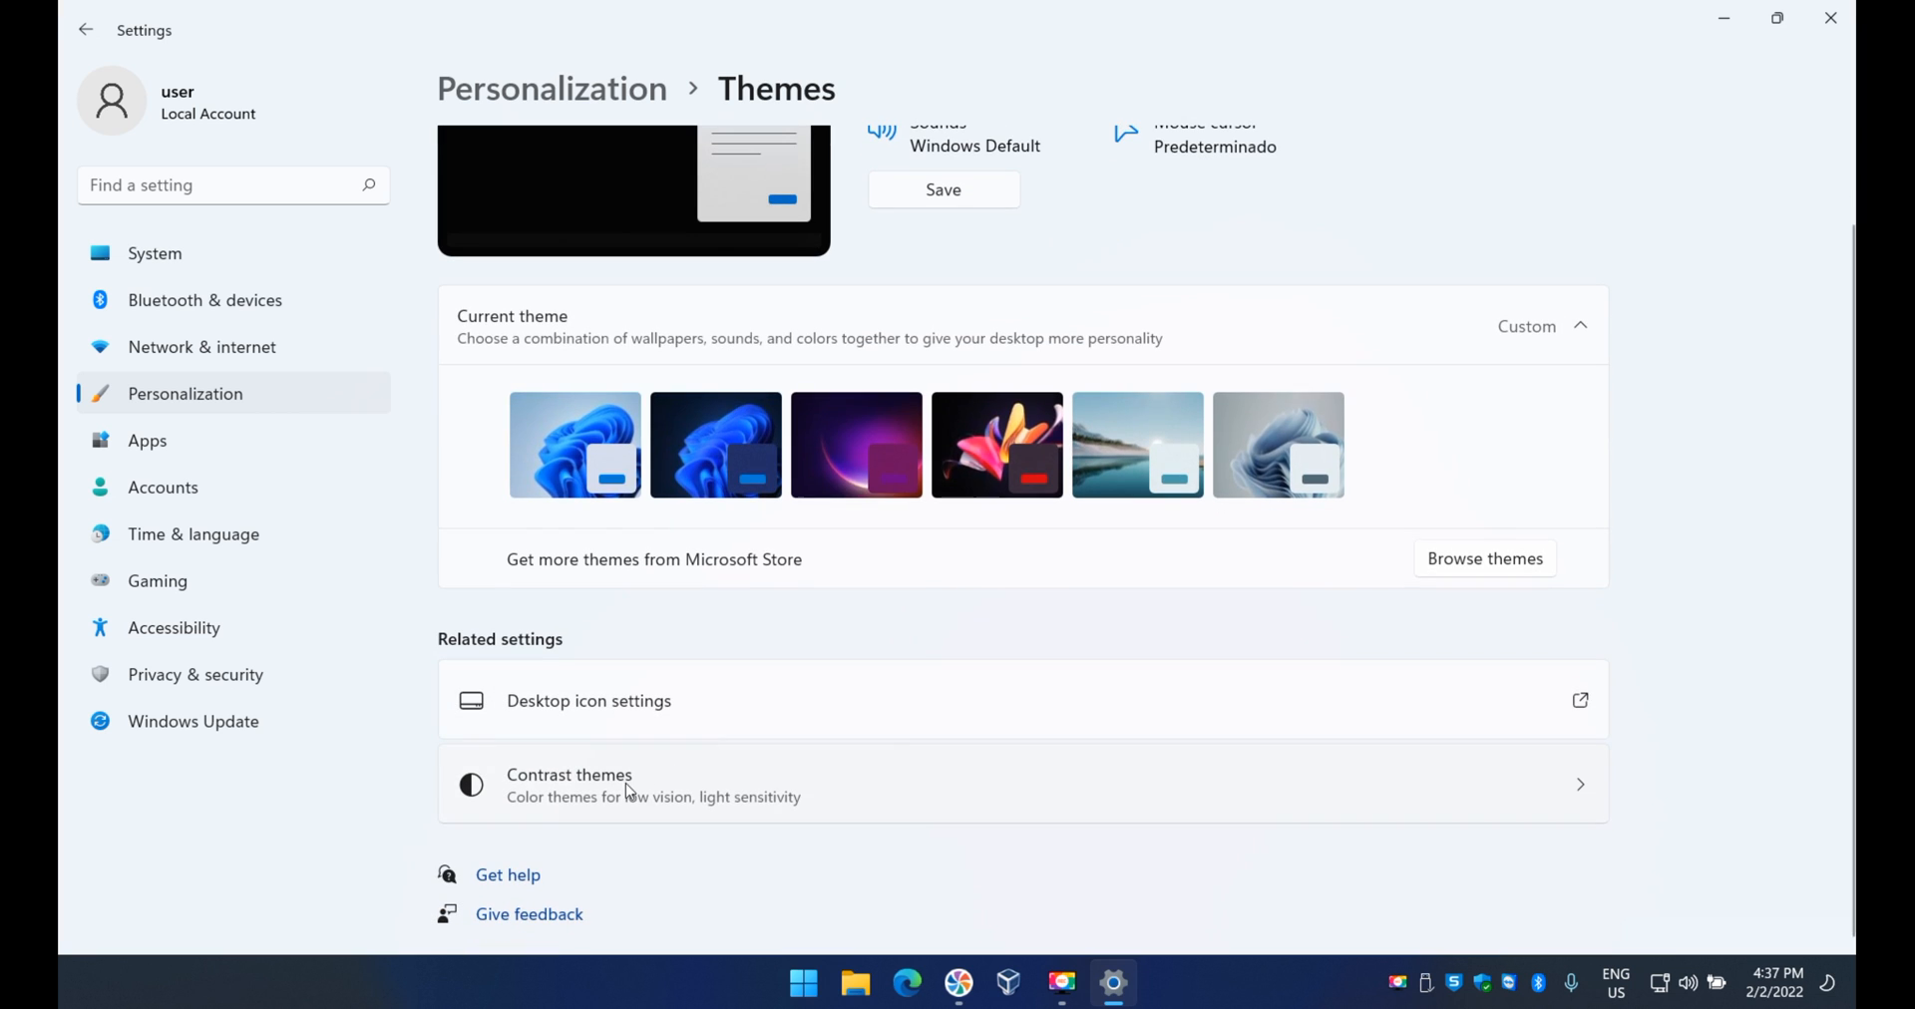
{"action": "left_click", "coordinate": [568, 784]}
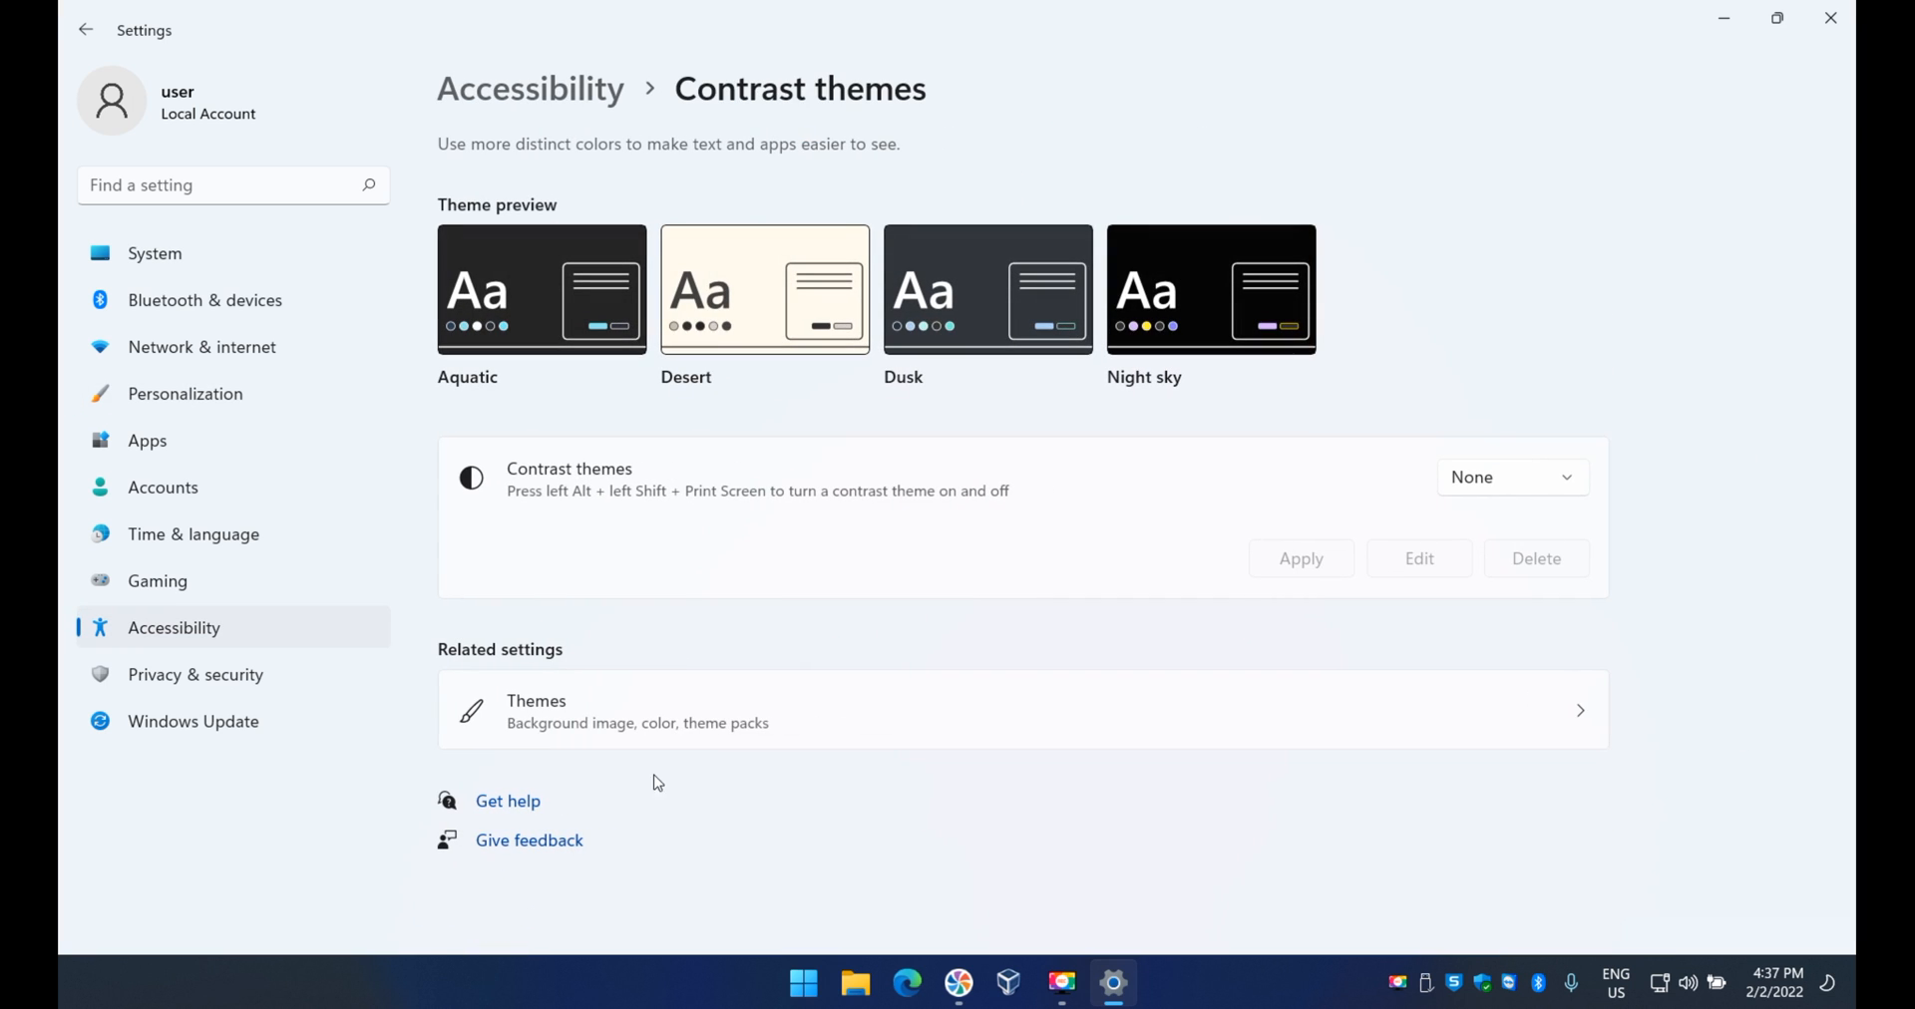
{"action": "mouse_move", "coordinate": [626, 339]}
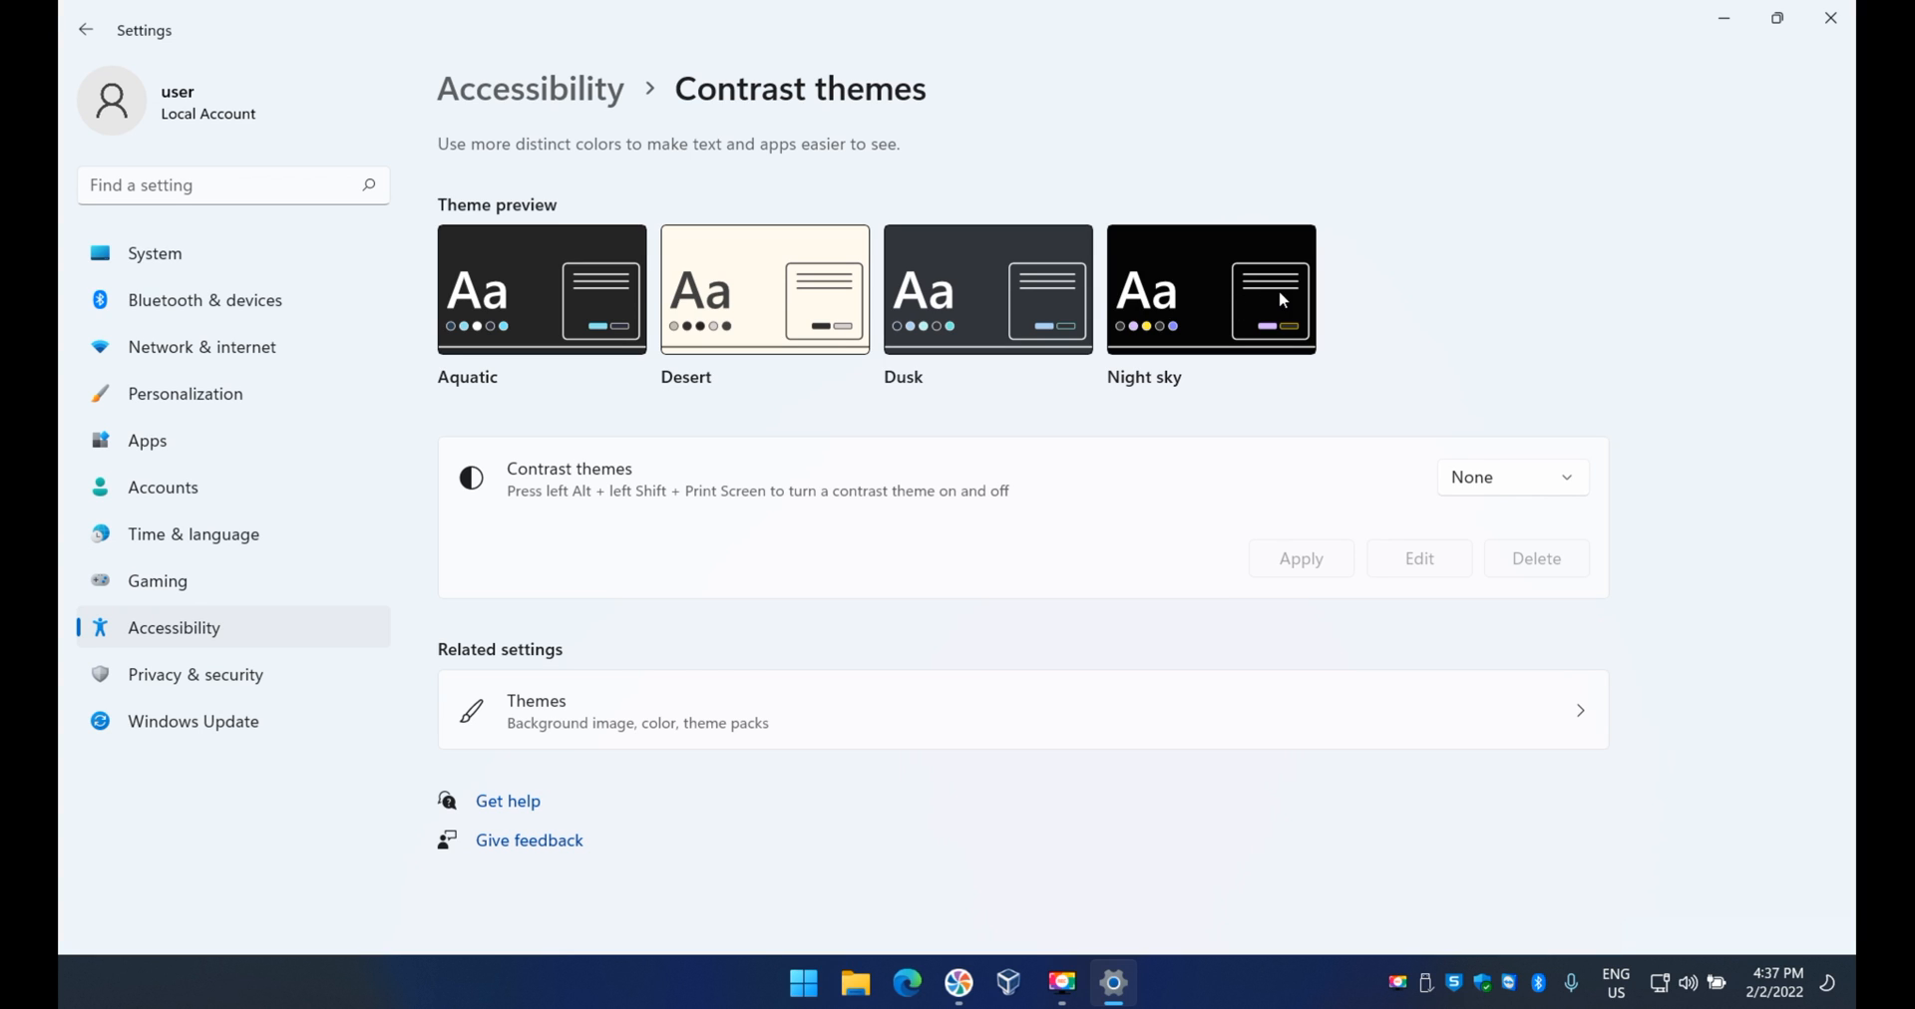
{"action": "mouse_move", "coordinate": [680, 399]}
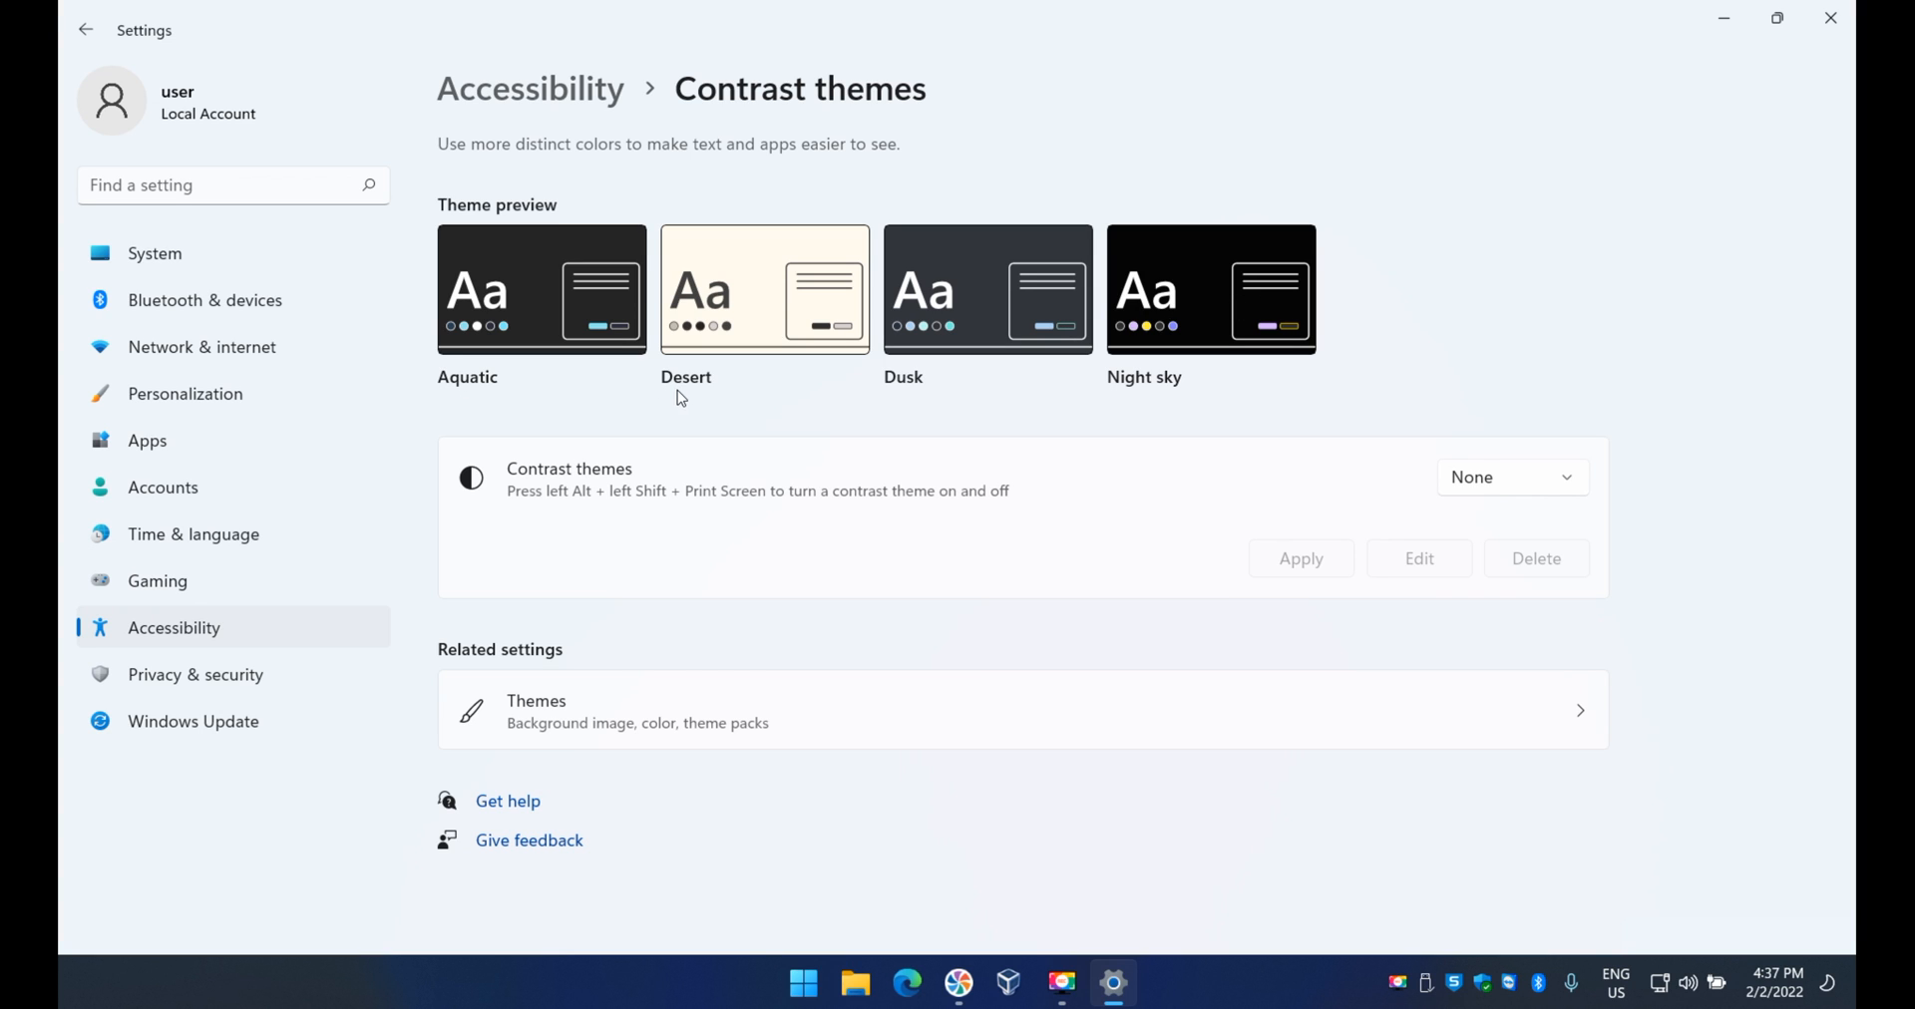
{"action": "mouse_move", "coordinate": [1428, 440]}
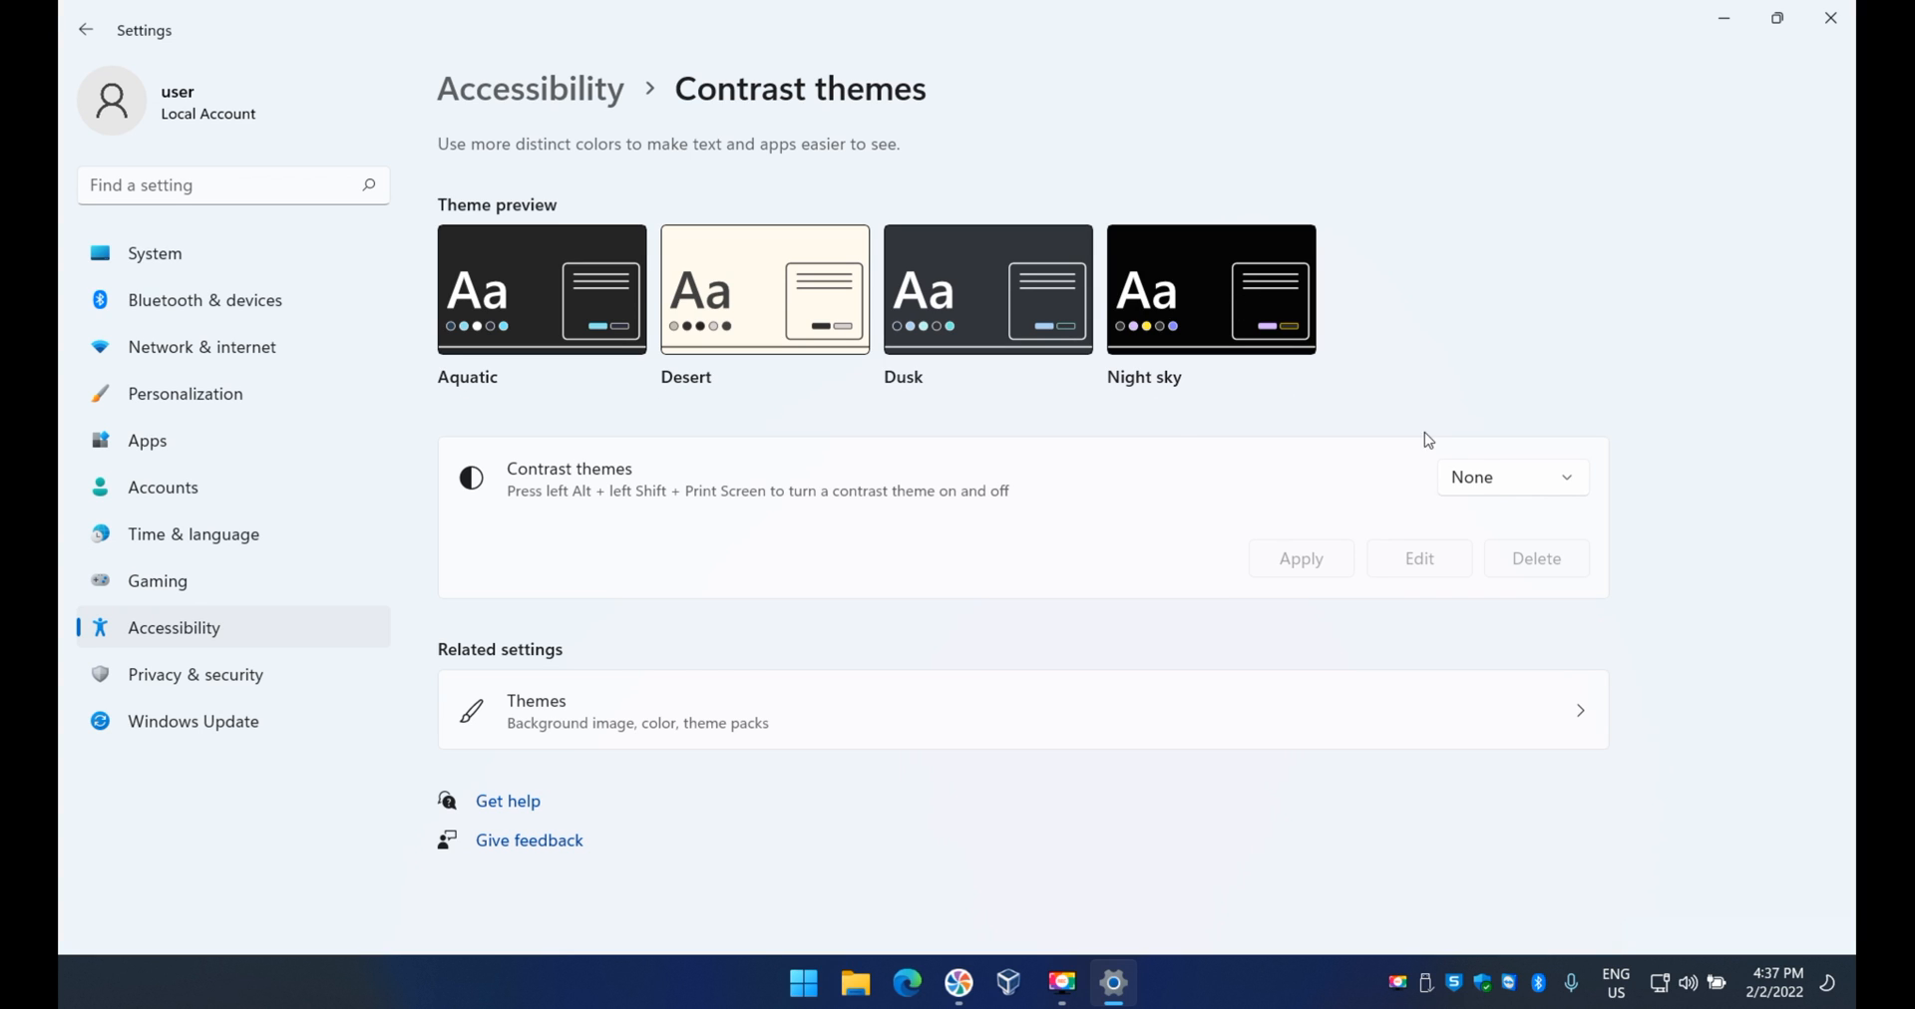
- Select Aquatic from the contrast themes list and apply it
{"action": "left_click", "coordinate": [1510, 477]}
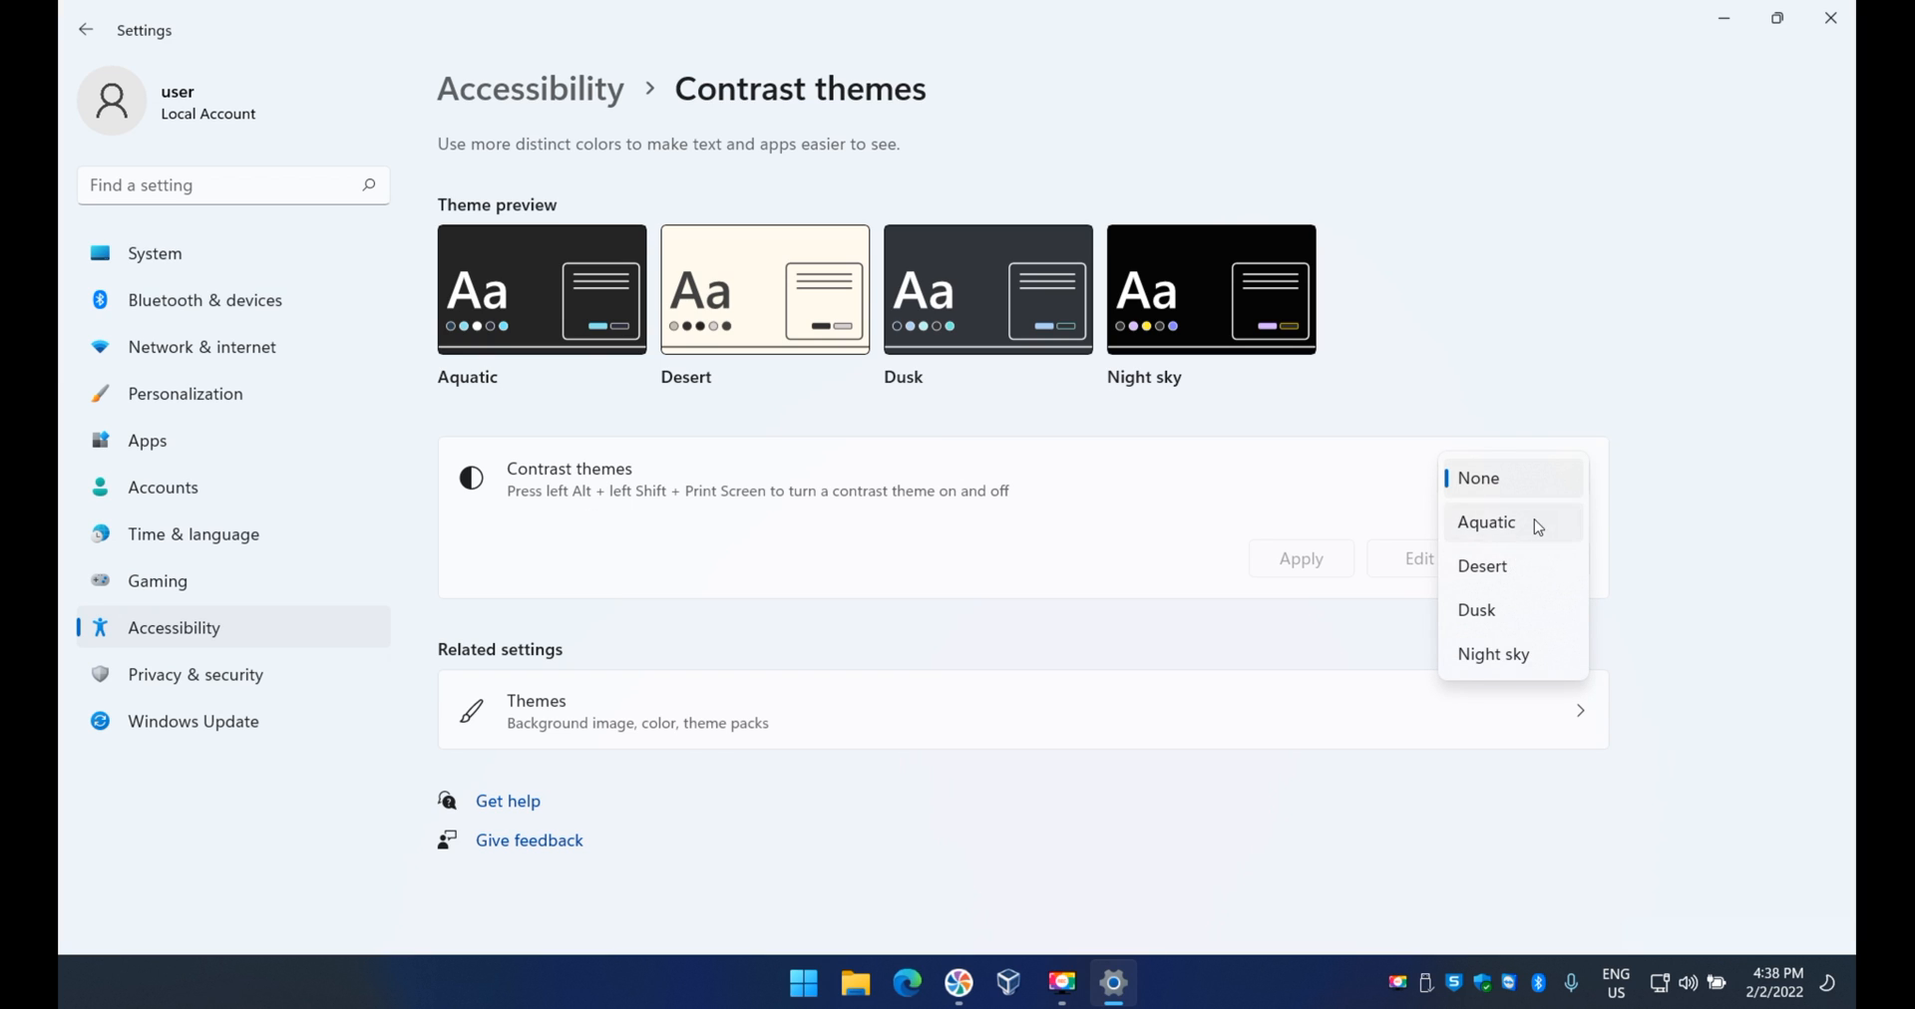
{"action": "mouse_move", "coordinate": [1525, 528]}
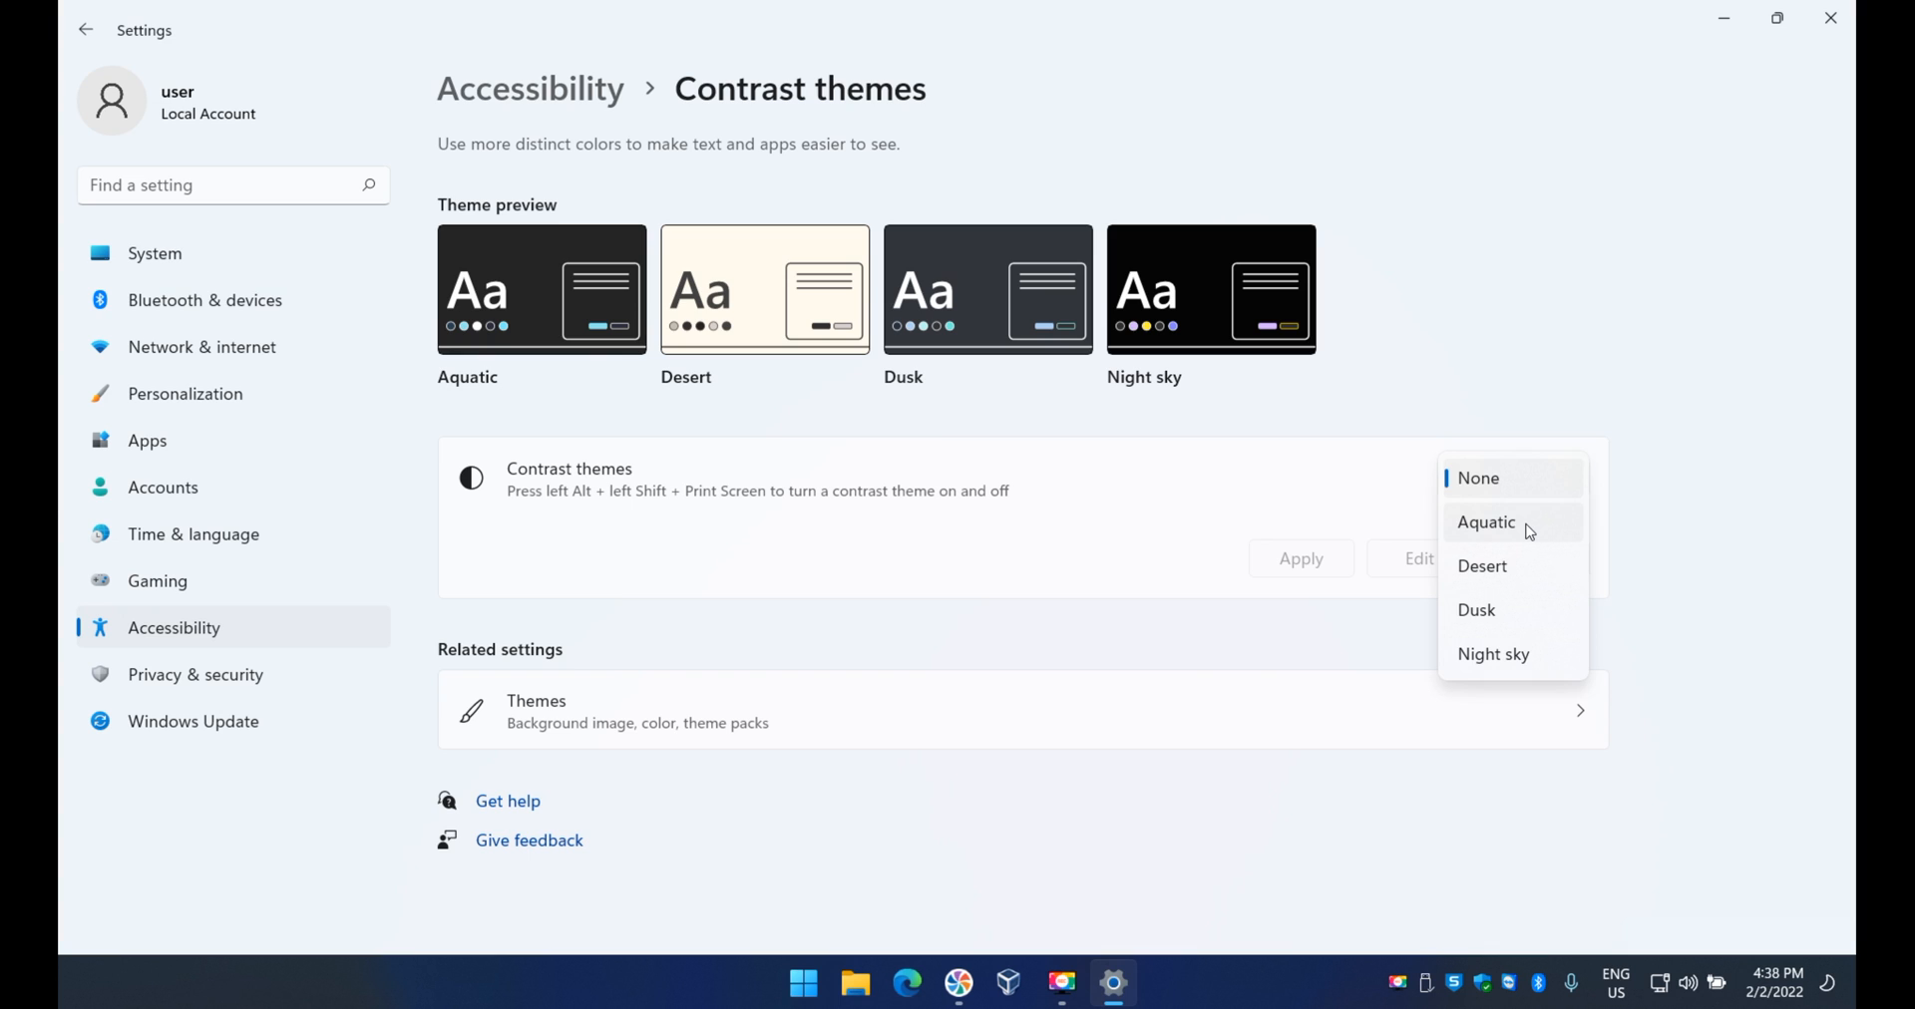
{"action": "left_click", "coordinate": [1484, 523]}
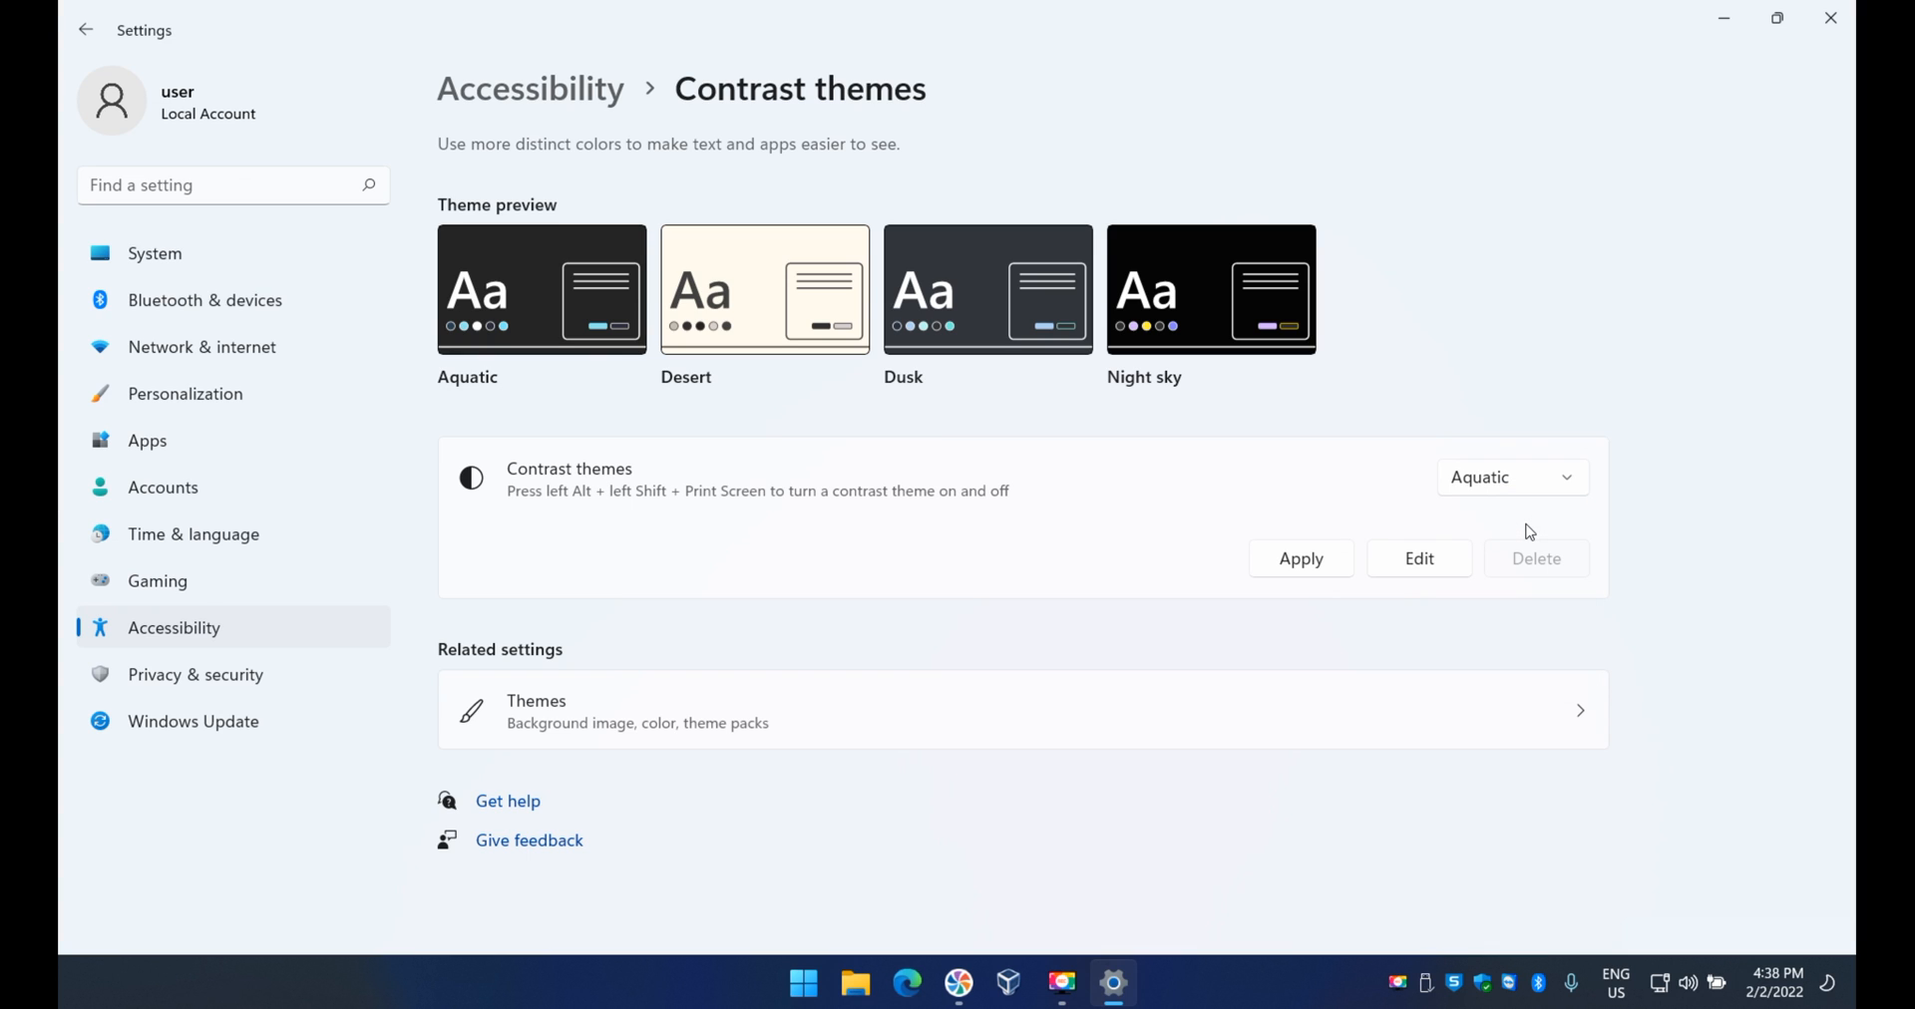
{"action": "left_click", "coordinate": [1298, 558]}
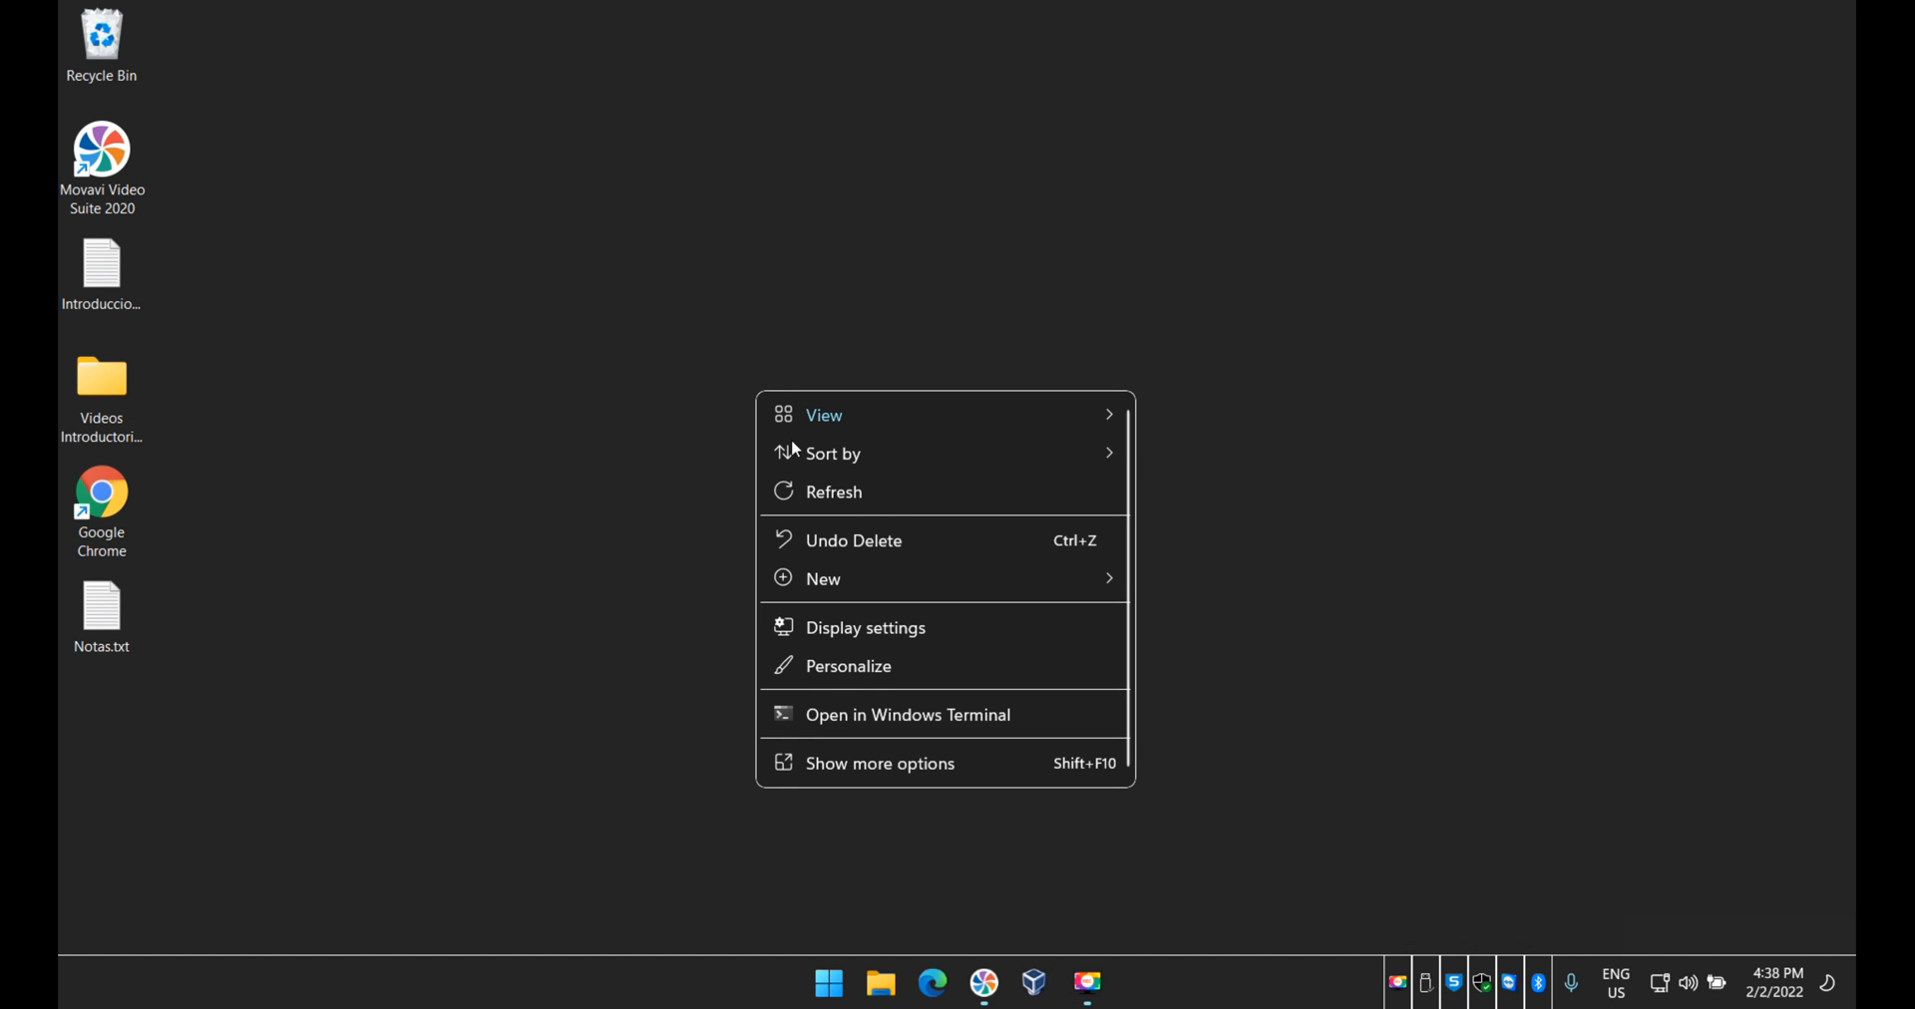
{"action": "mouse_move", "coordinate": [852, 672]}
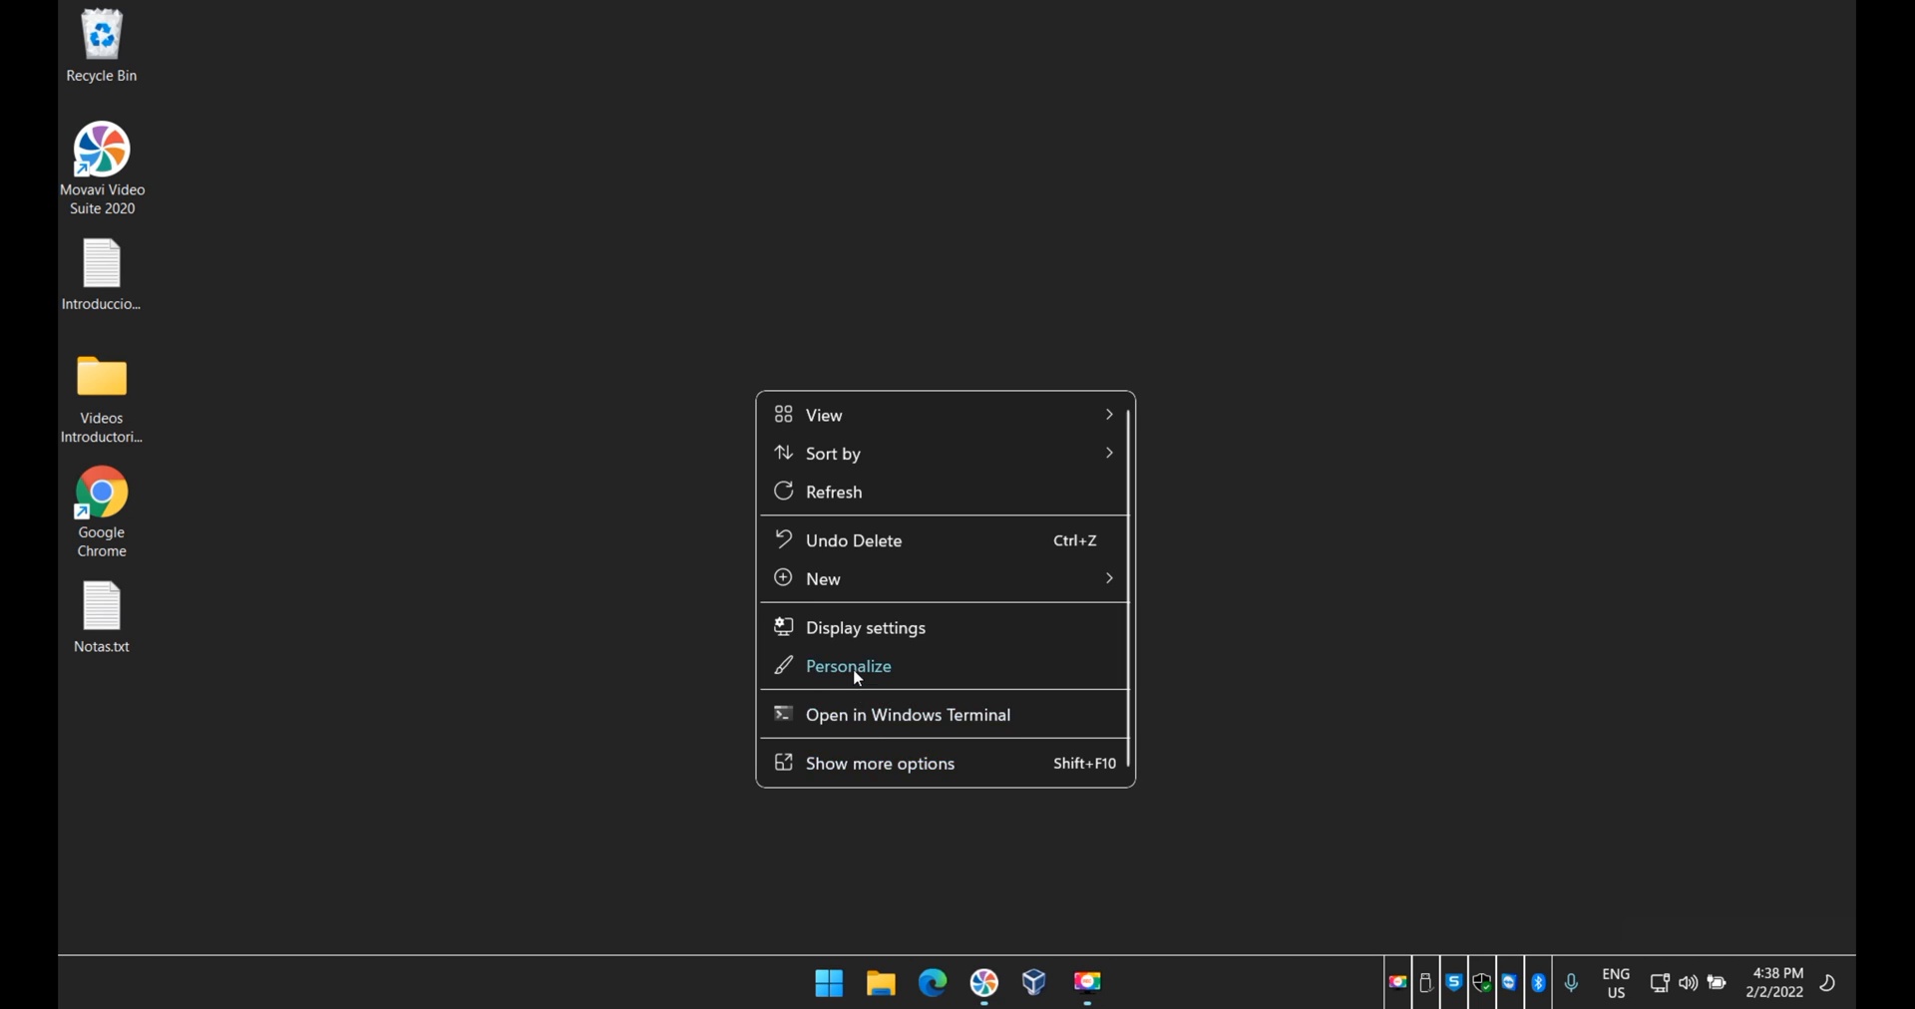
- Reopen Personalization and change the contrast theme from Aquatic to Desert
{"action": "left_click", "coordinate": [848, 666]}
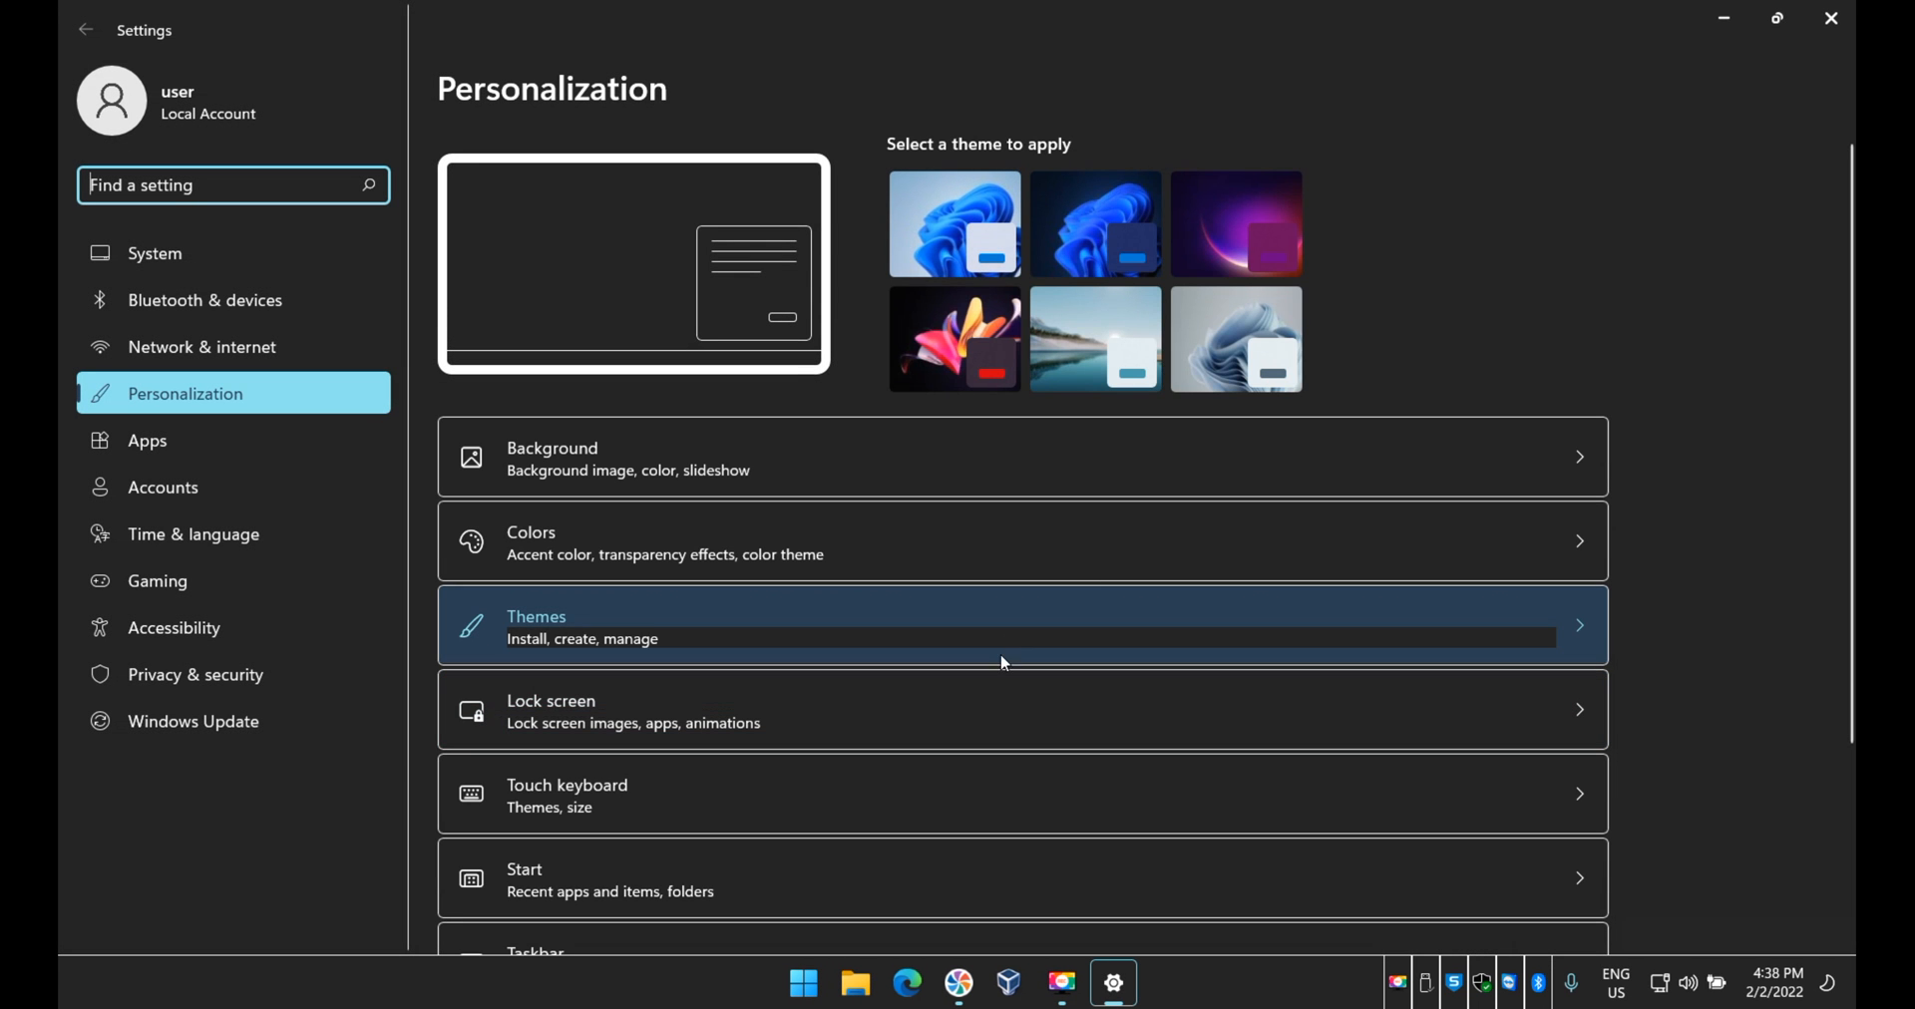
{"action": "mouse_move", "coordinate": [606, 633]}
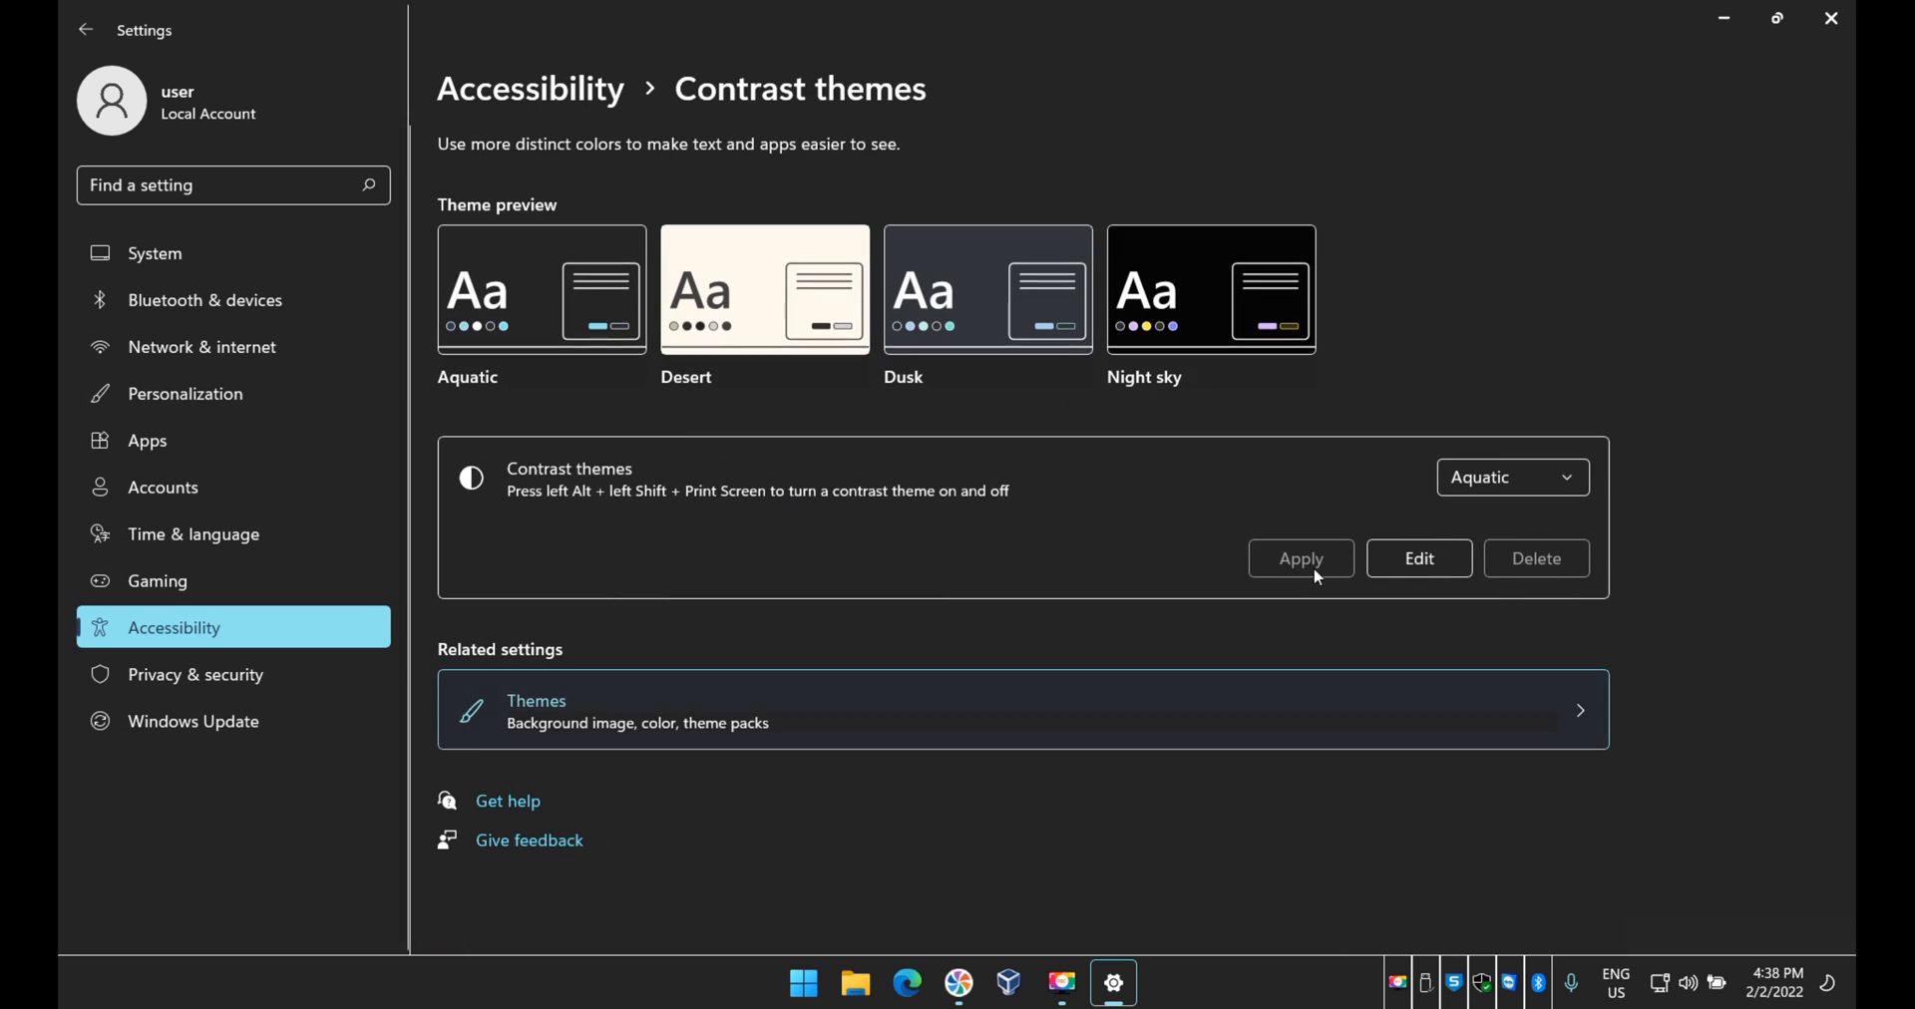
{"action": "left_click", "coordinate": [1510, 477]}
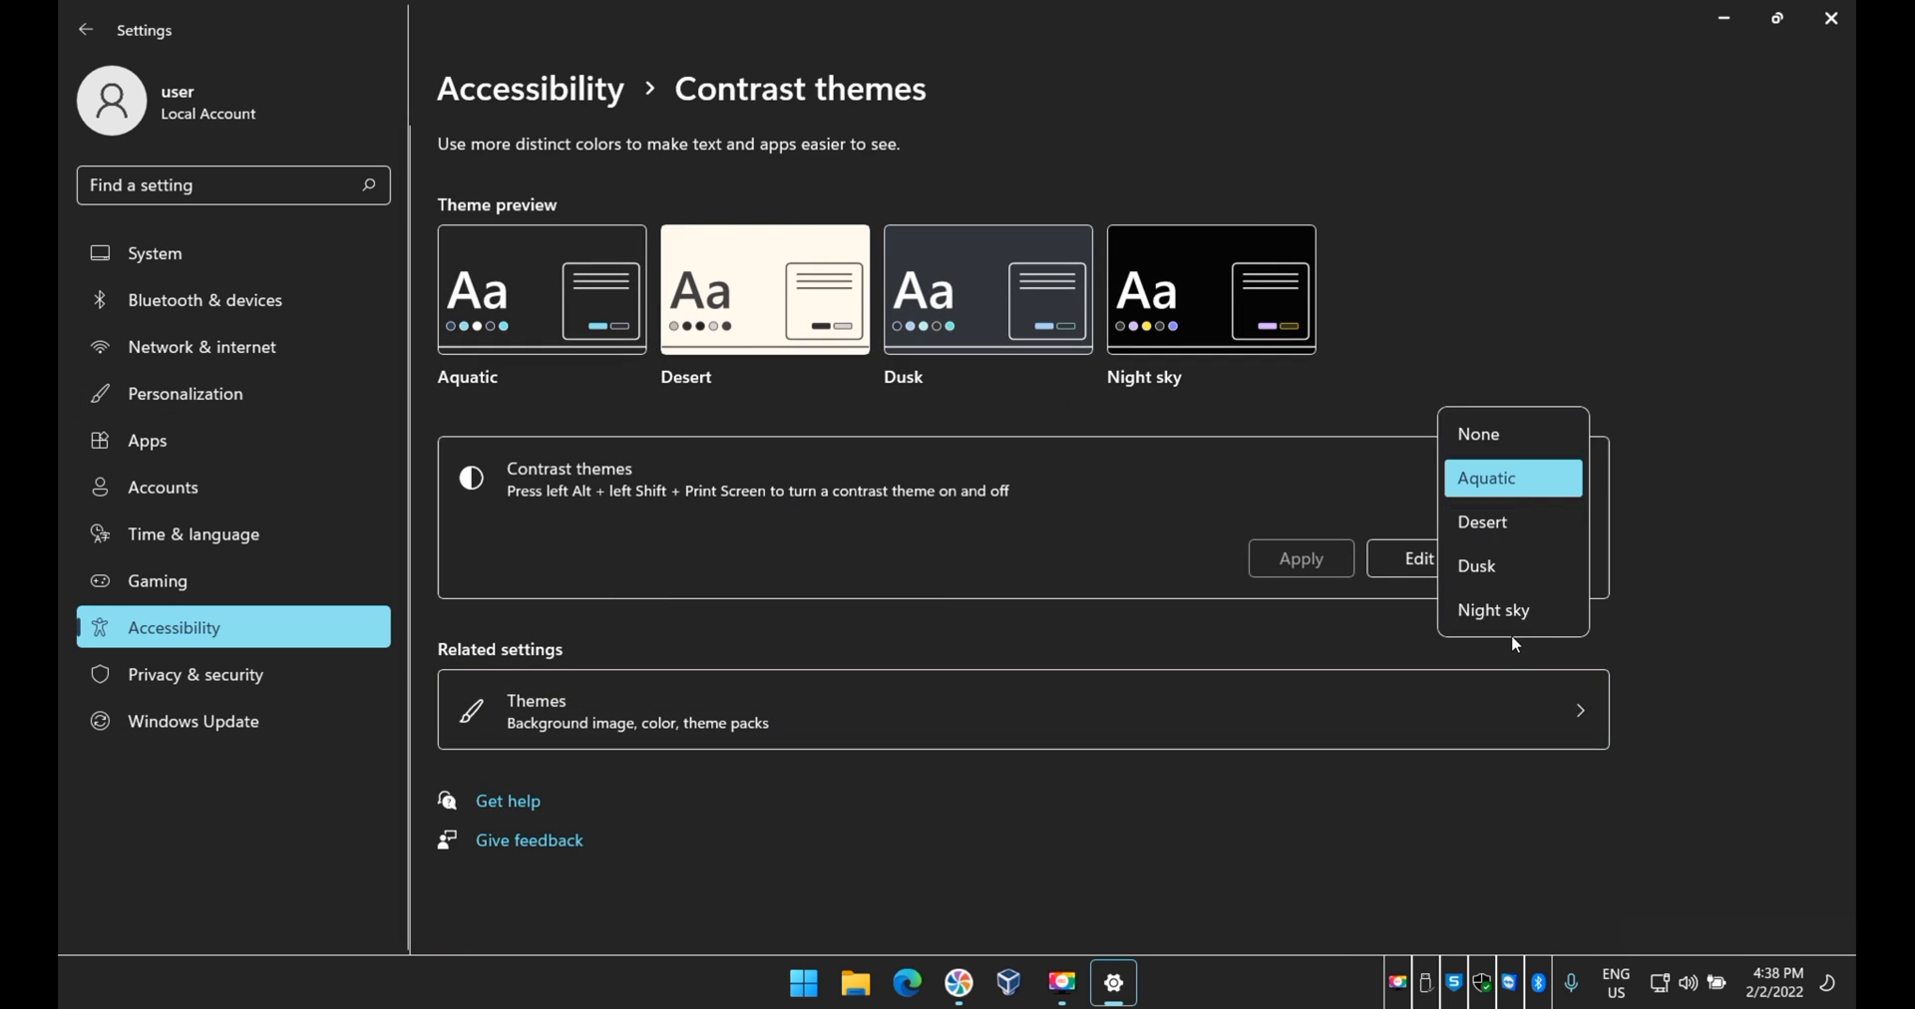
{"action": "mouse_move", "coordinate": [1482, 522]}
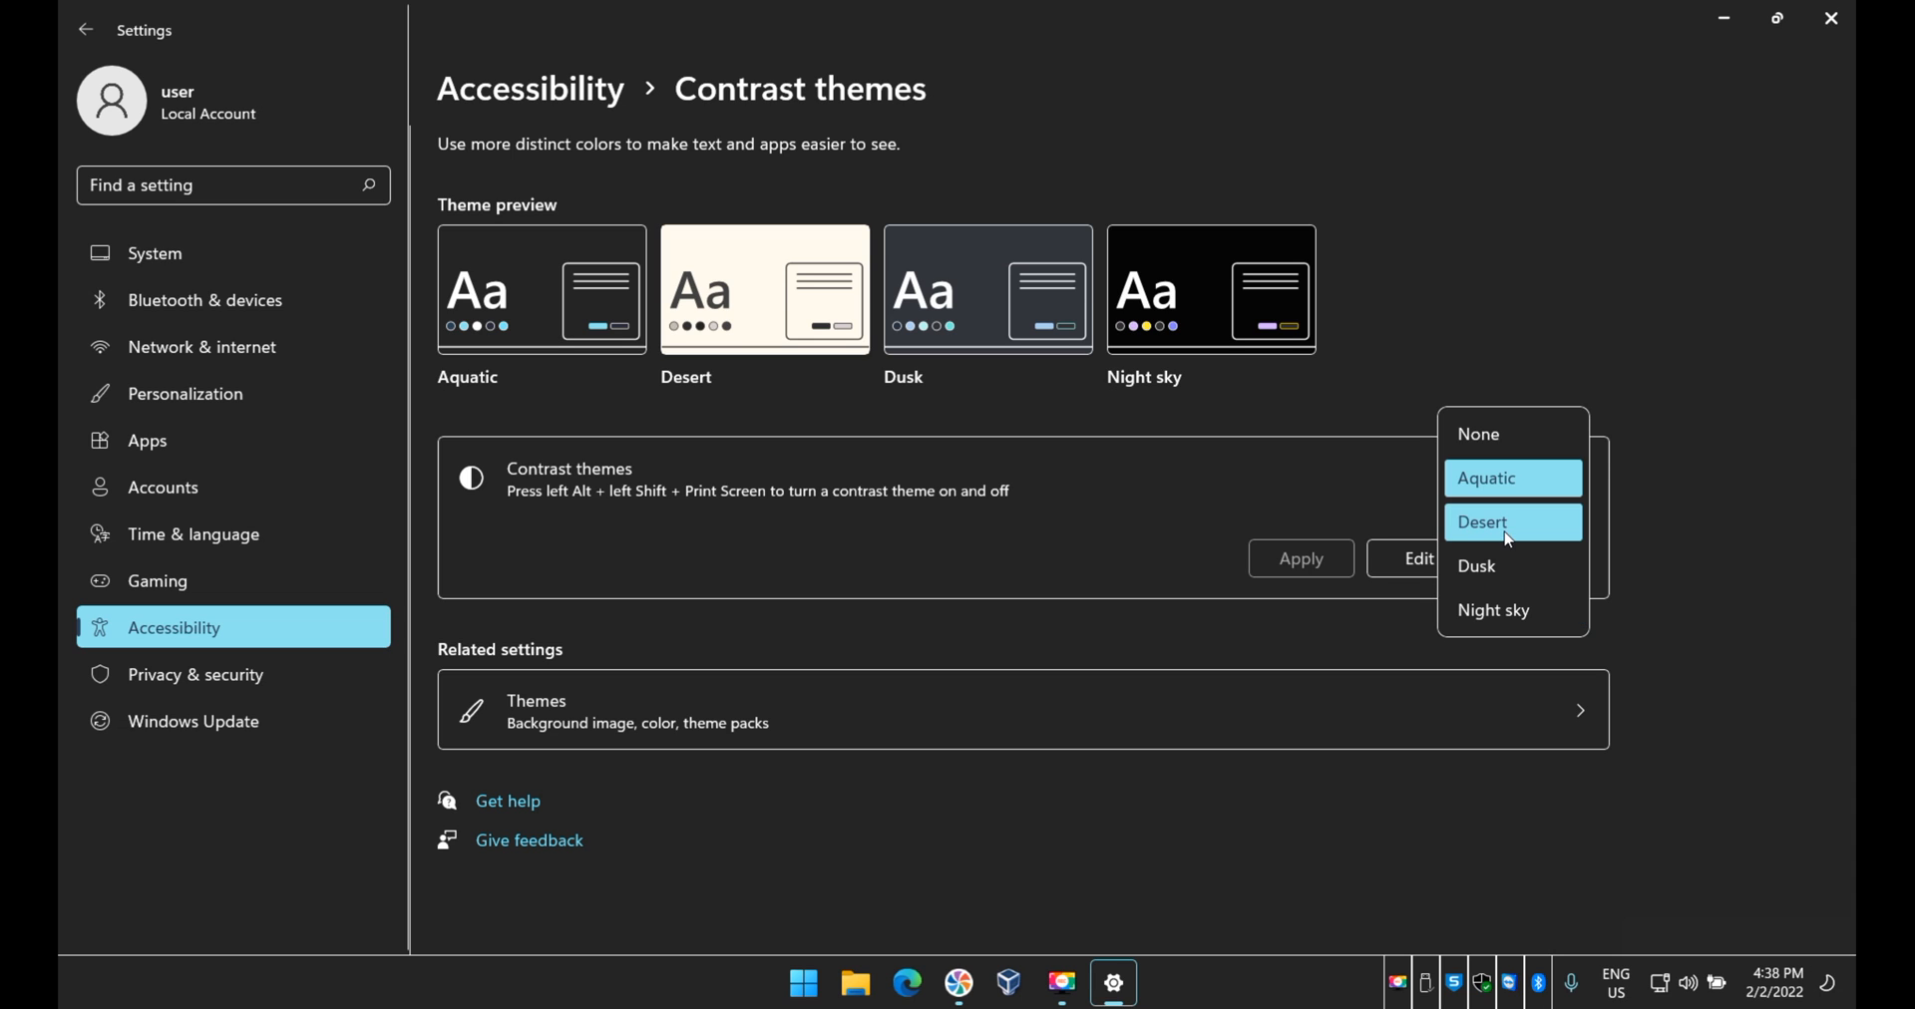
{"action": "left_click", "coordinate": [1486, 478]}
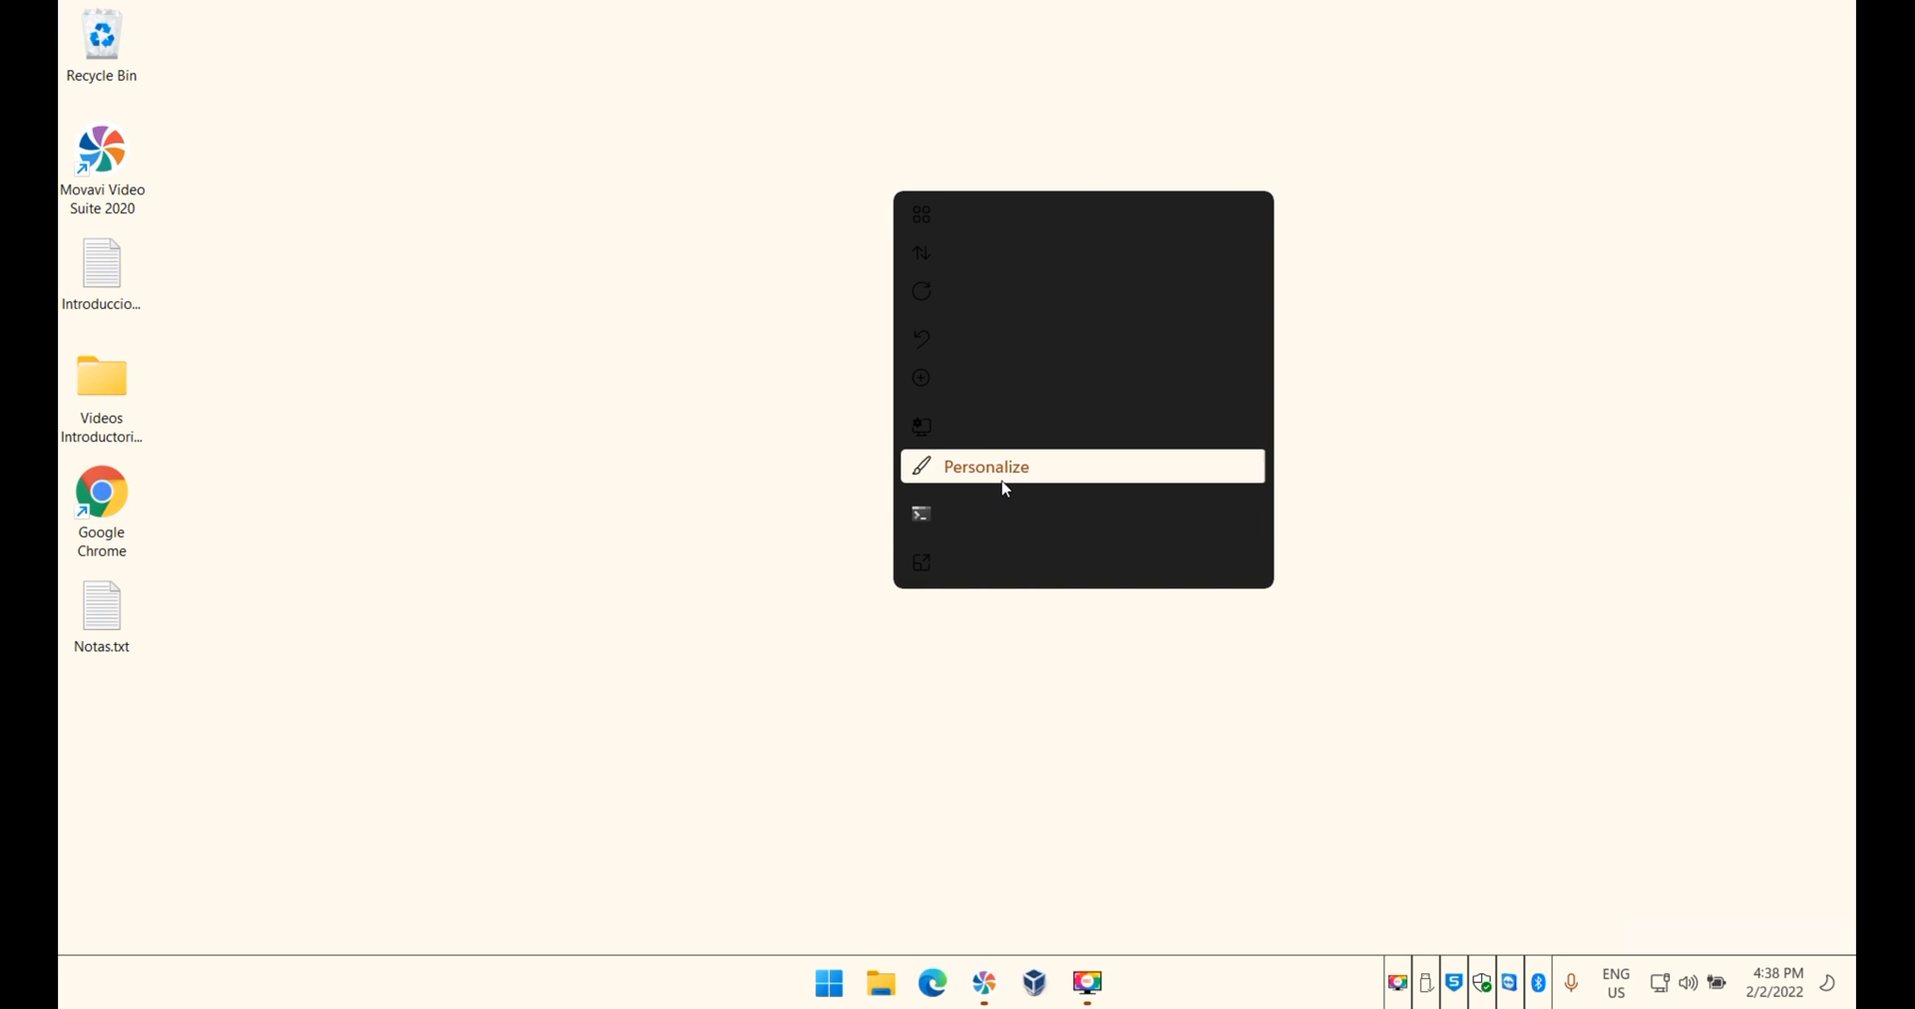
- Reopen Contrast themes and set the theme to None, restoring the normal look
{"action": "left_click", "coordinate": [986, 467]}
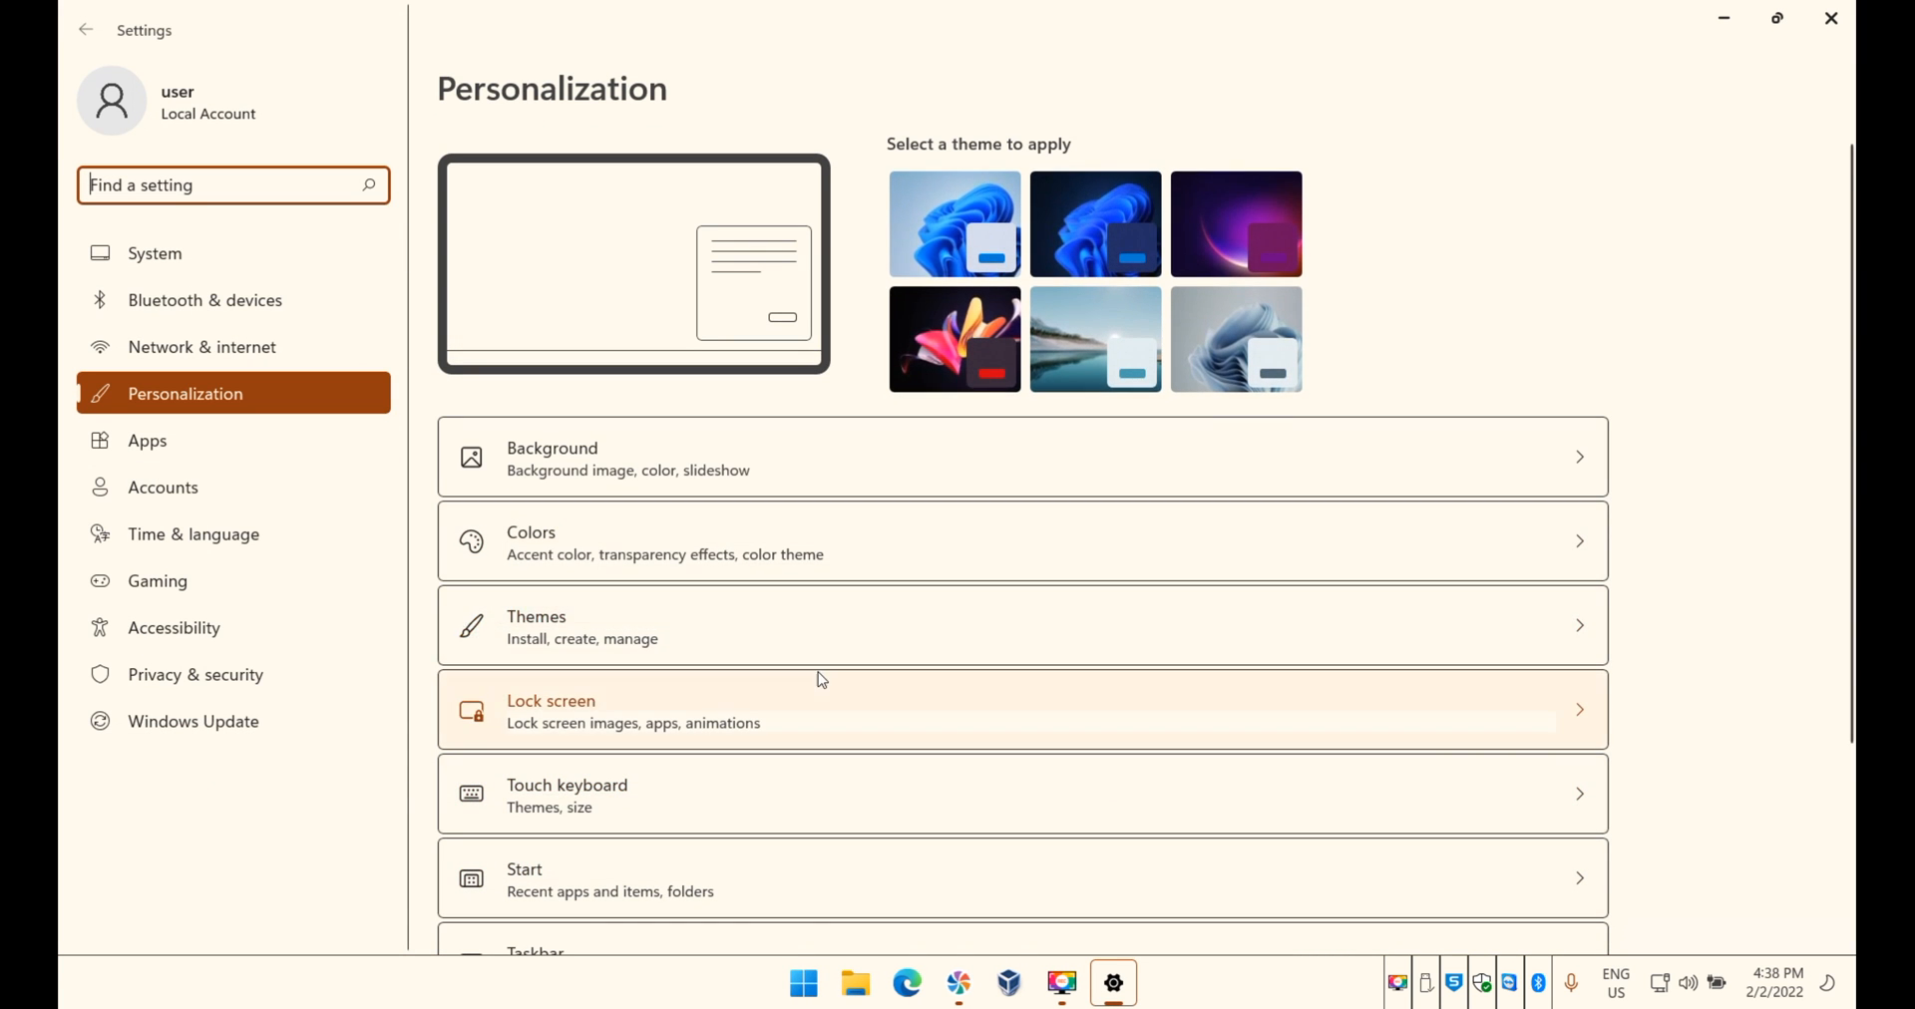
{"action": "mouse_move", "coordinate": [596, 620]}
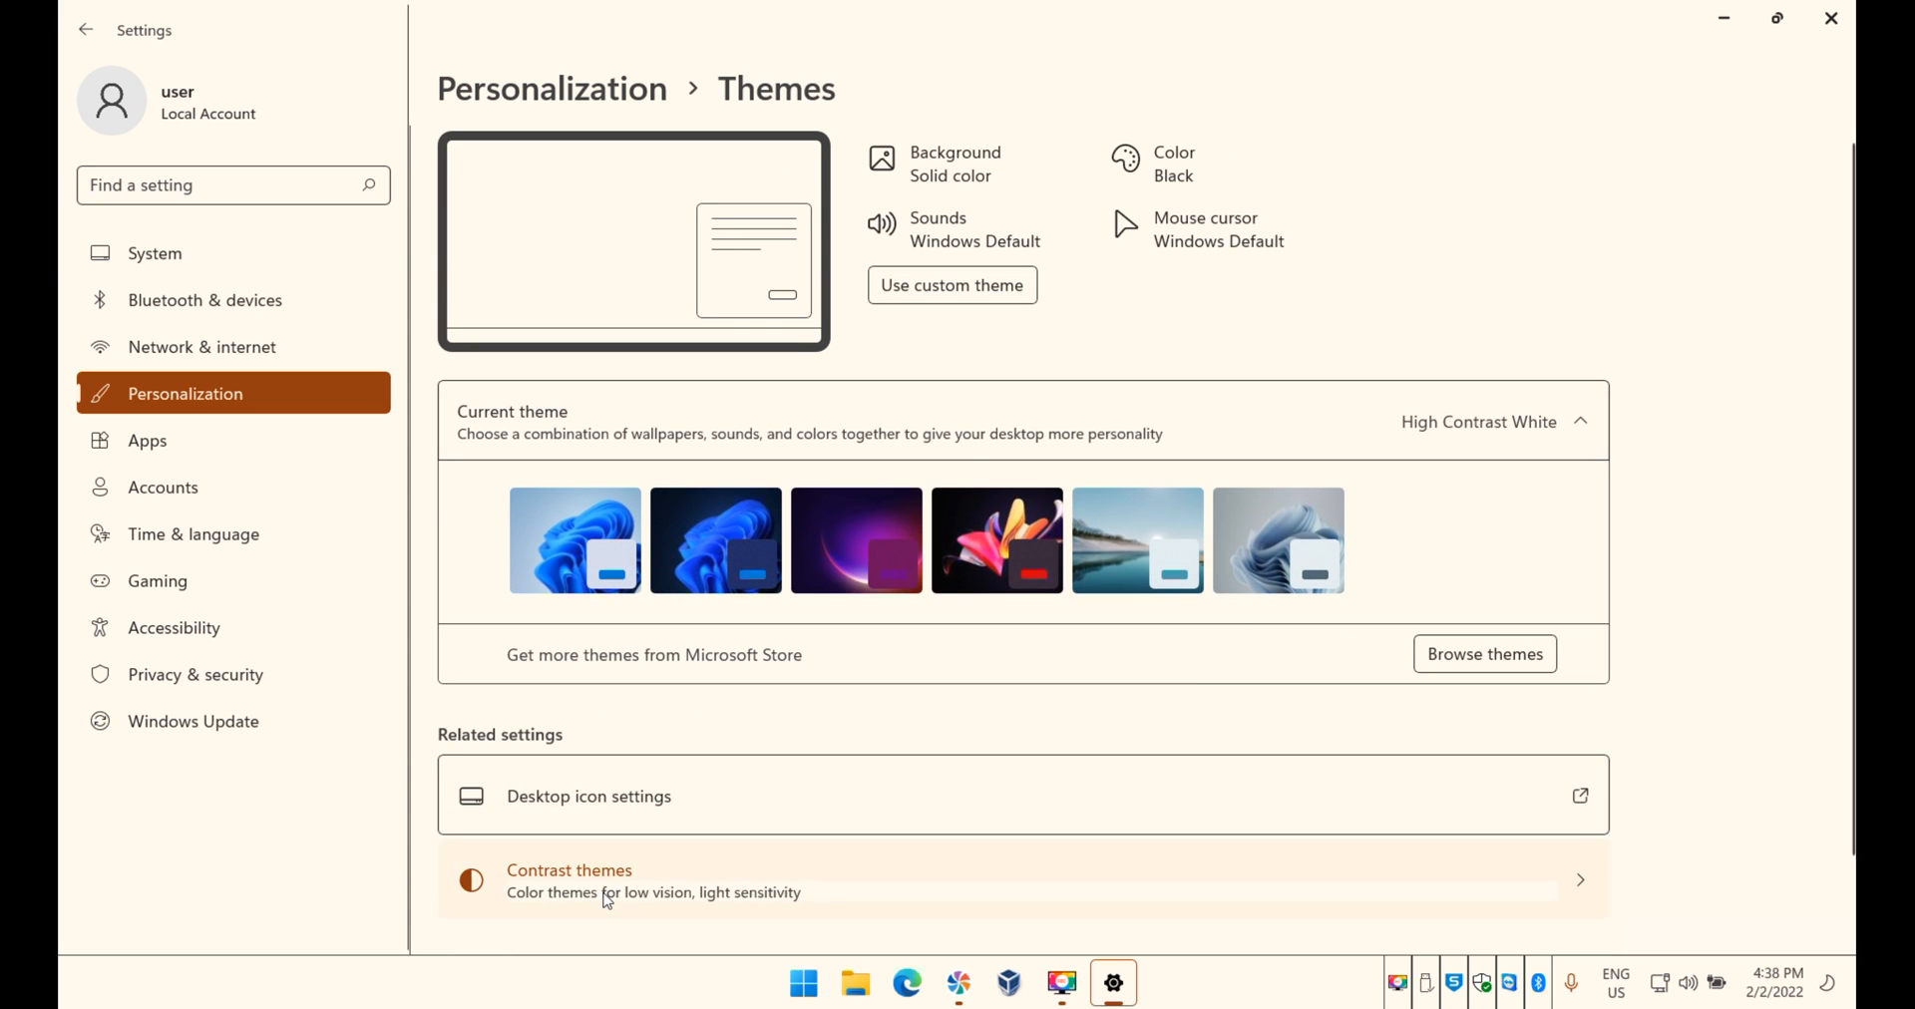
{"action": "left_click", "coordinate": [569, 879]}
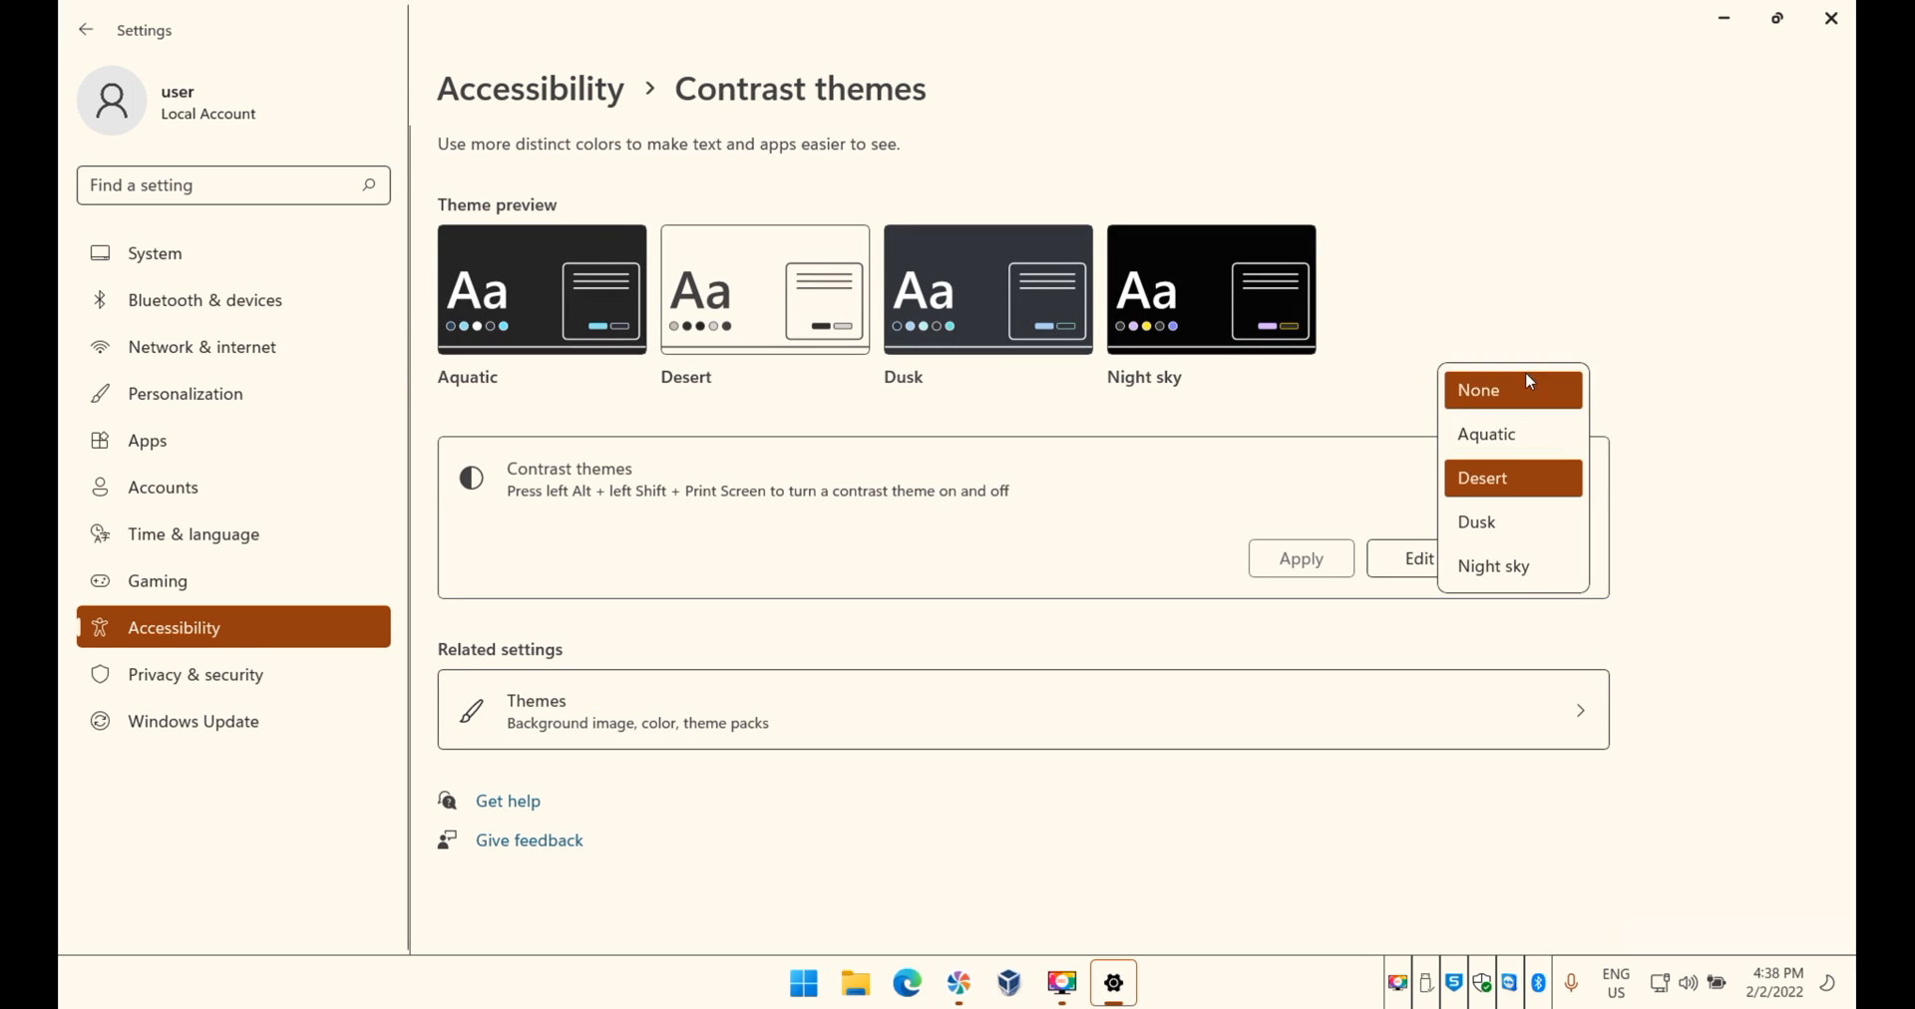
{"action": "left_click", "coordinate": [1478, 389]}
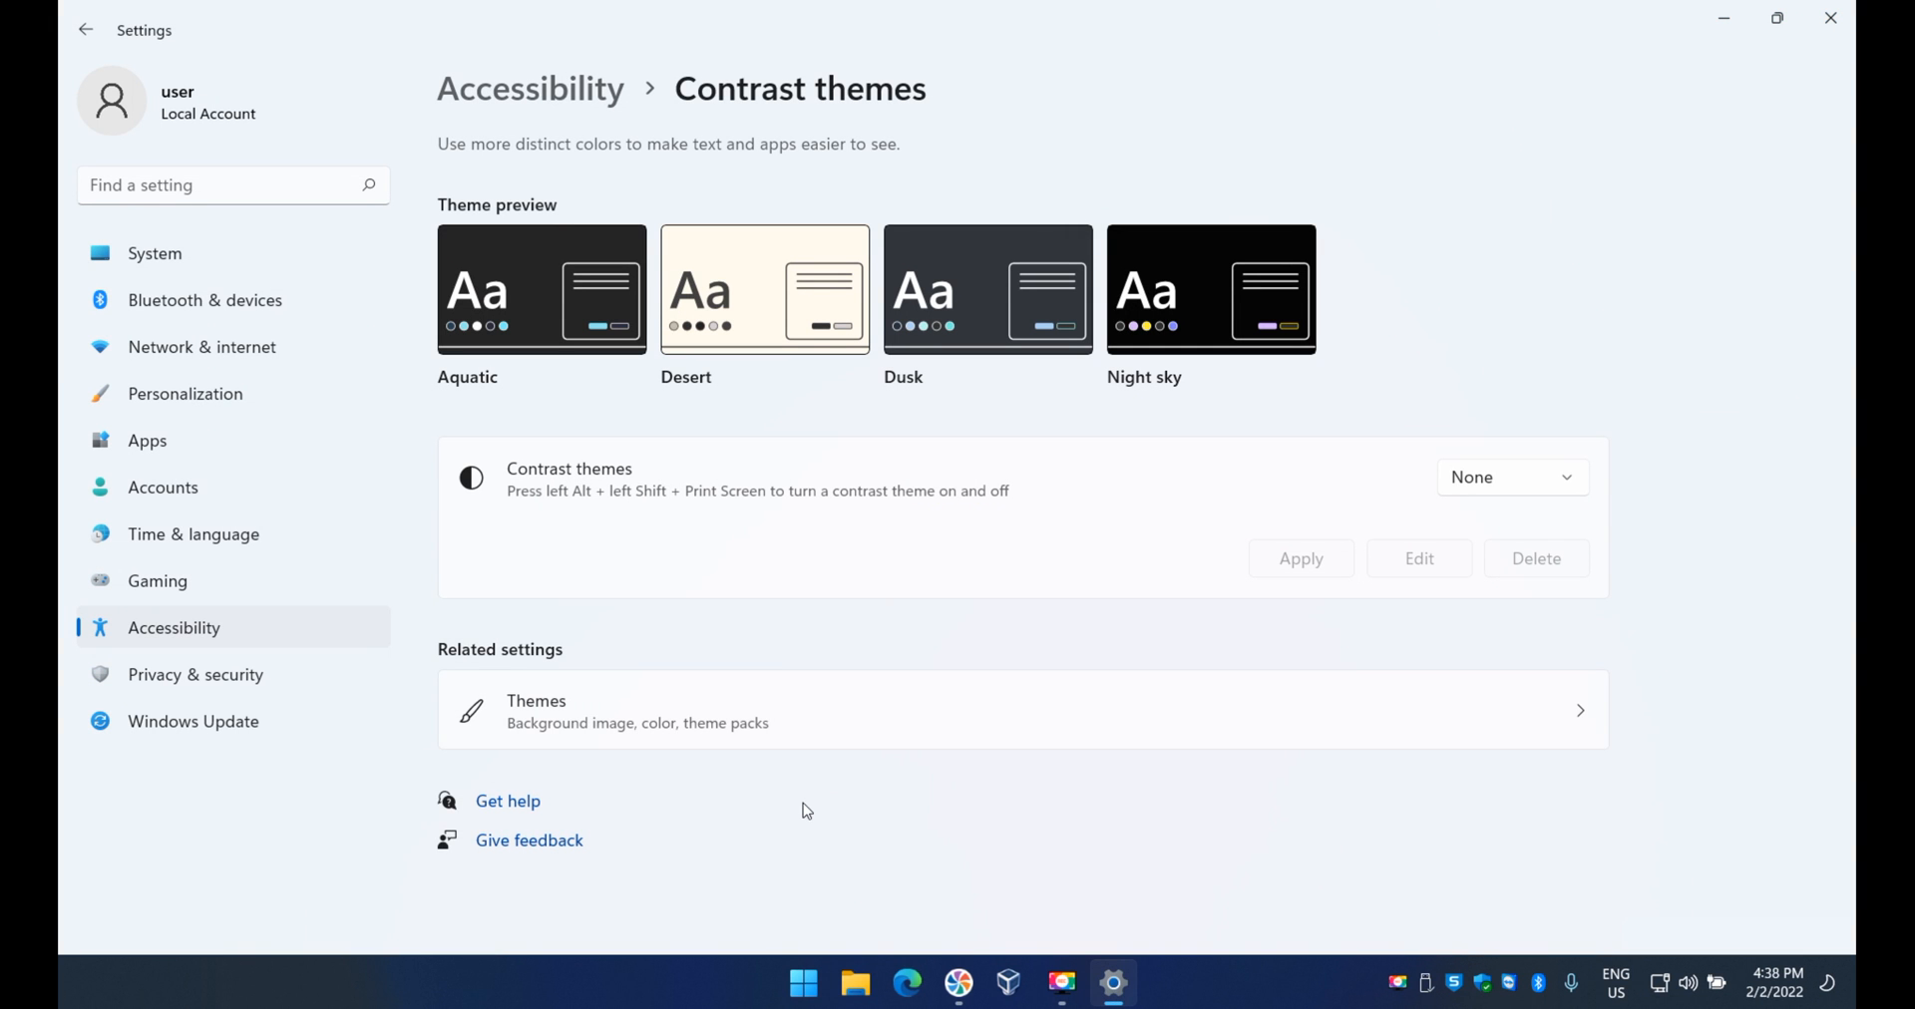
{"action": "mouse_move", "coordinate": [586, 363]}
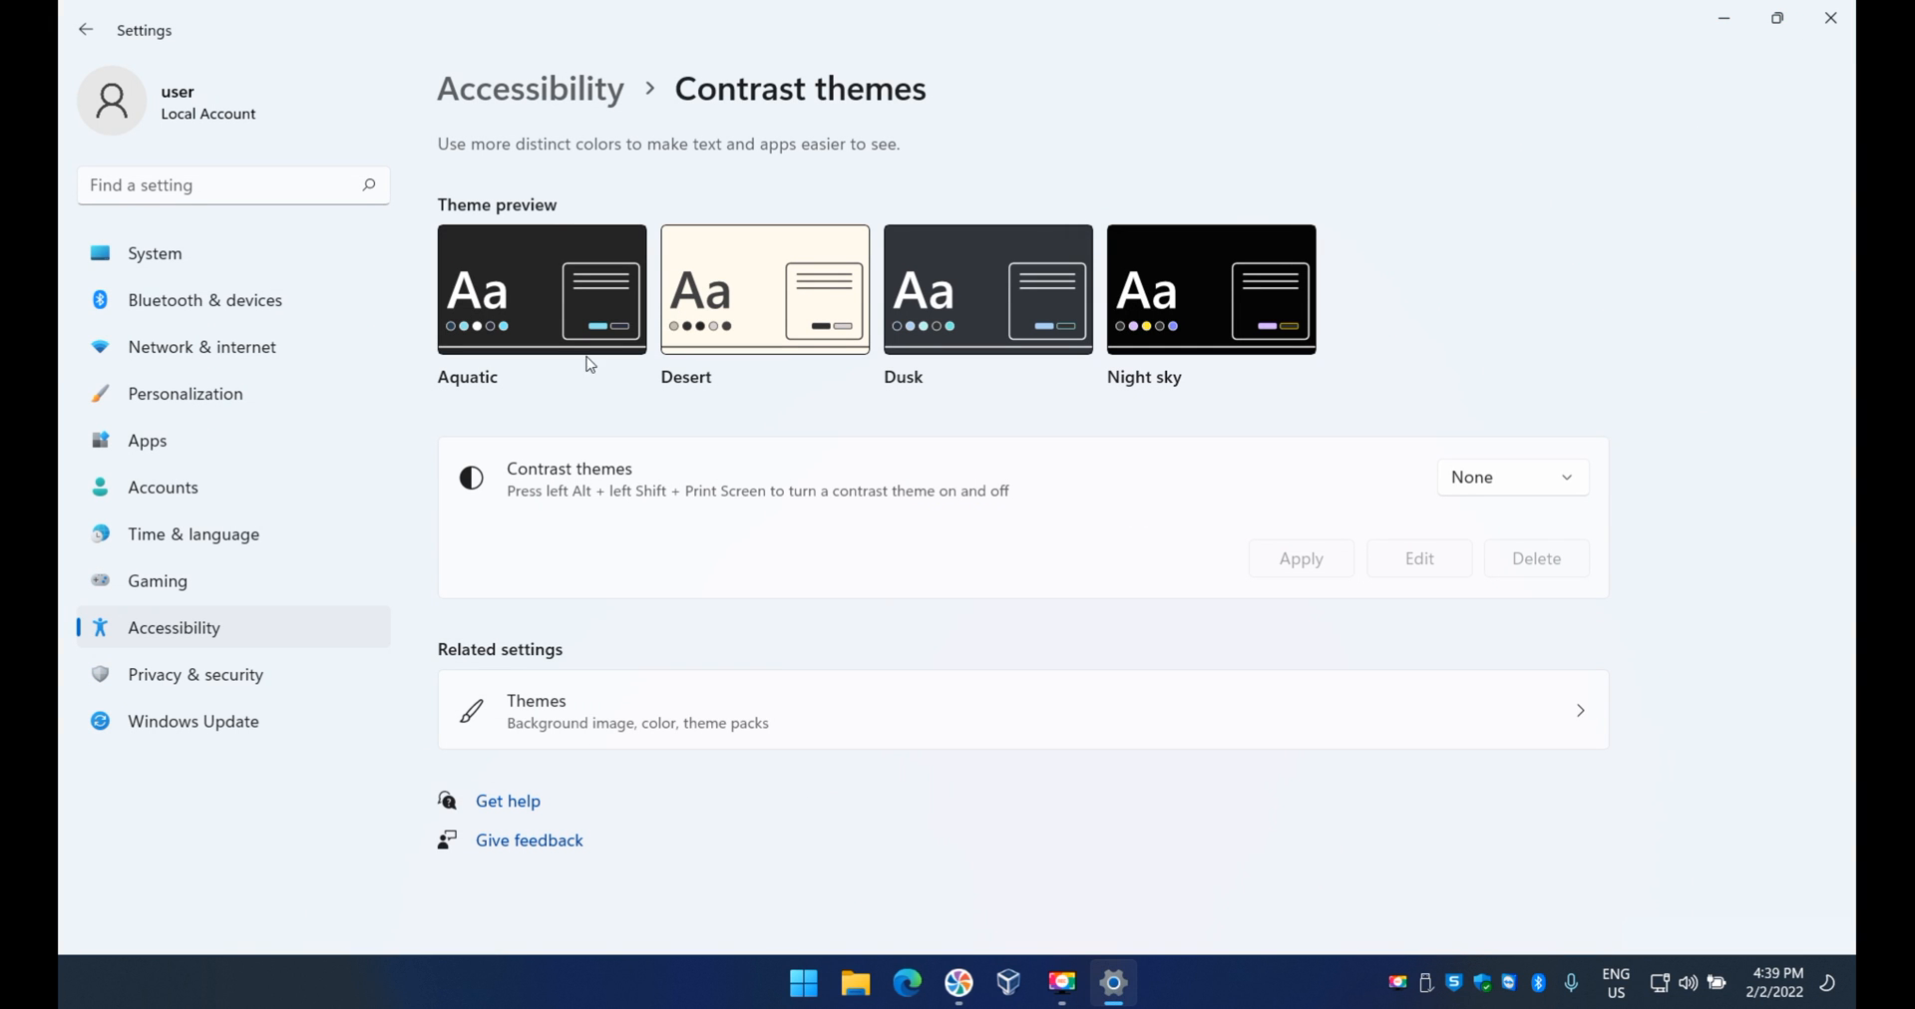
{"action": "mouse_move", "coordinate": [720, 313]}
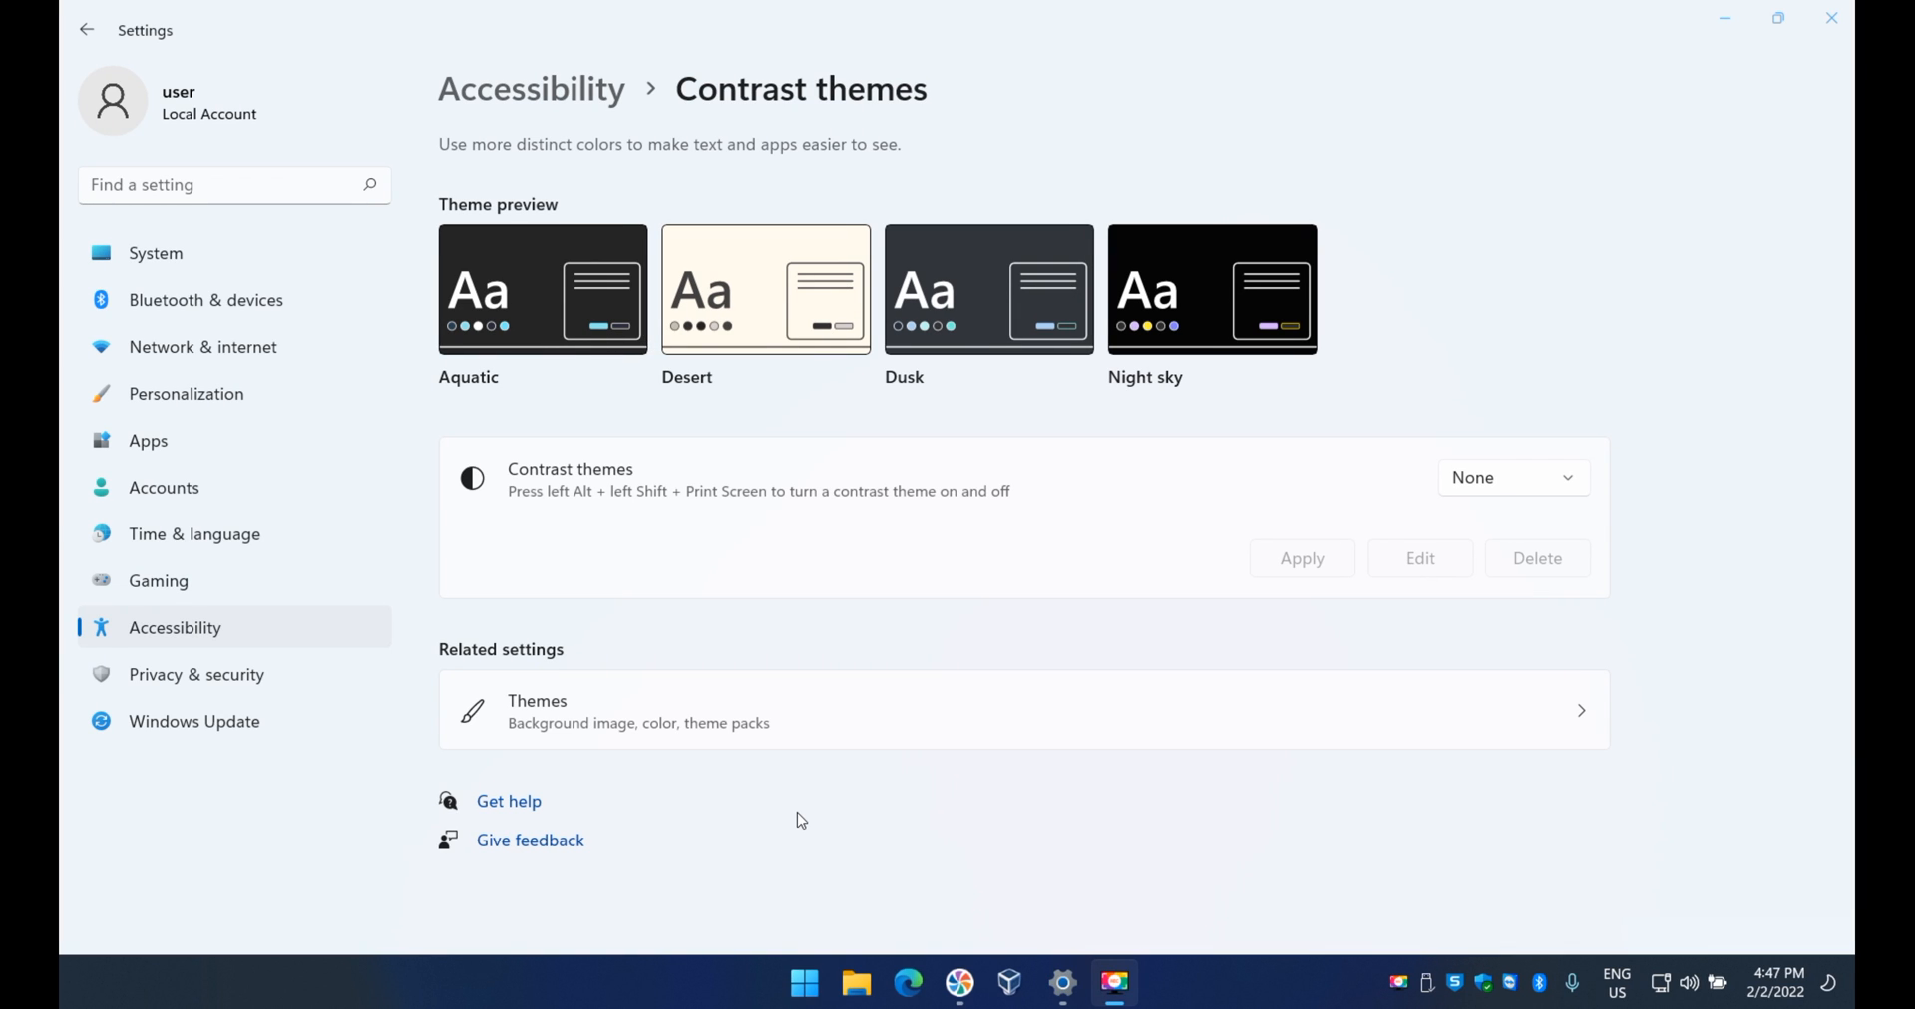
{"action": "mouse_move", "coordinate": [578, 506]}
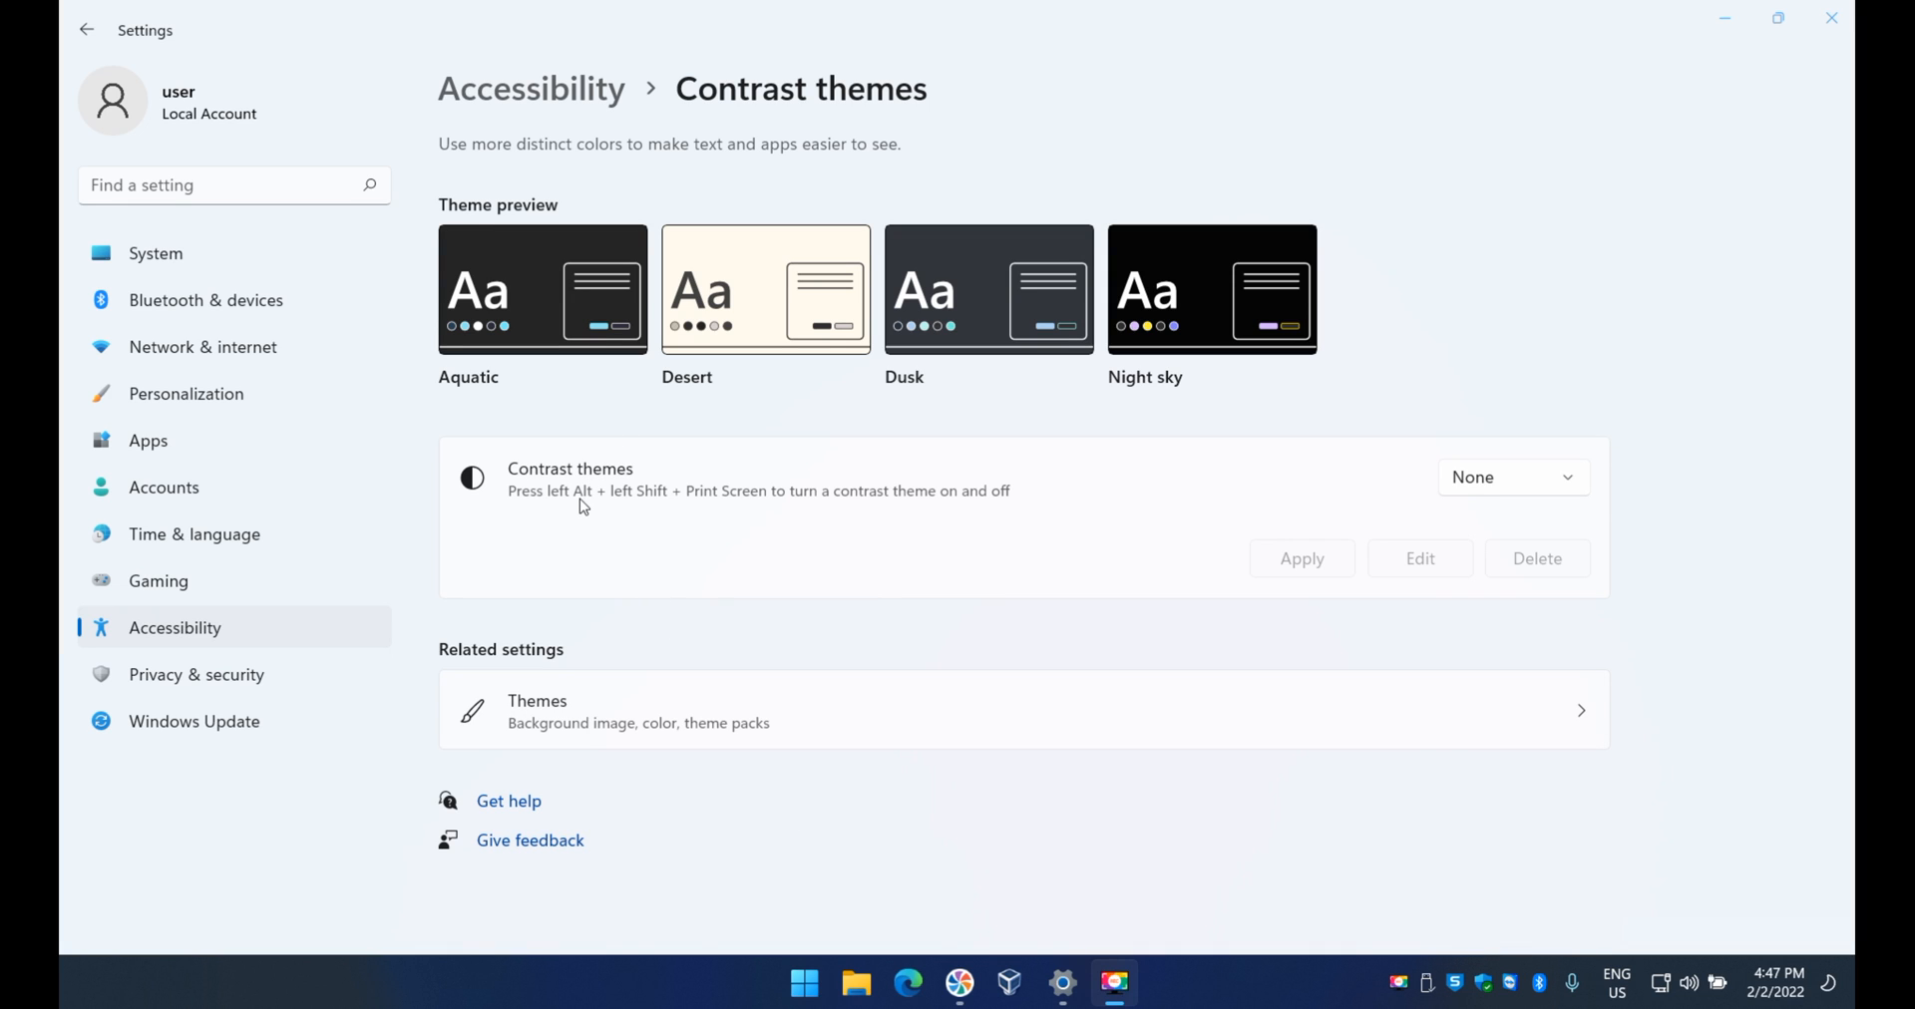
{"action": "mouse_move", "coordinate": [726, 507]}
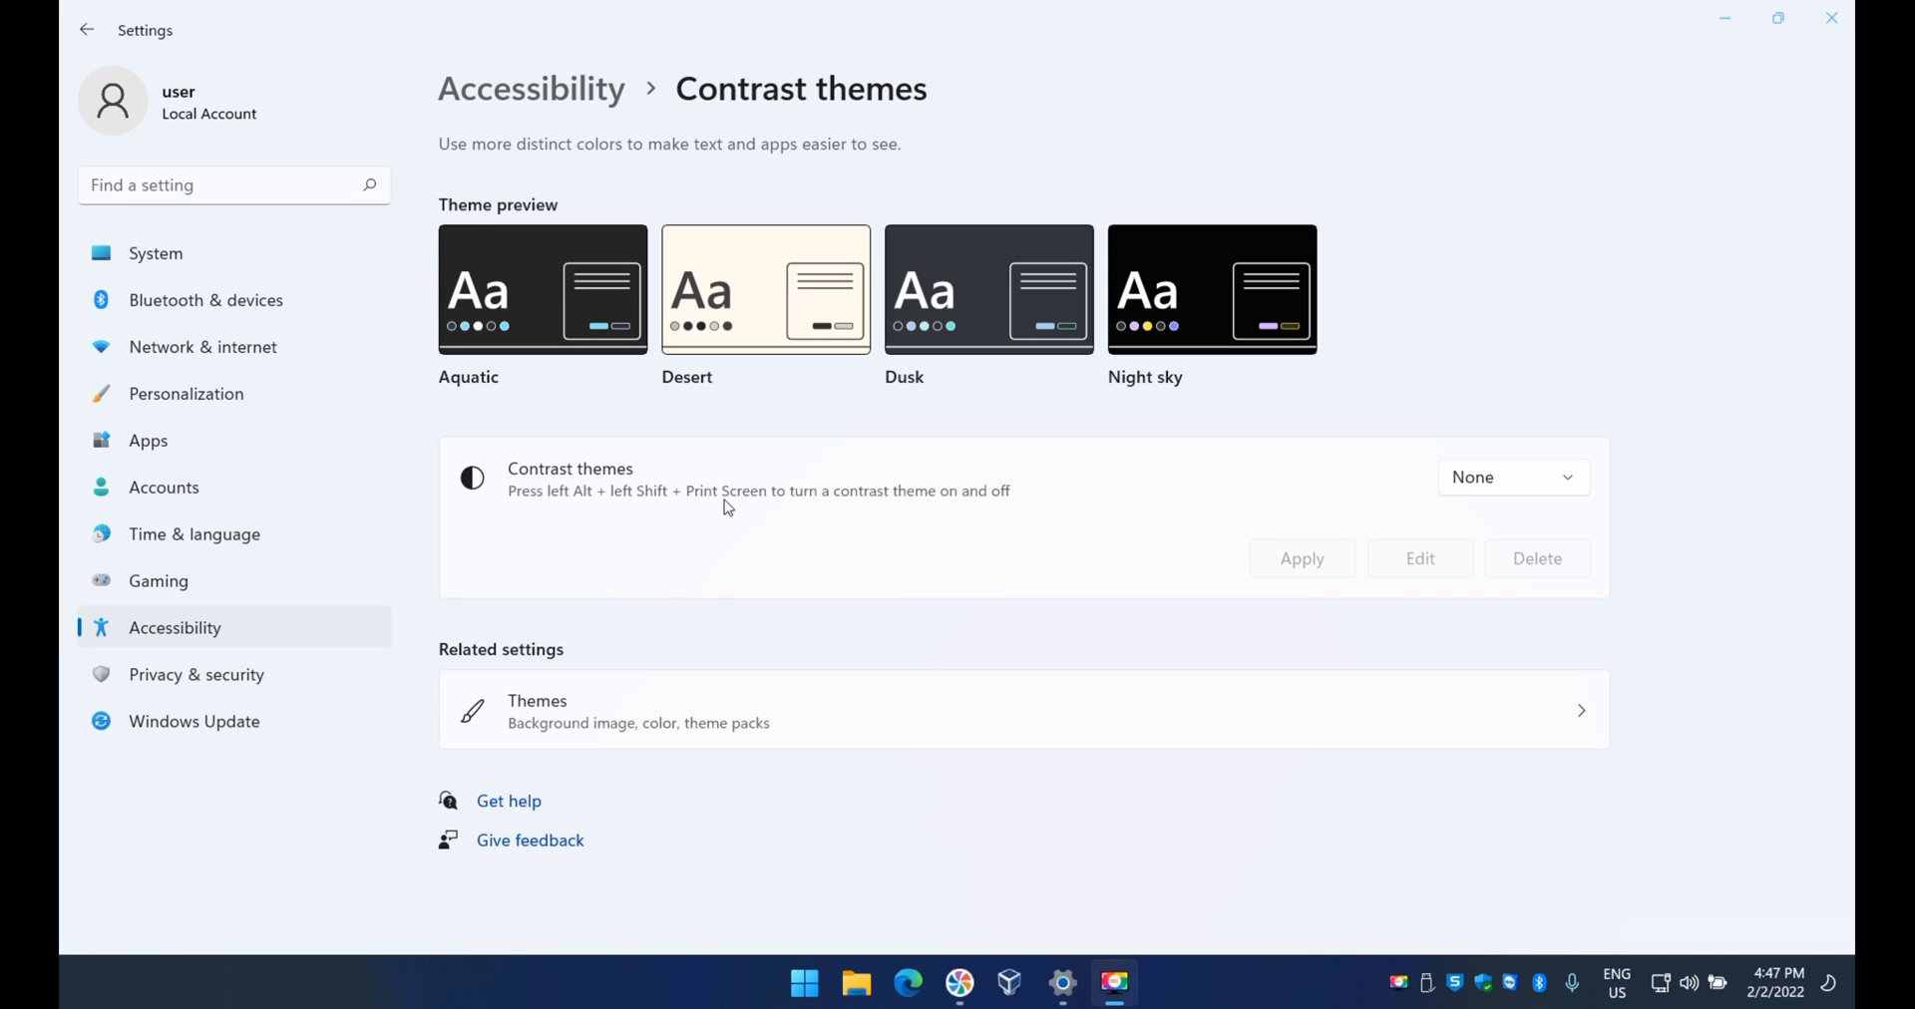
{"action": "mouse_move", "coordinate": [749, 505]}
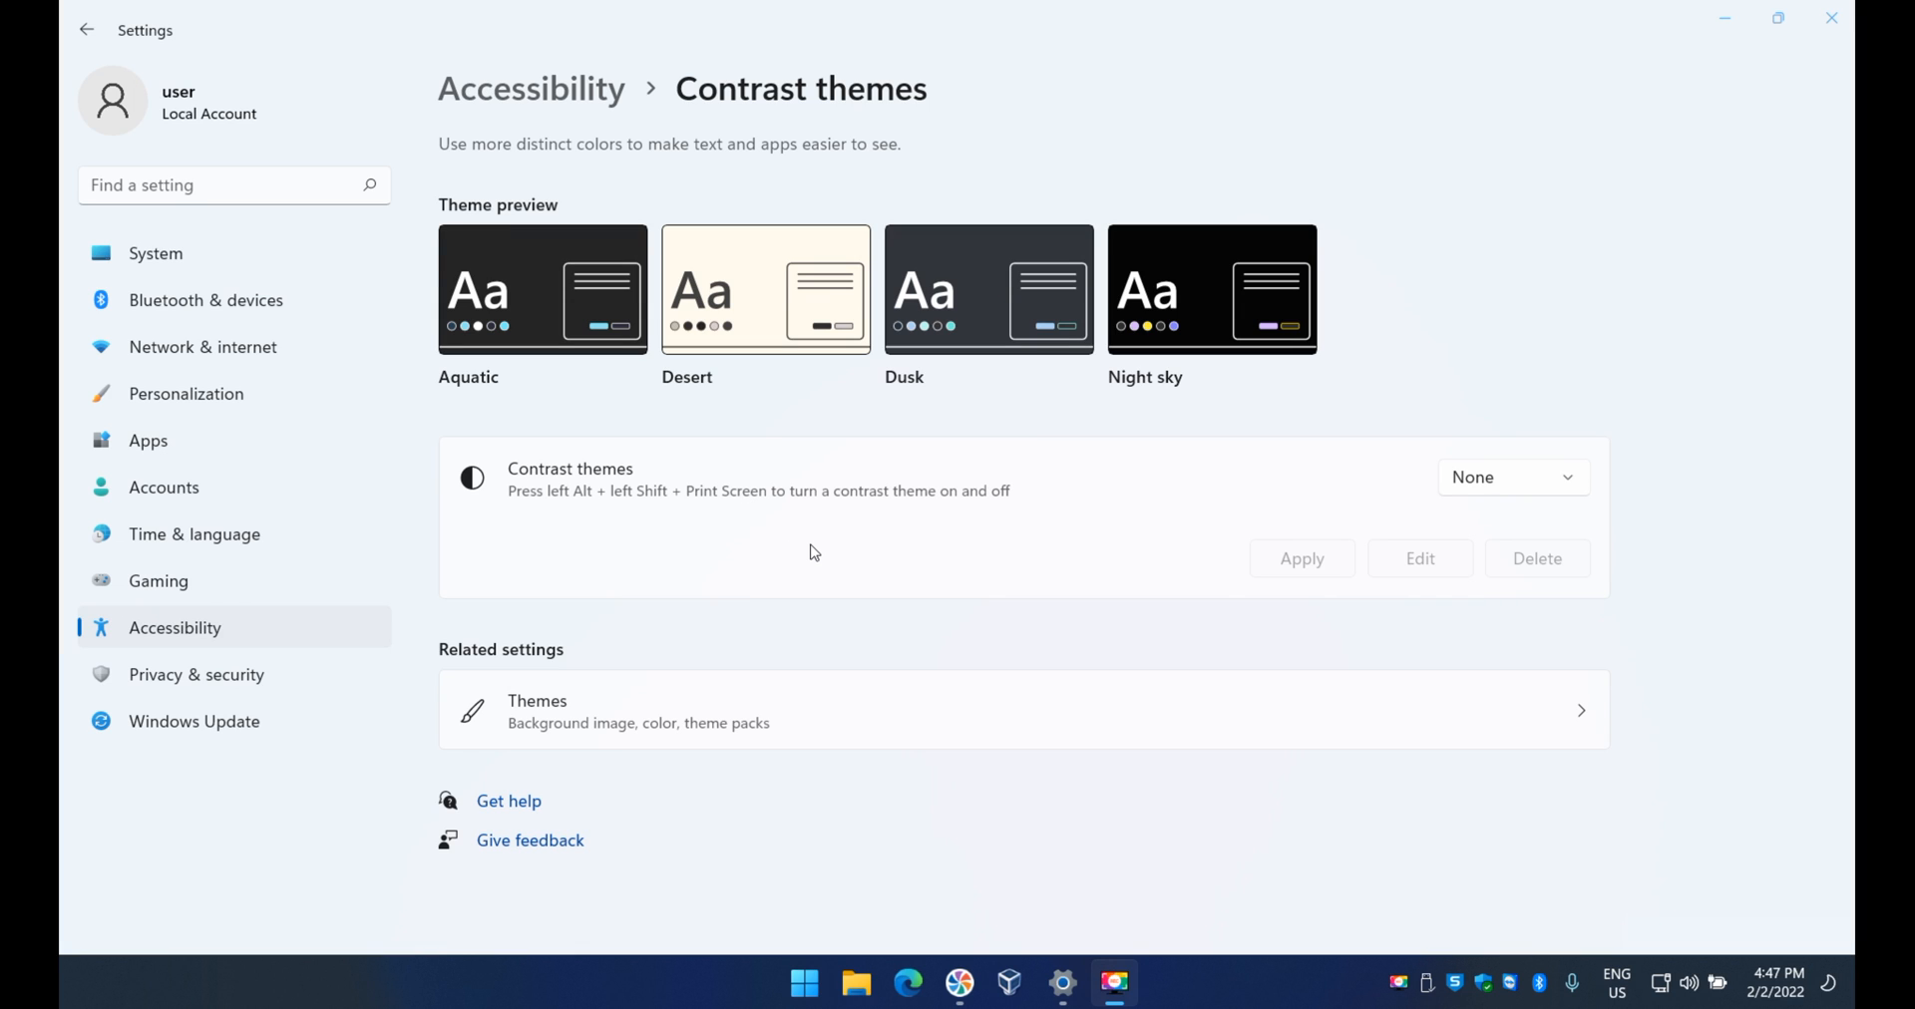
{"action": "left_click", "coordinate": [1511, 476]}
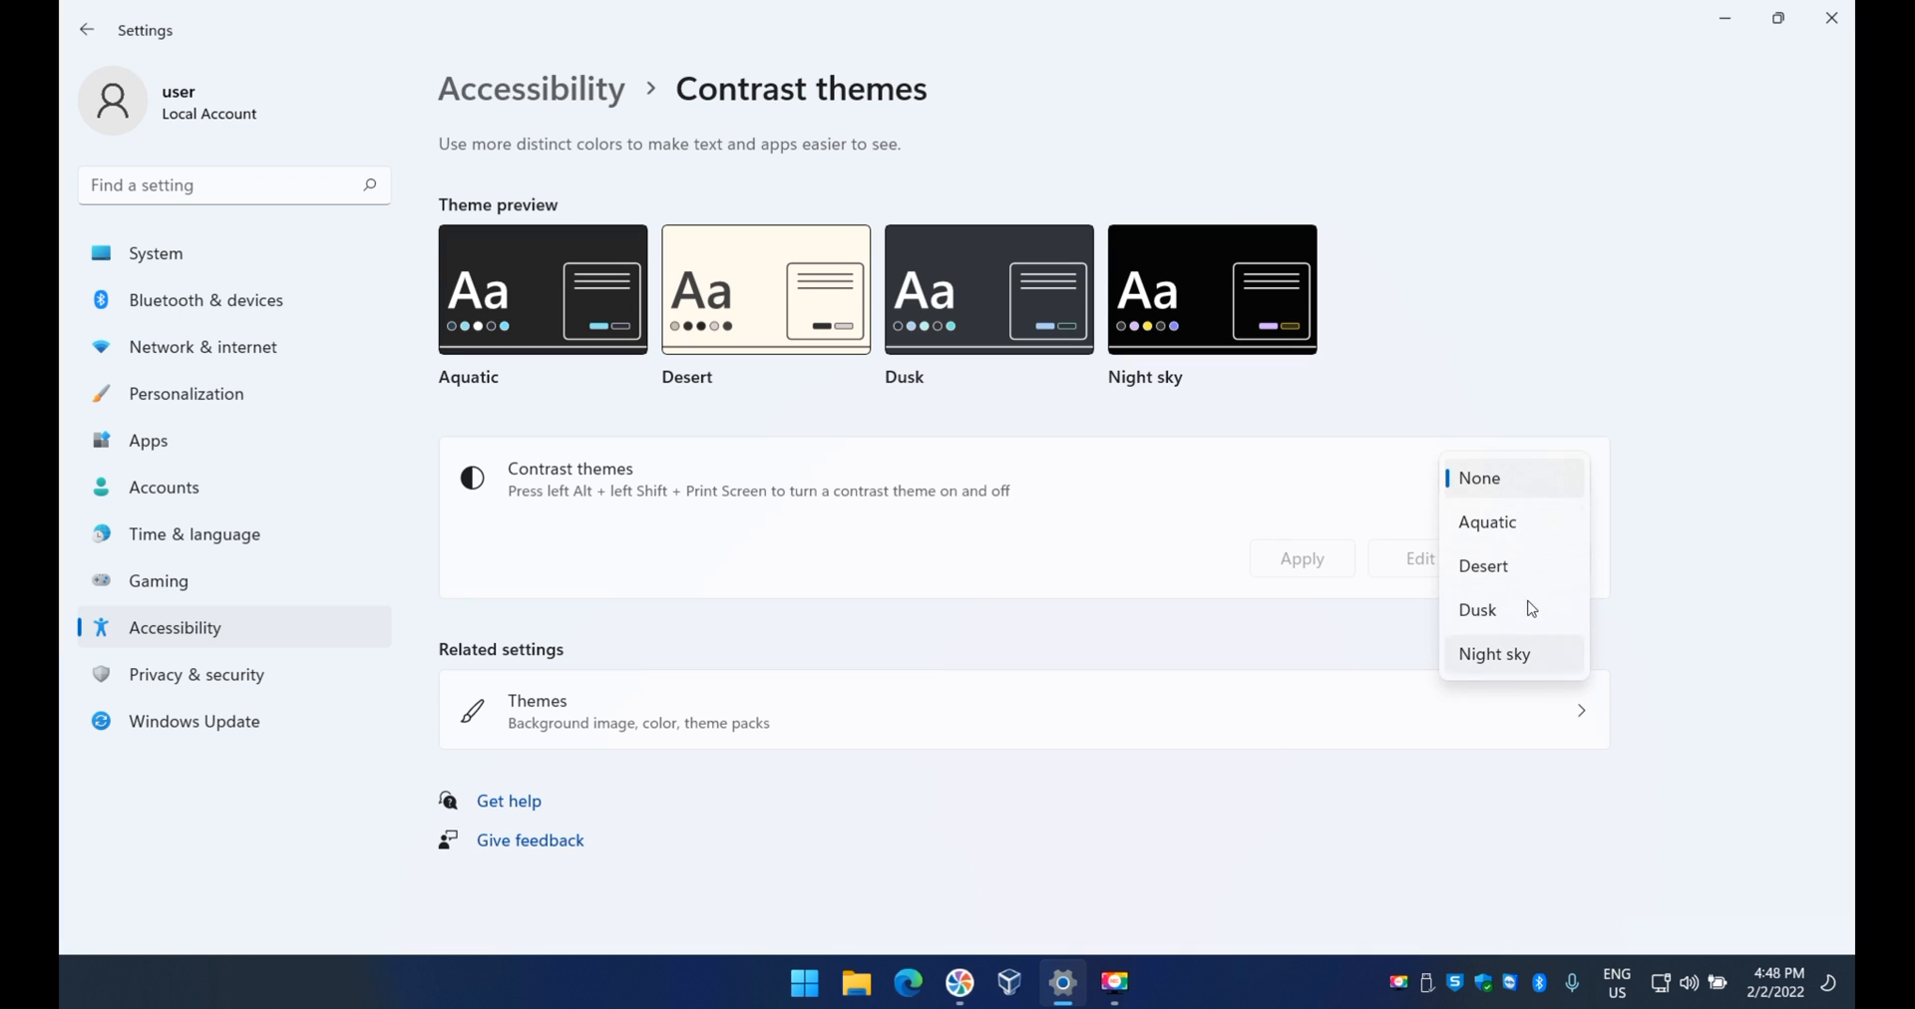
{"action": "left_click", "coordinate": [1478, 479]}
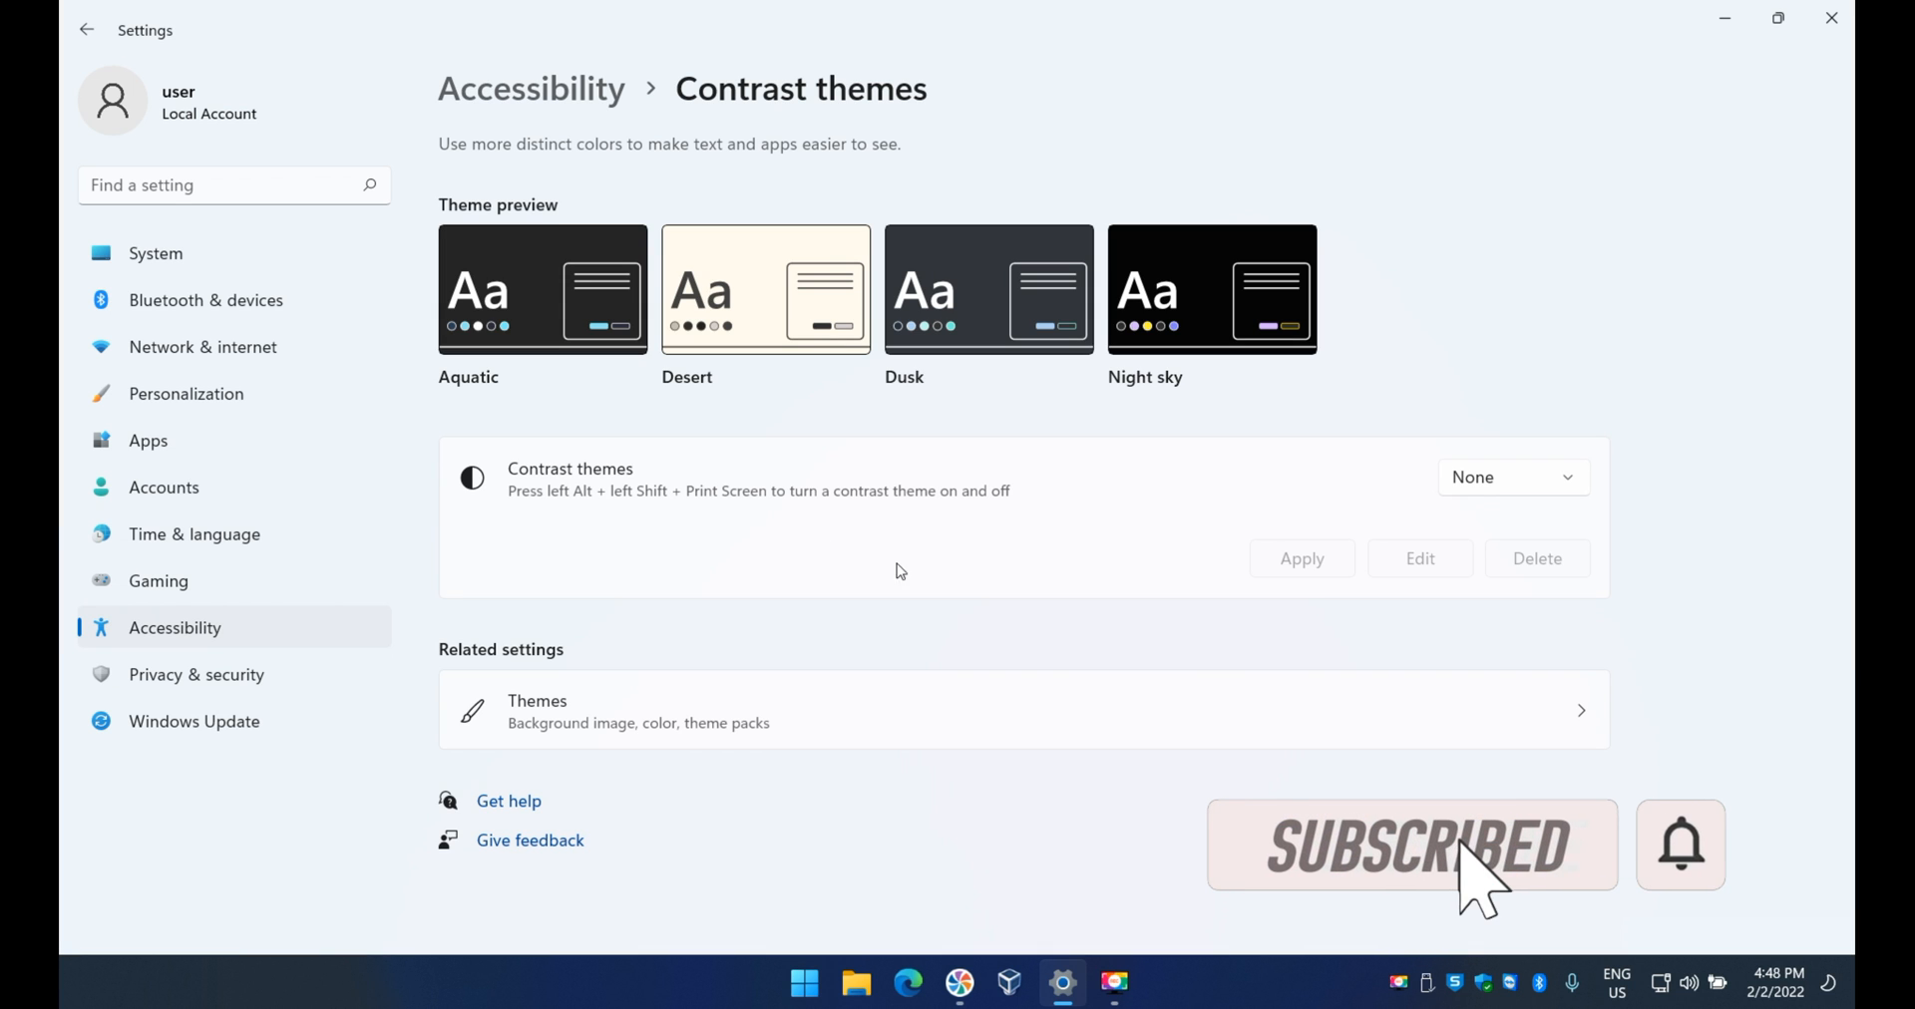
{"action": "mouse_move", "coordinate": [1805, 973]}
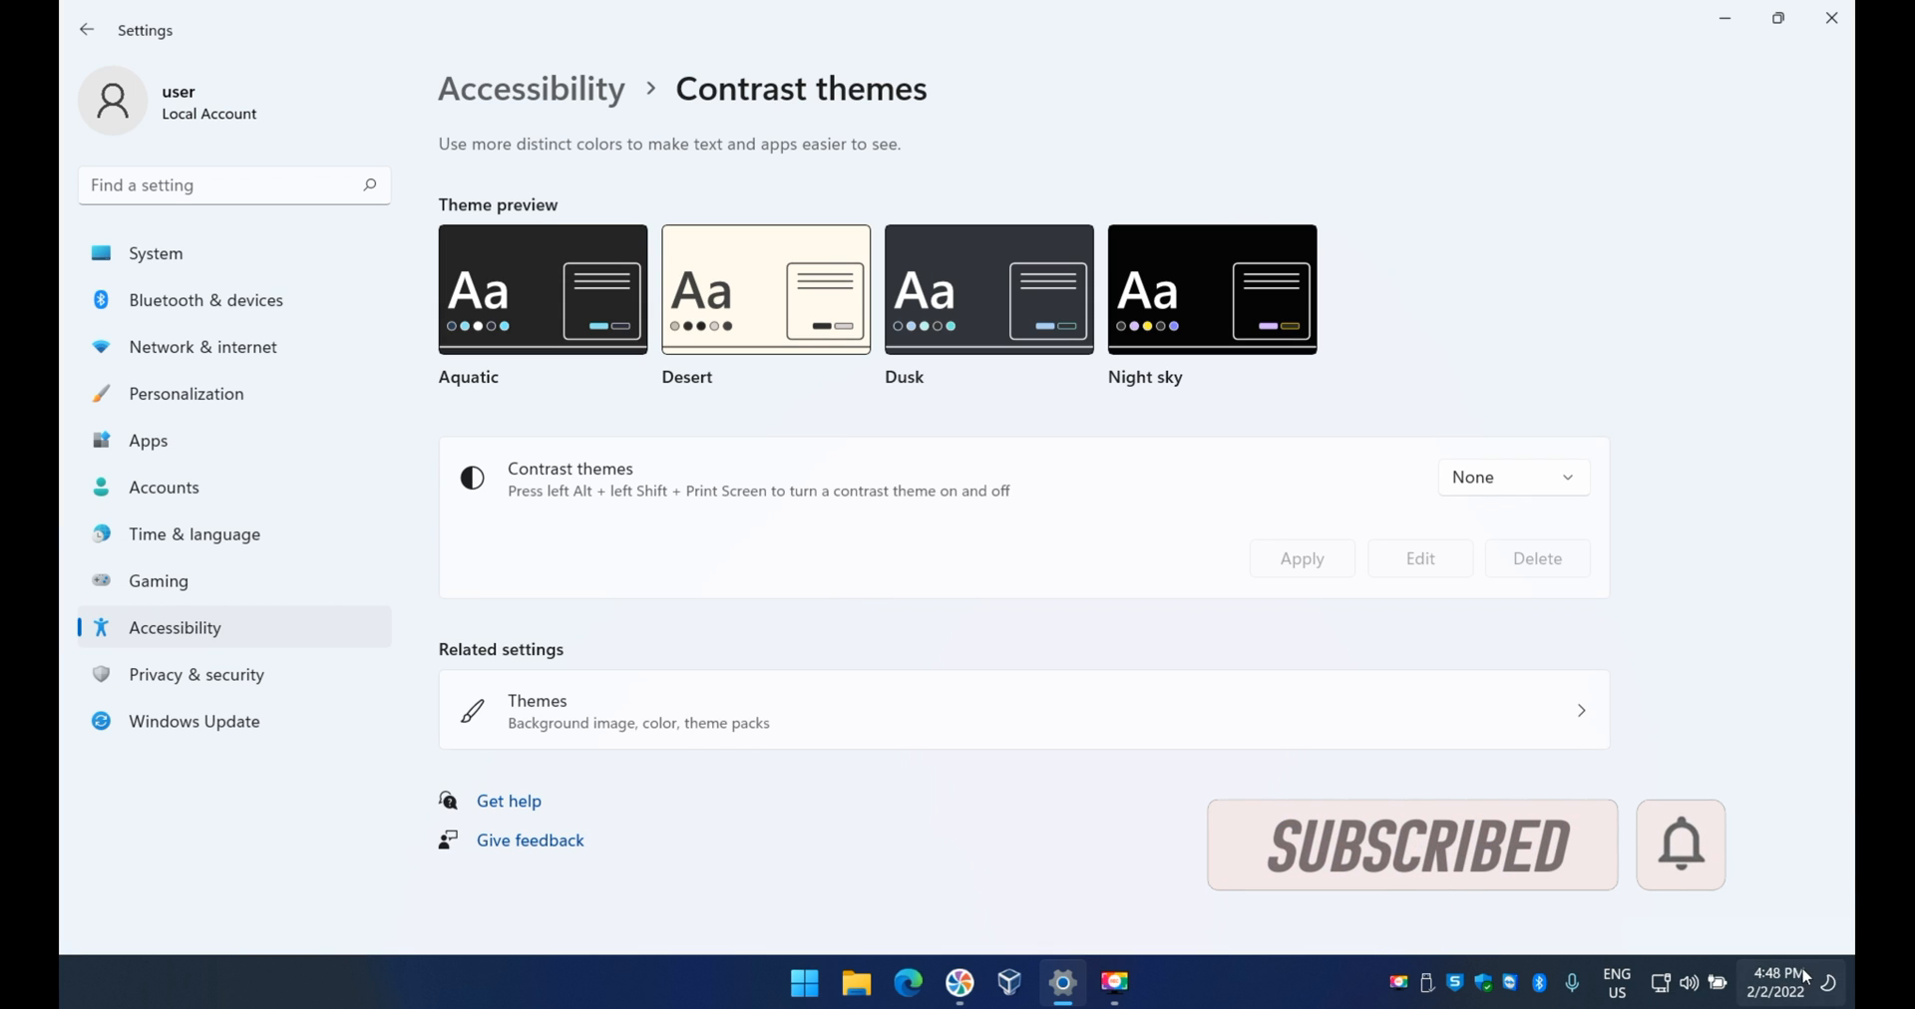